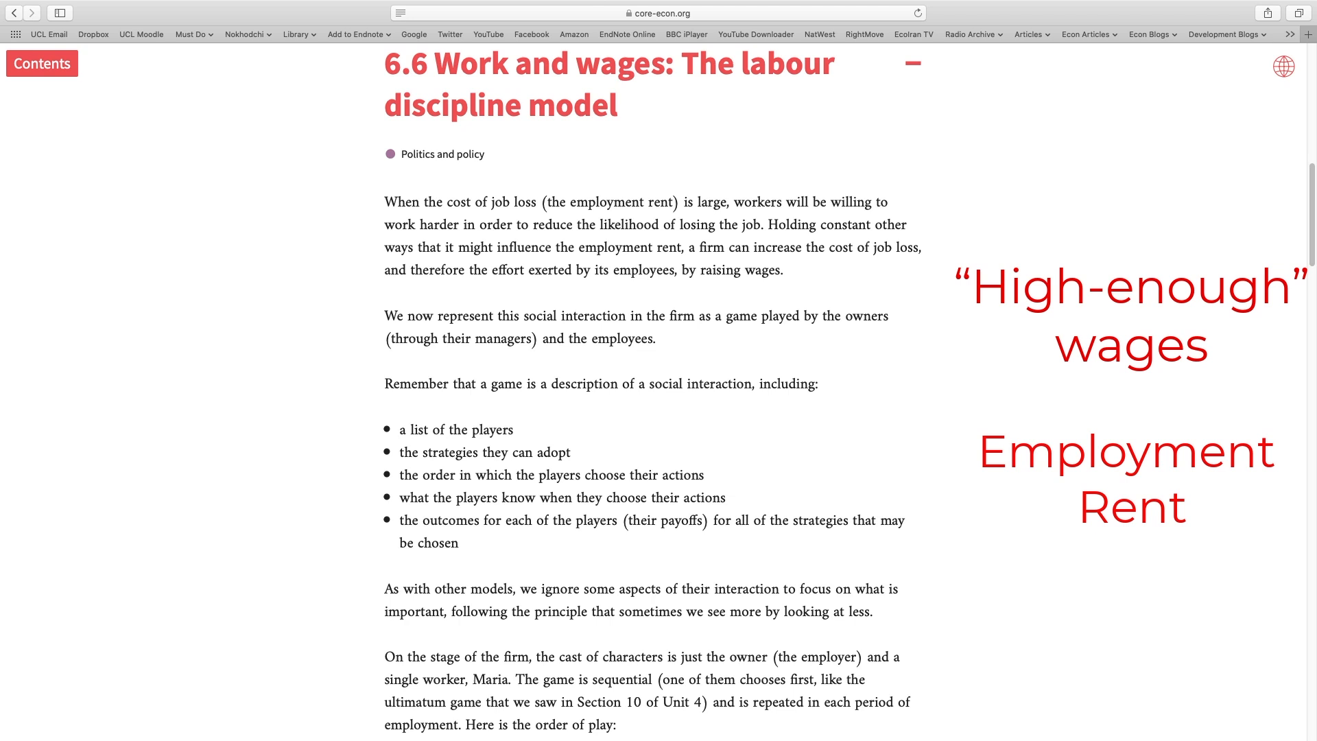
Step: Scroll down section 6.6 to Figure 6.4, Maria's best response to the wage
scroll("down", 3)
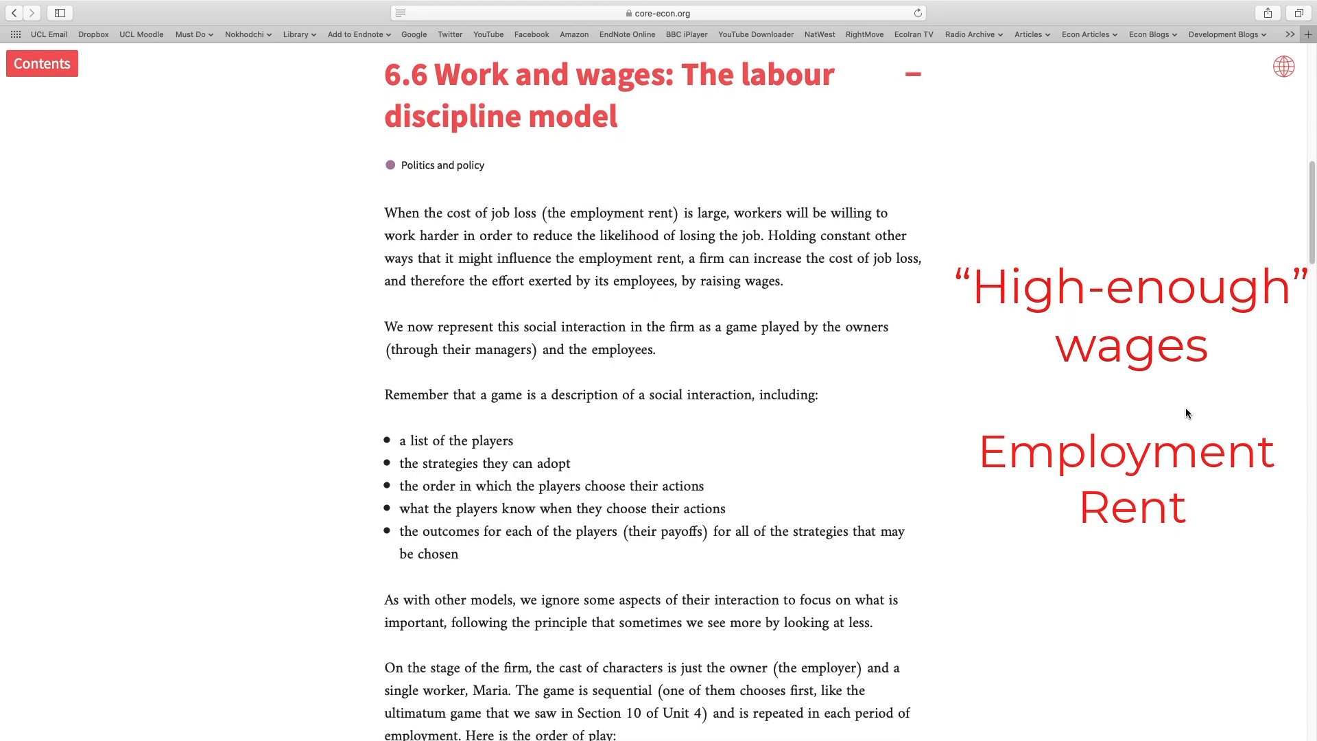
scroll("down", 3)
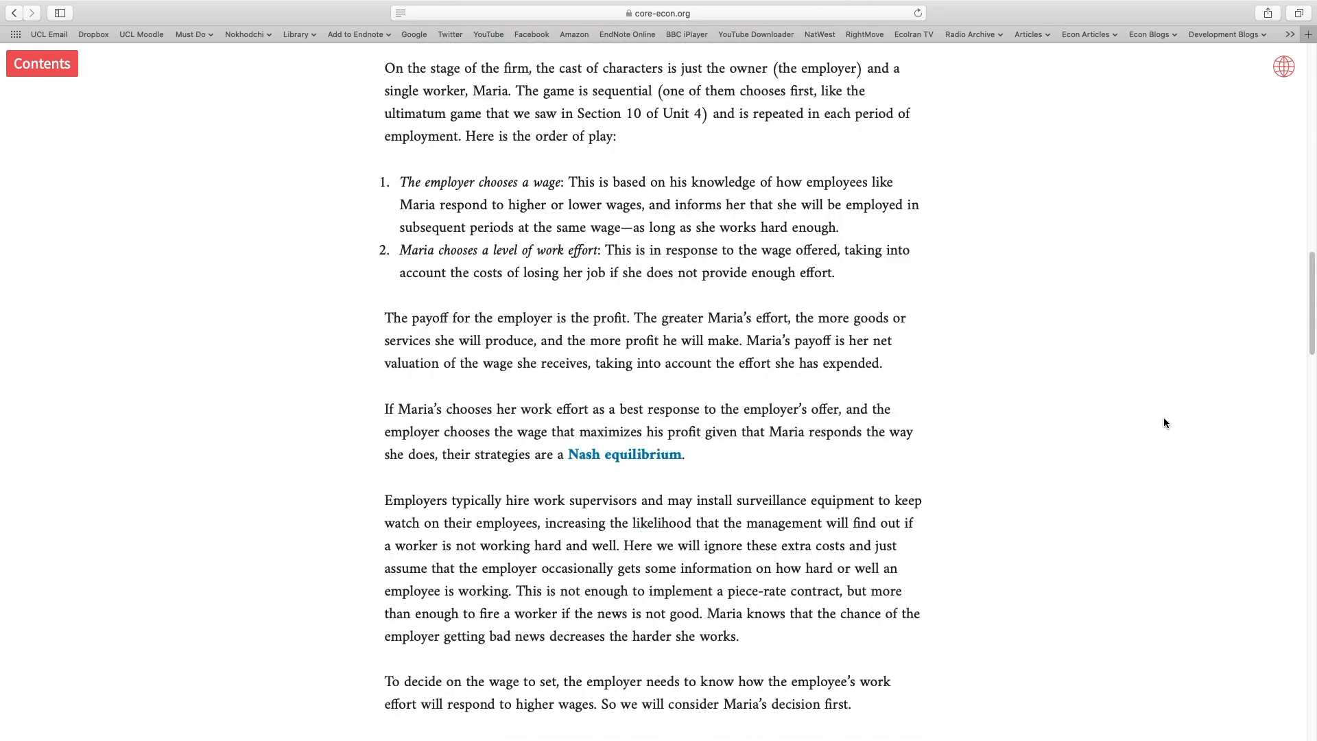
scroll("down", 3)
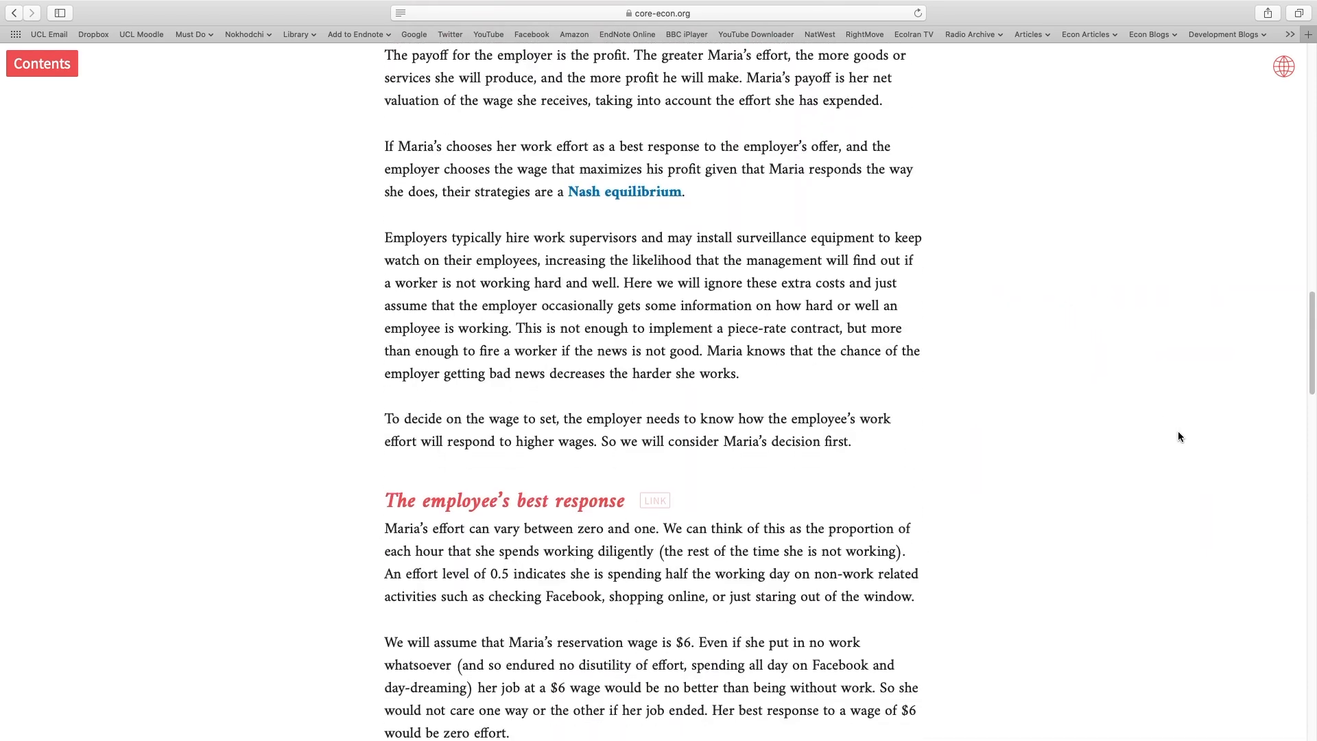
scroll("down", 3)
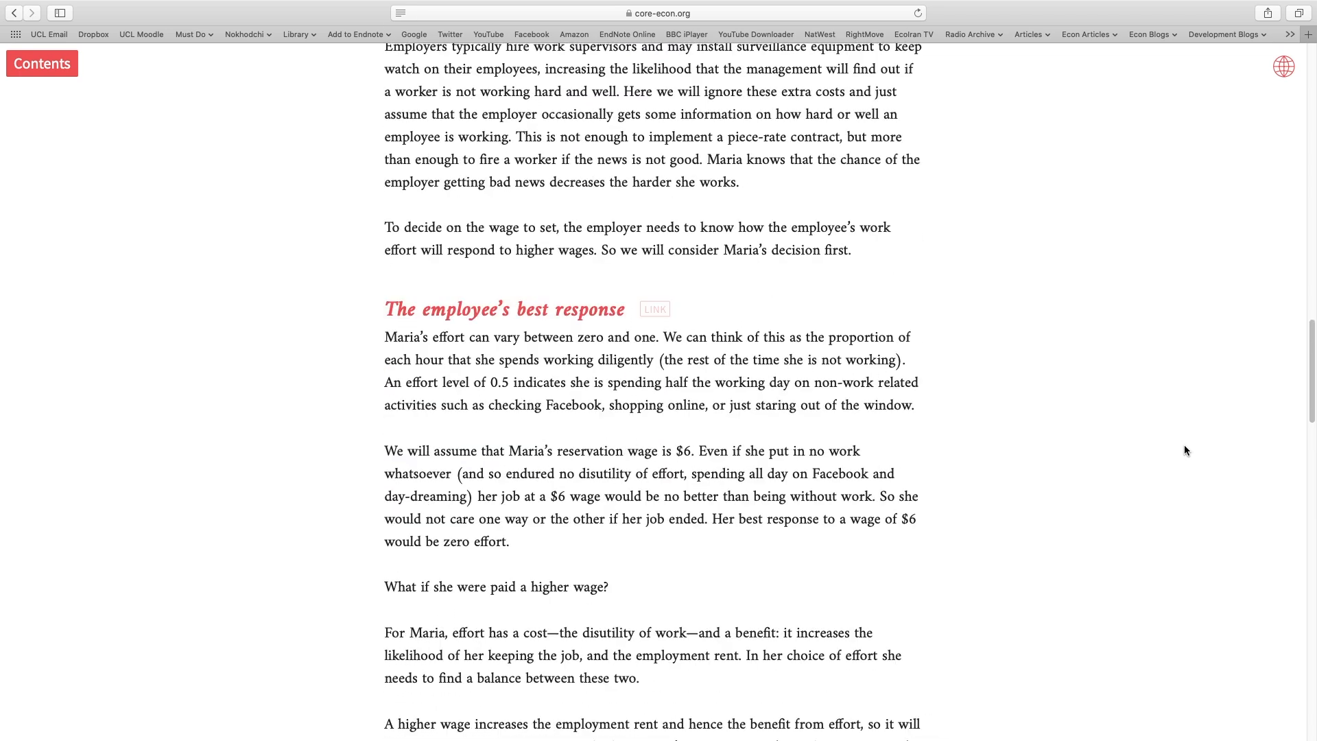
scroll("down", 3)
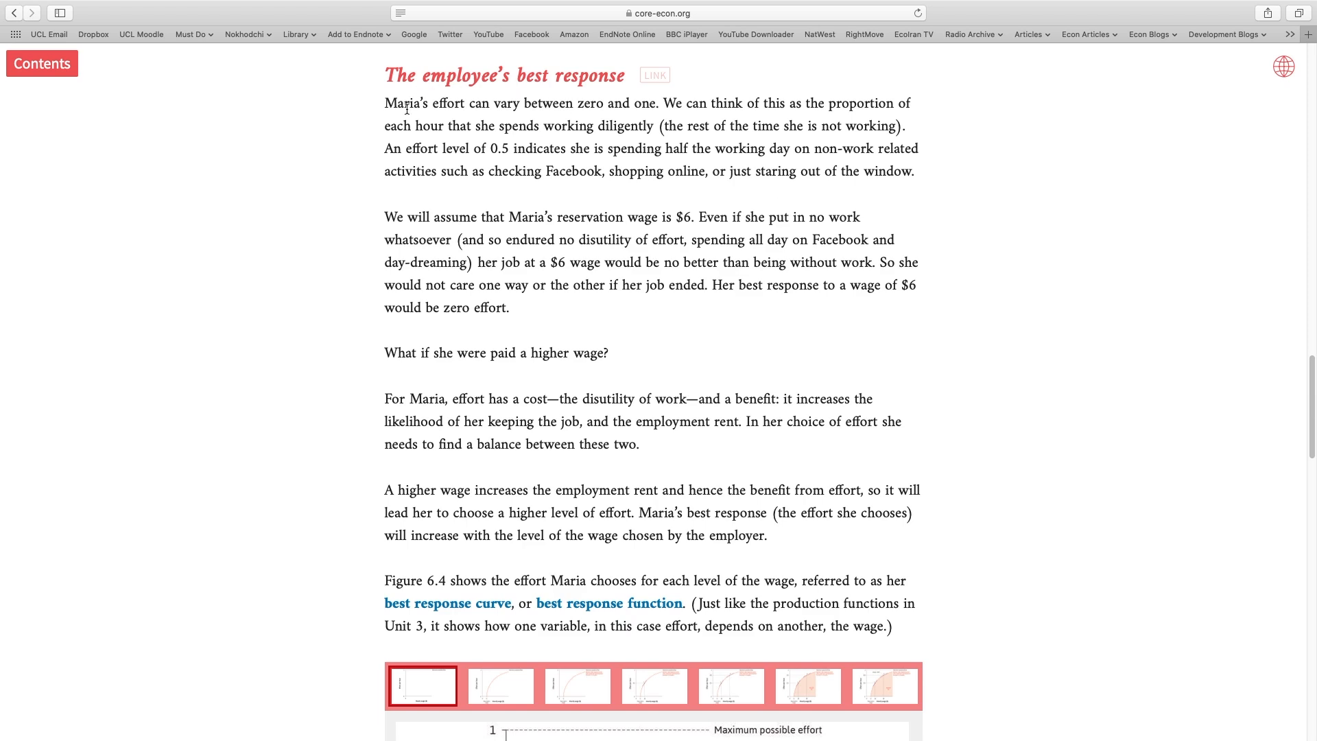
mouse_move(1223, 346)
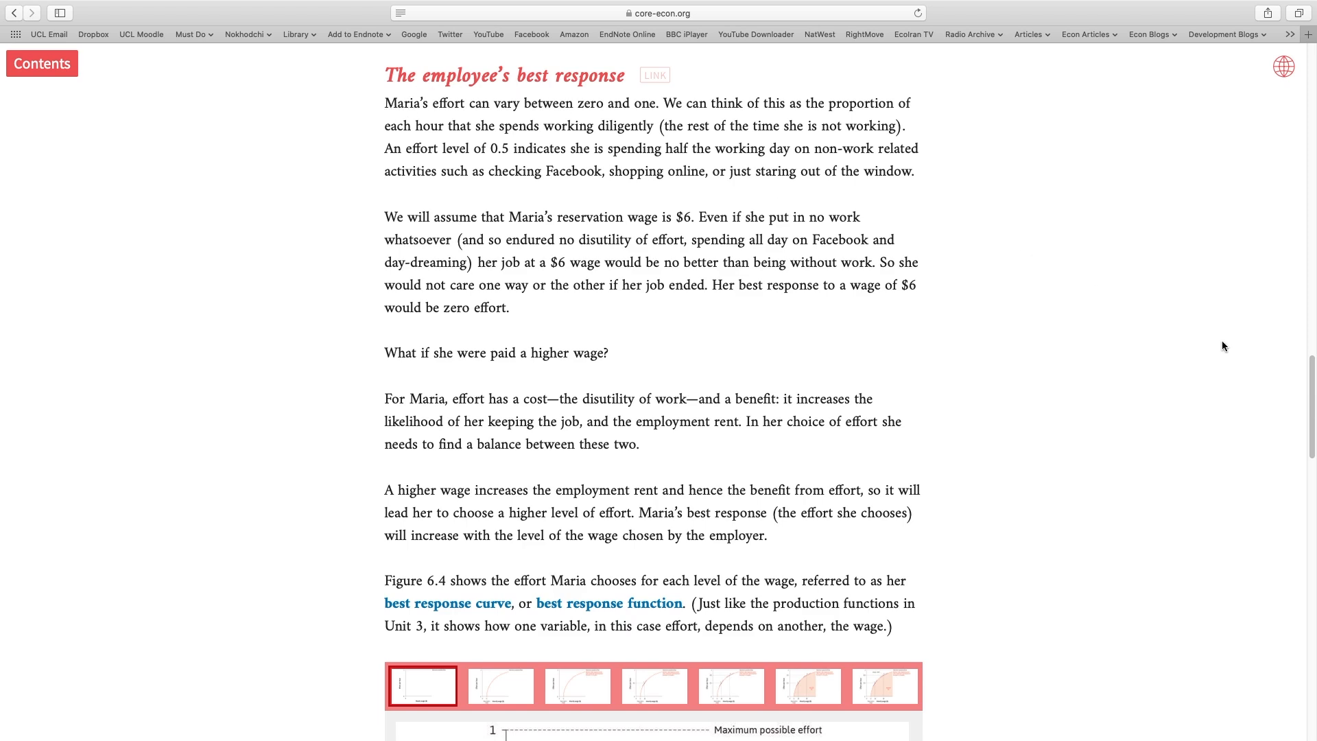
scroll("down", 3)
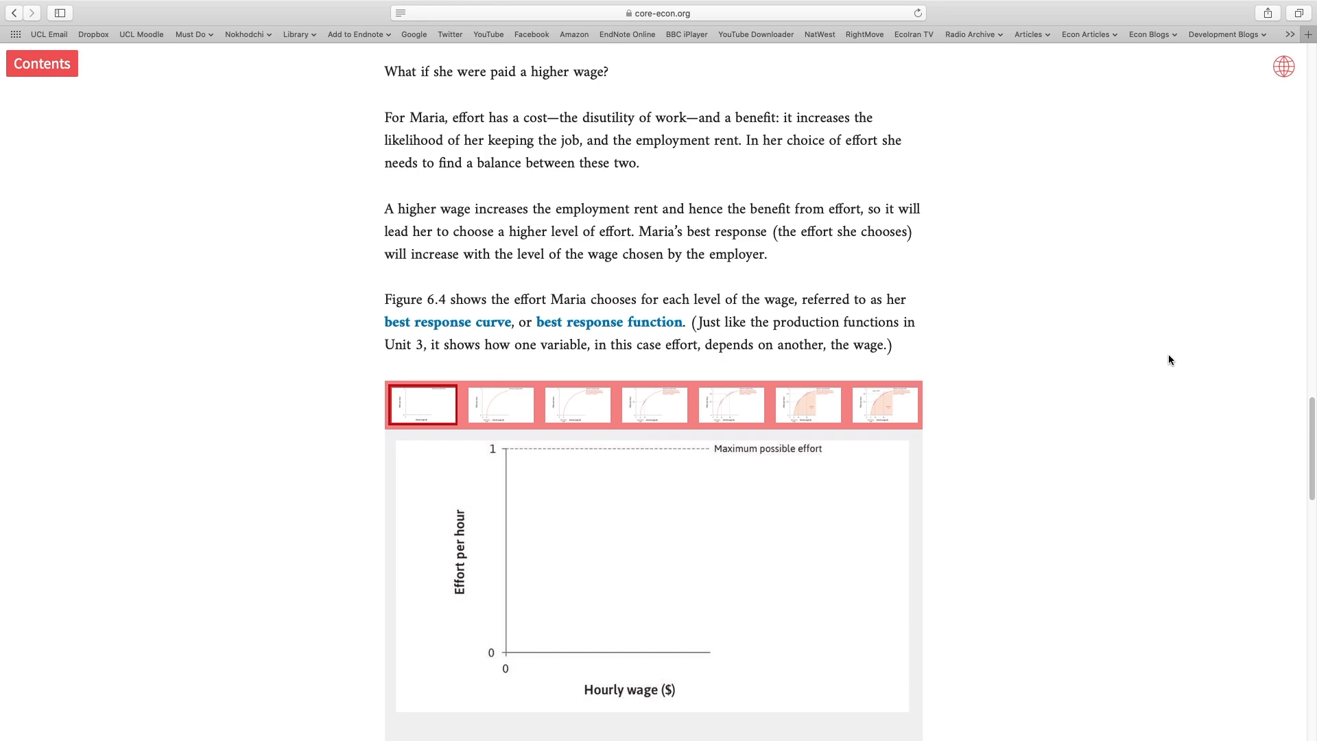
scroll("down", 3)
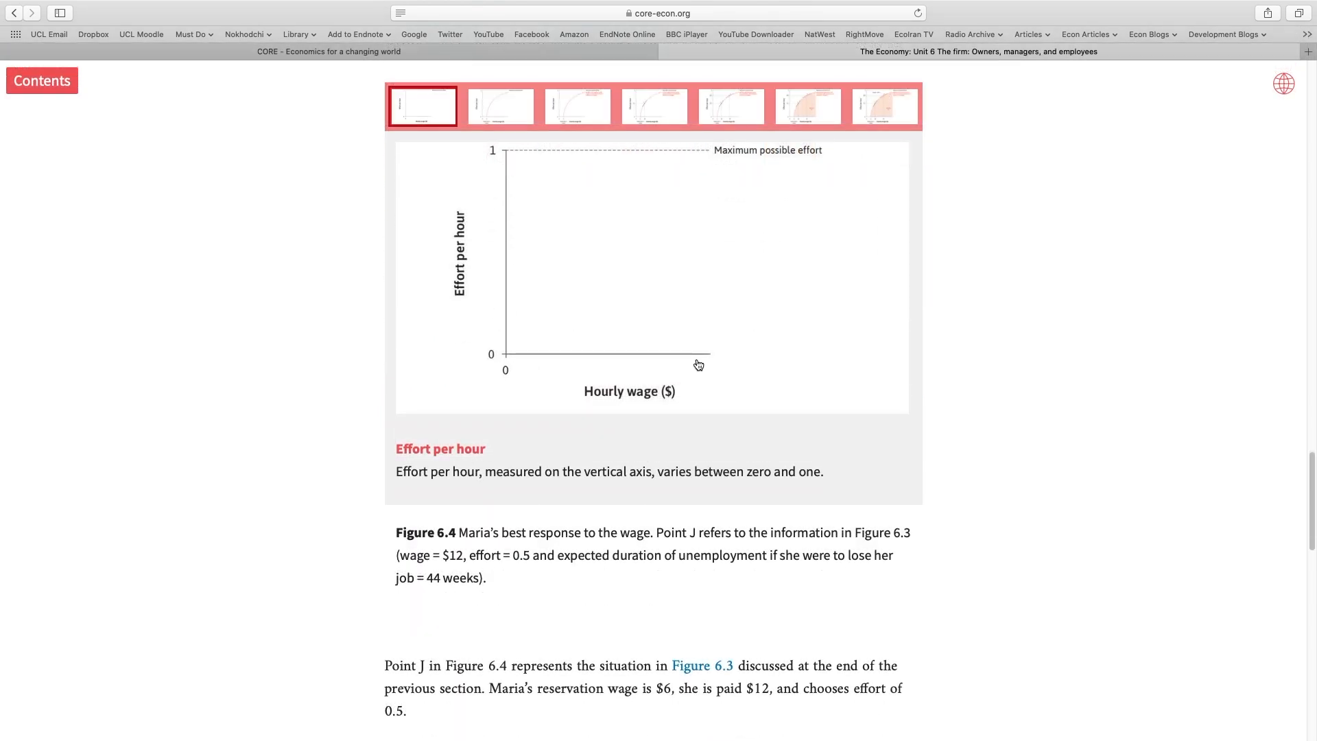
mouse_move(682, 365)
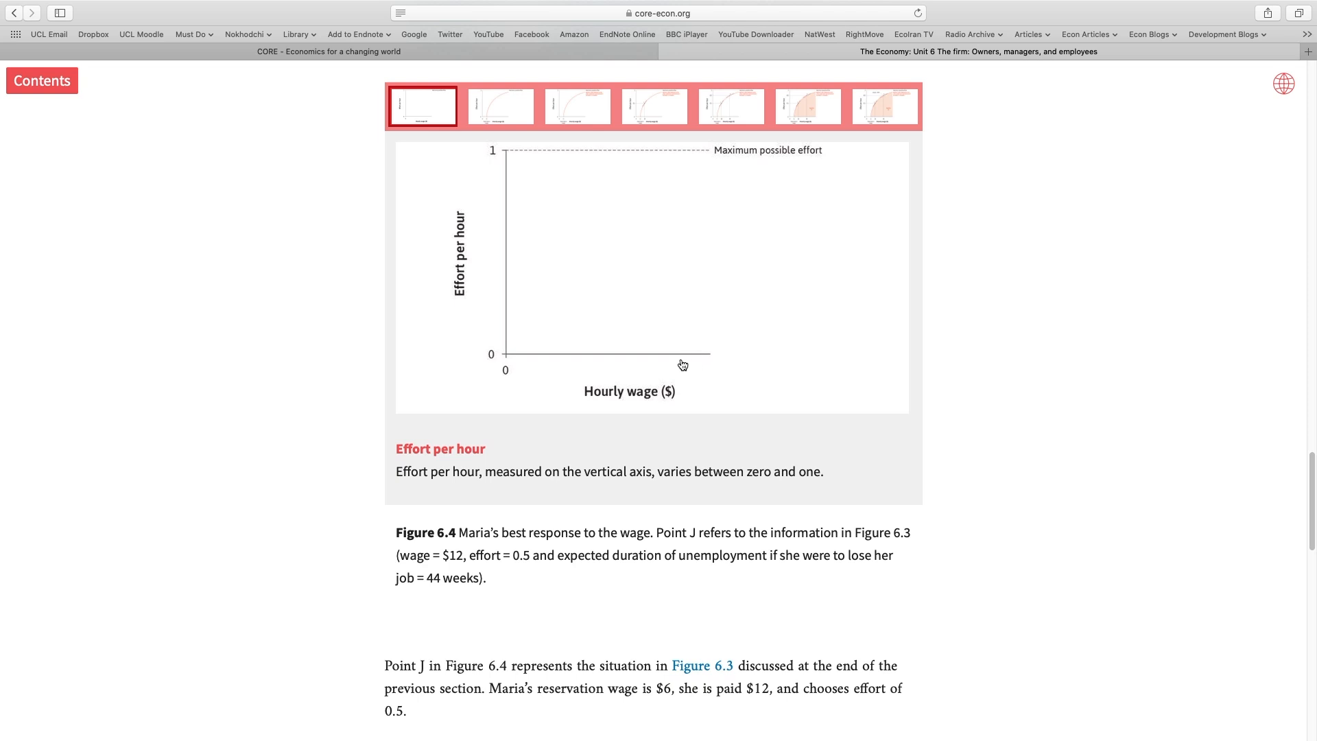
mouse_move(501, 175)
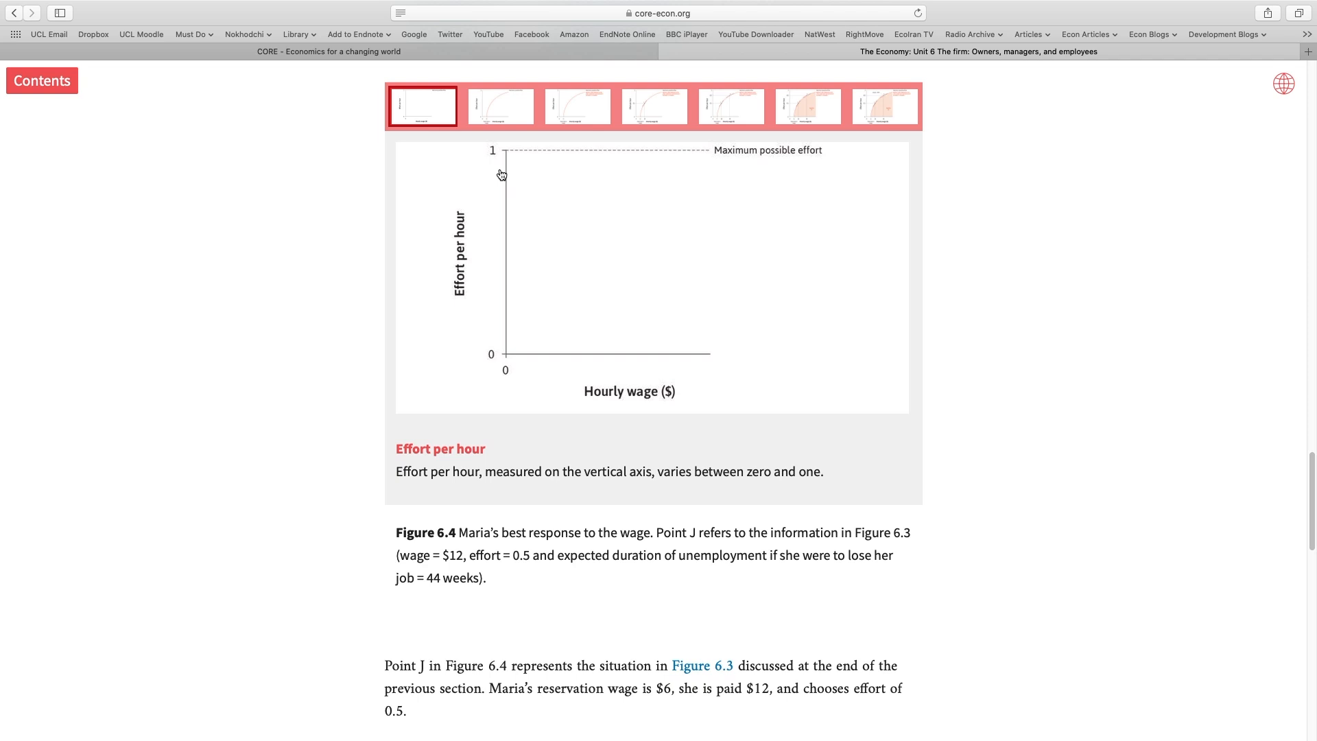
mouse_move(513, 152)
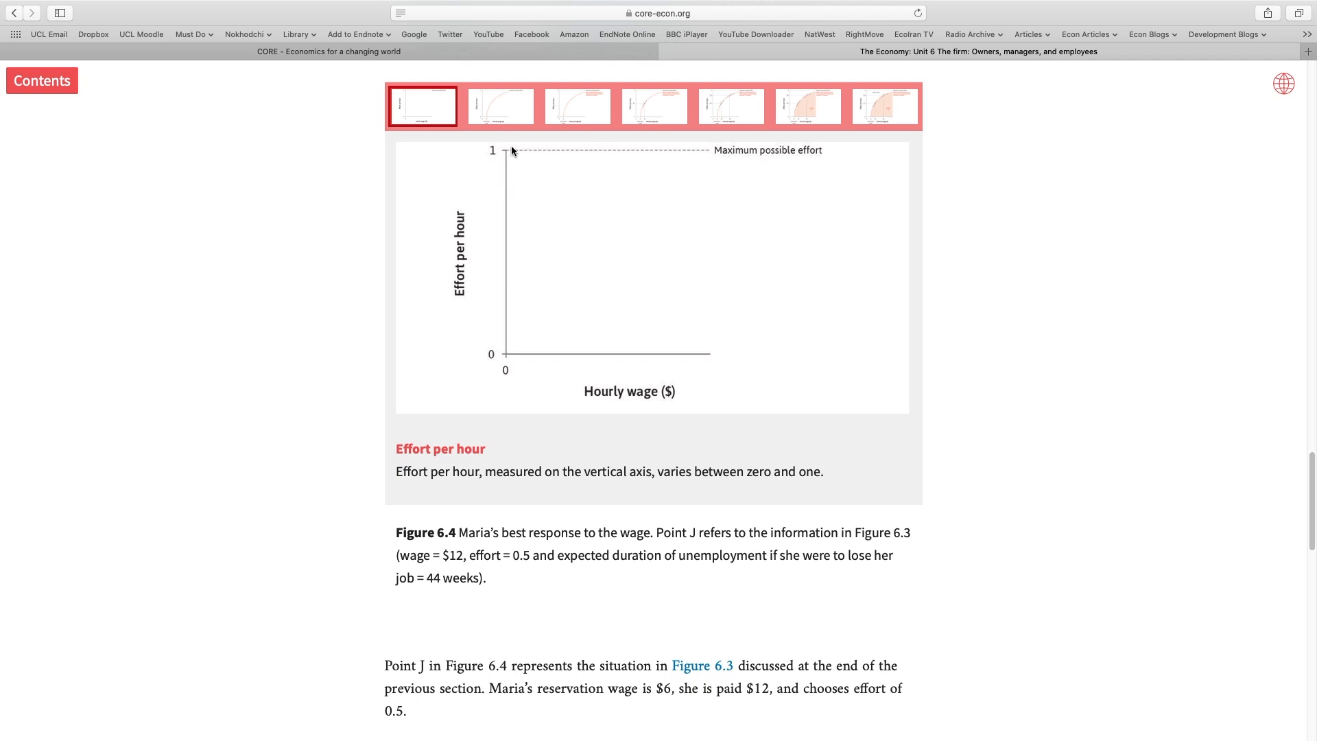
mouse_move(575, 218)
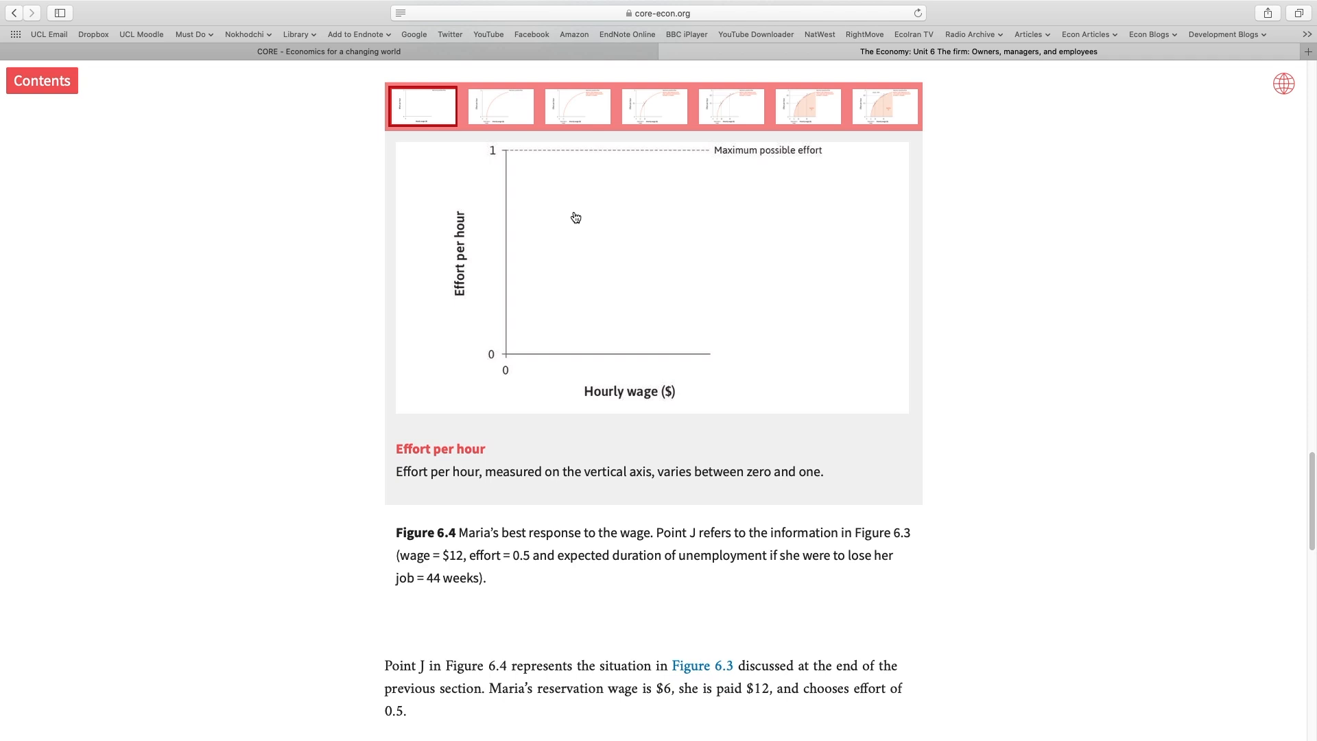
Step: Show Figure 6.4's second slide: zero effort at the $6 reservation wage, rising above it
left_click(499, 105)
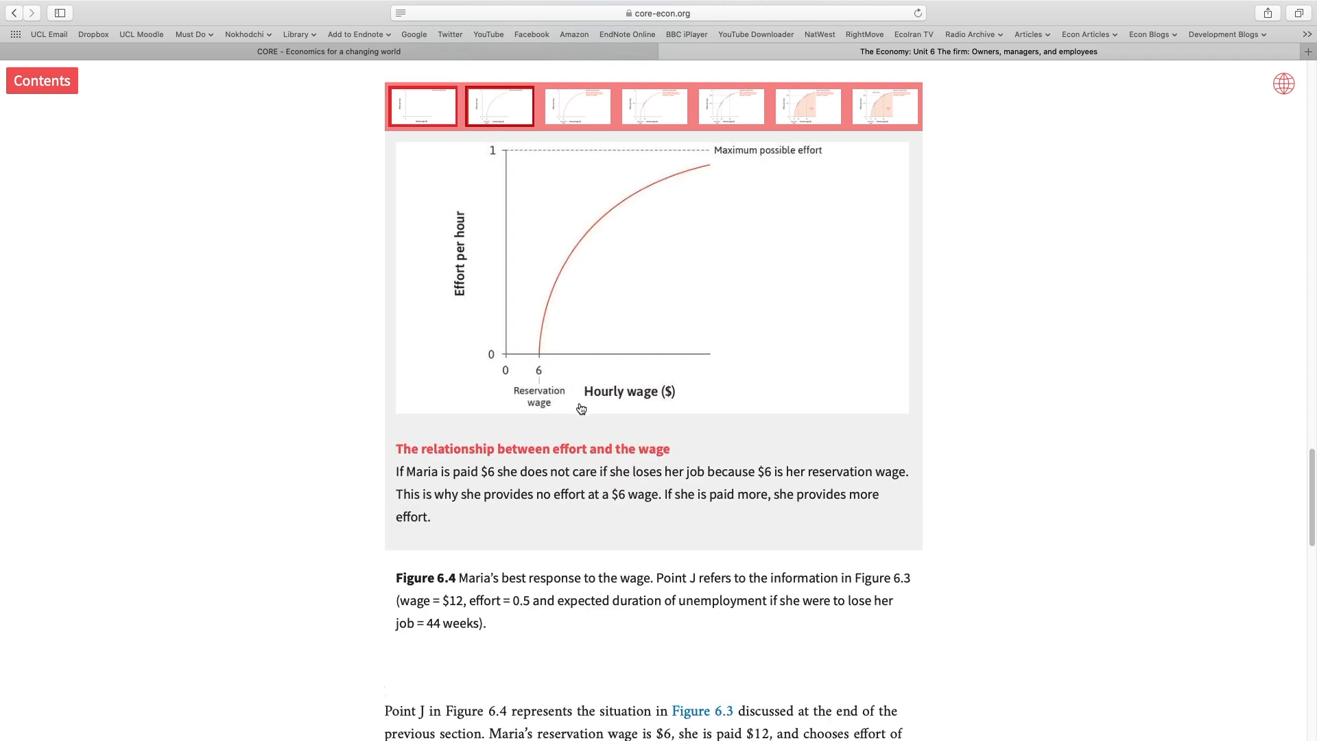
mouse_move(558, 412)
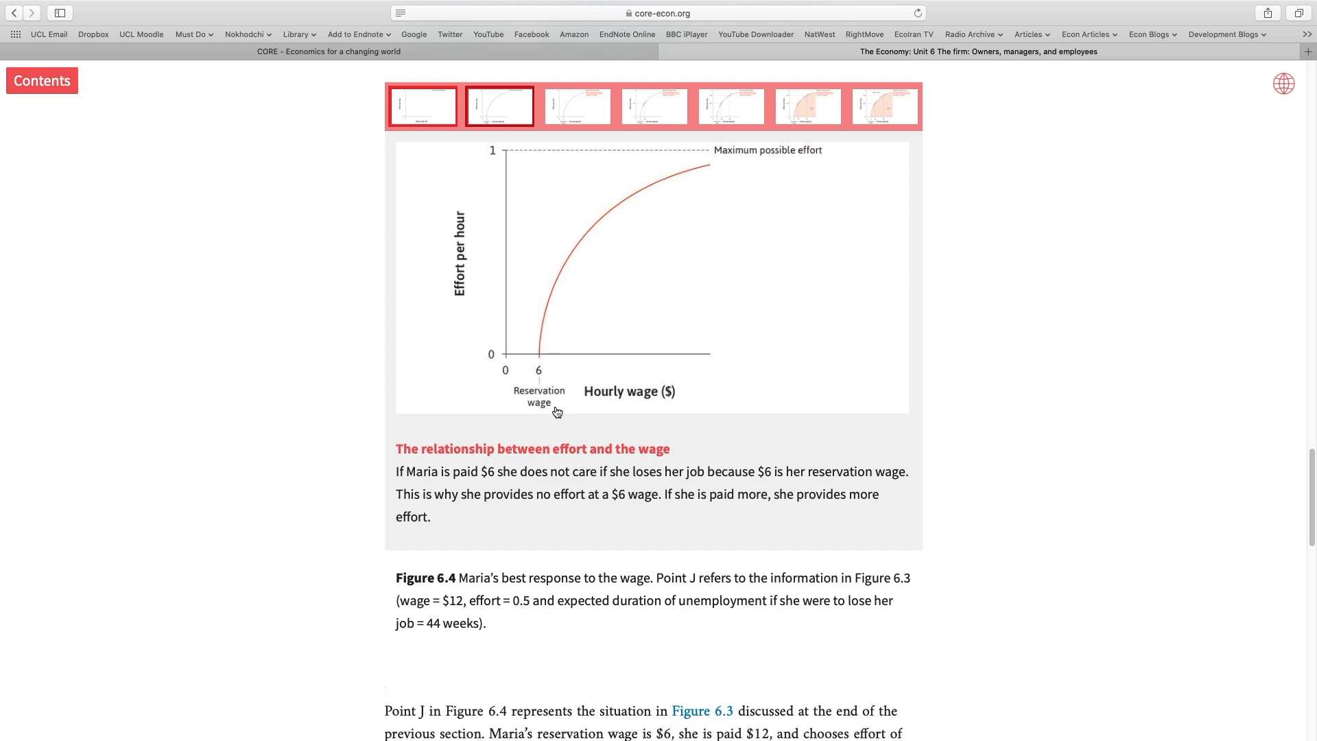
mouse_move(544, 352)
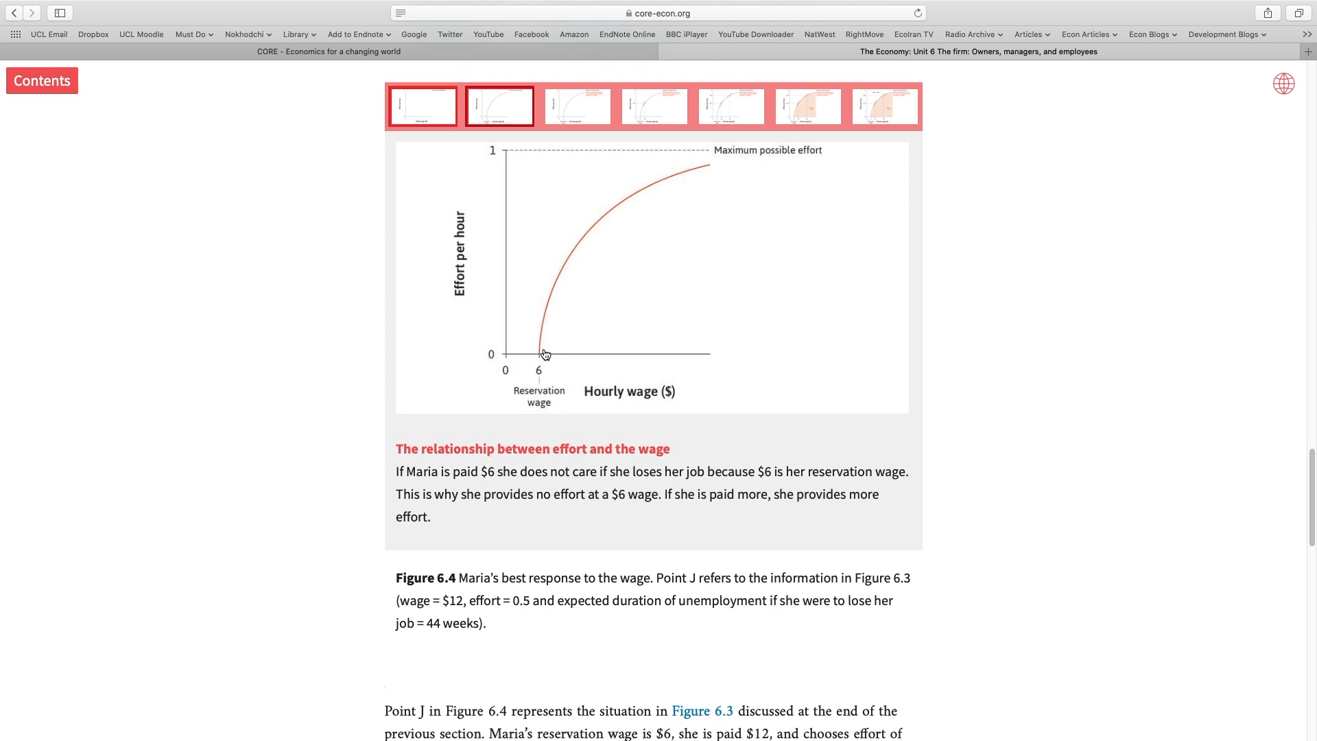
mouse_move(546, 347)
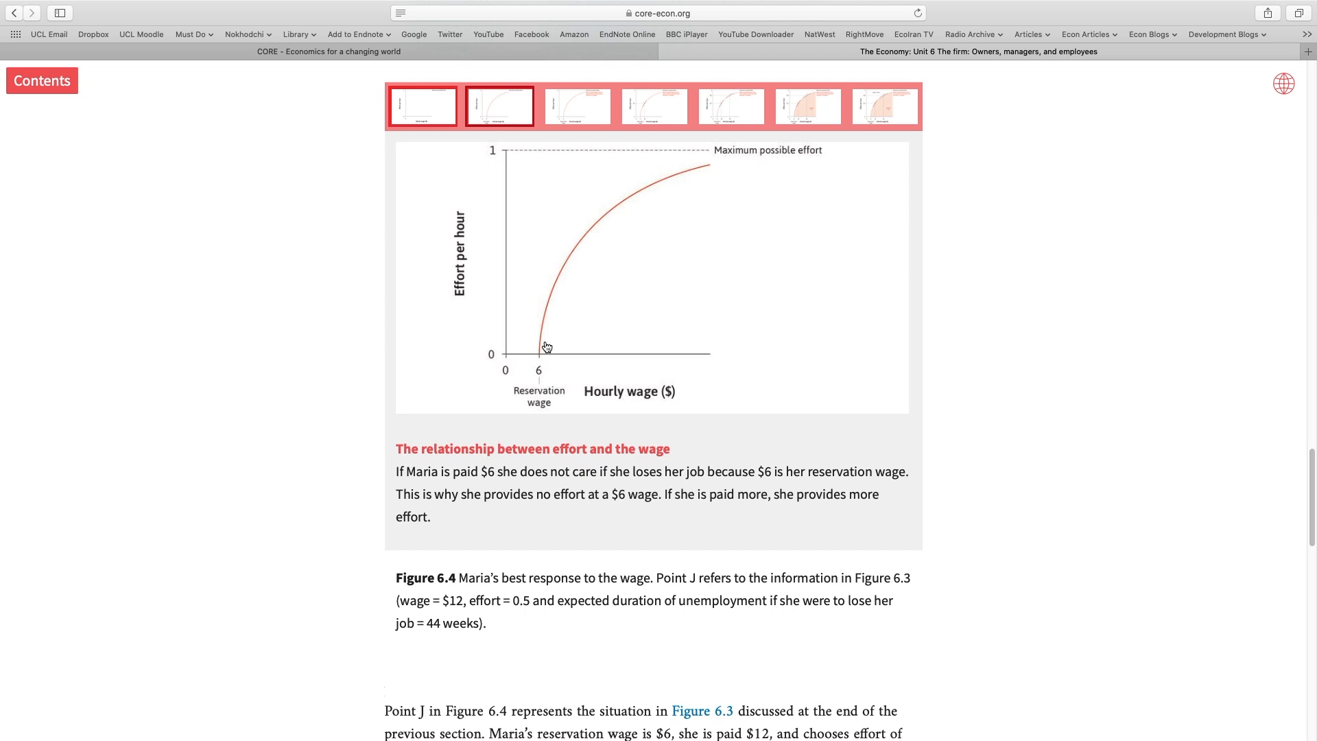
mouse_move(549, 300)
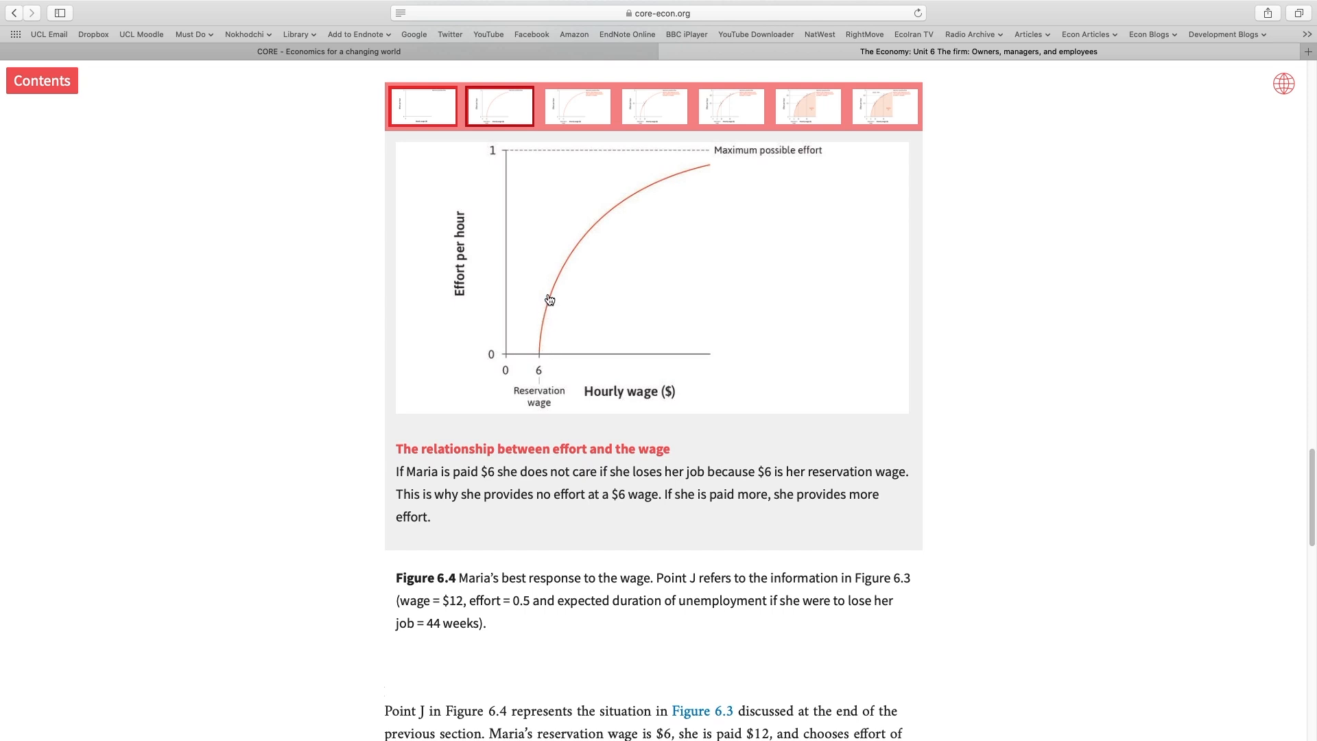
mouse_move(566, 275)
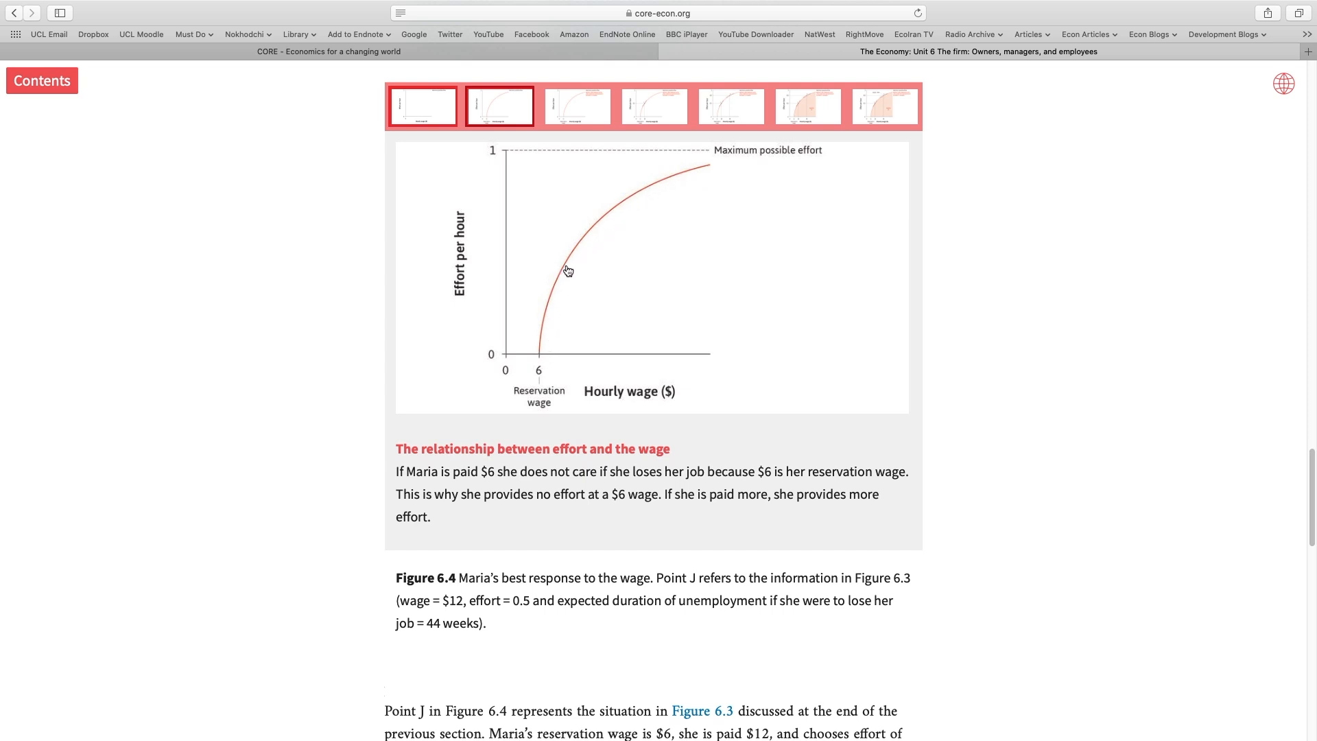
Step: Advance Figure 6.4 through point J at $12 to point K at $24
left_click(653, 106)
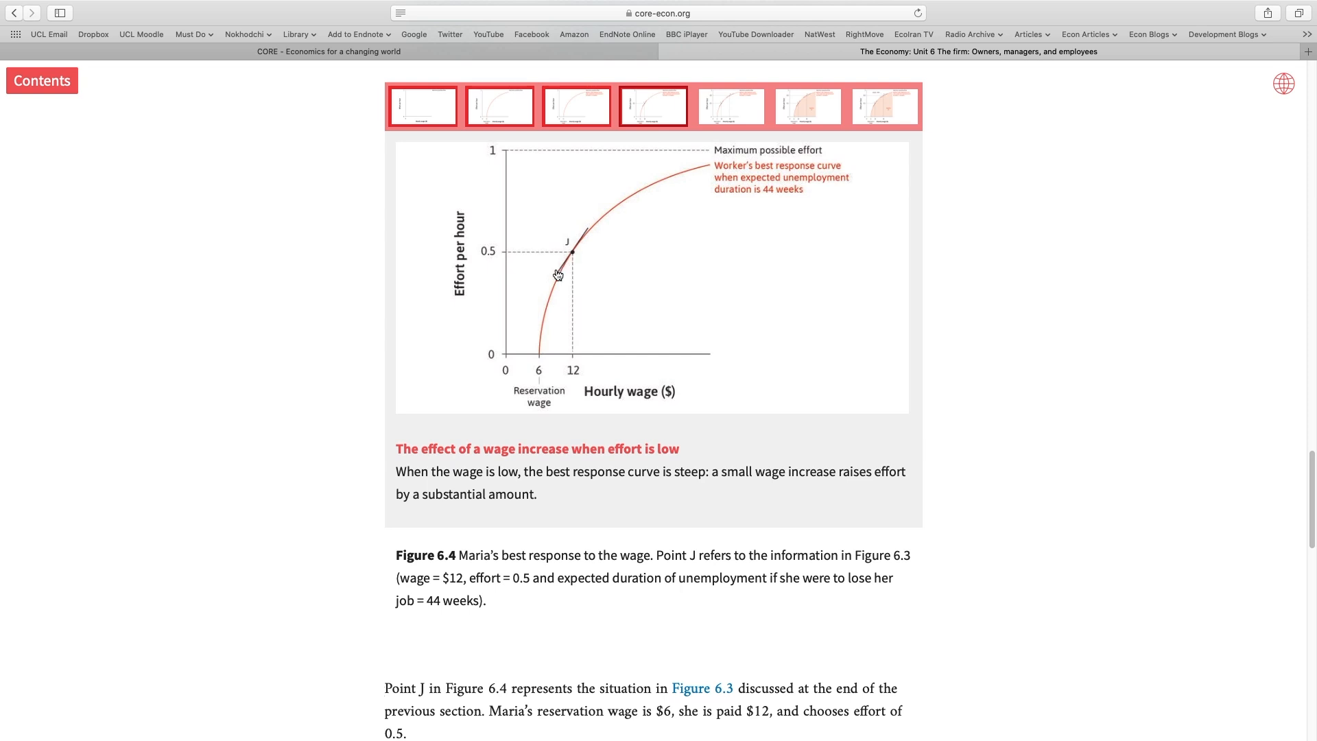
mouse_move(606, 218)
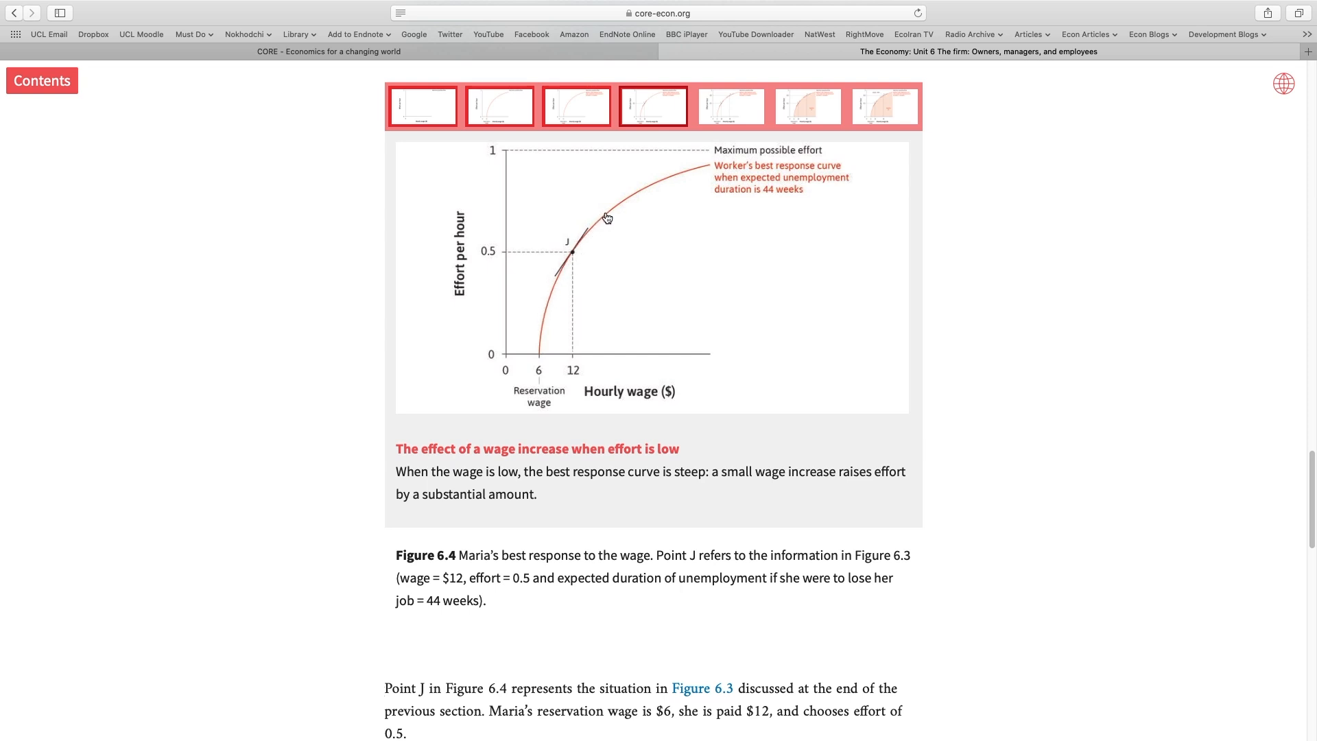
mouse_move(650, 195)
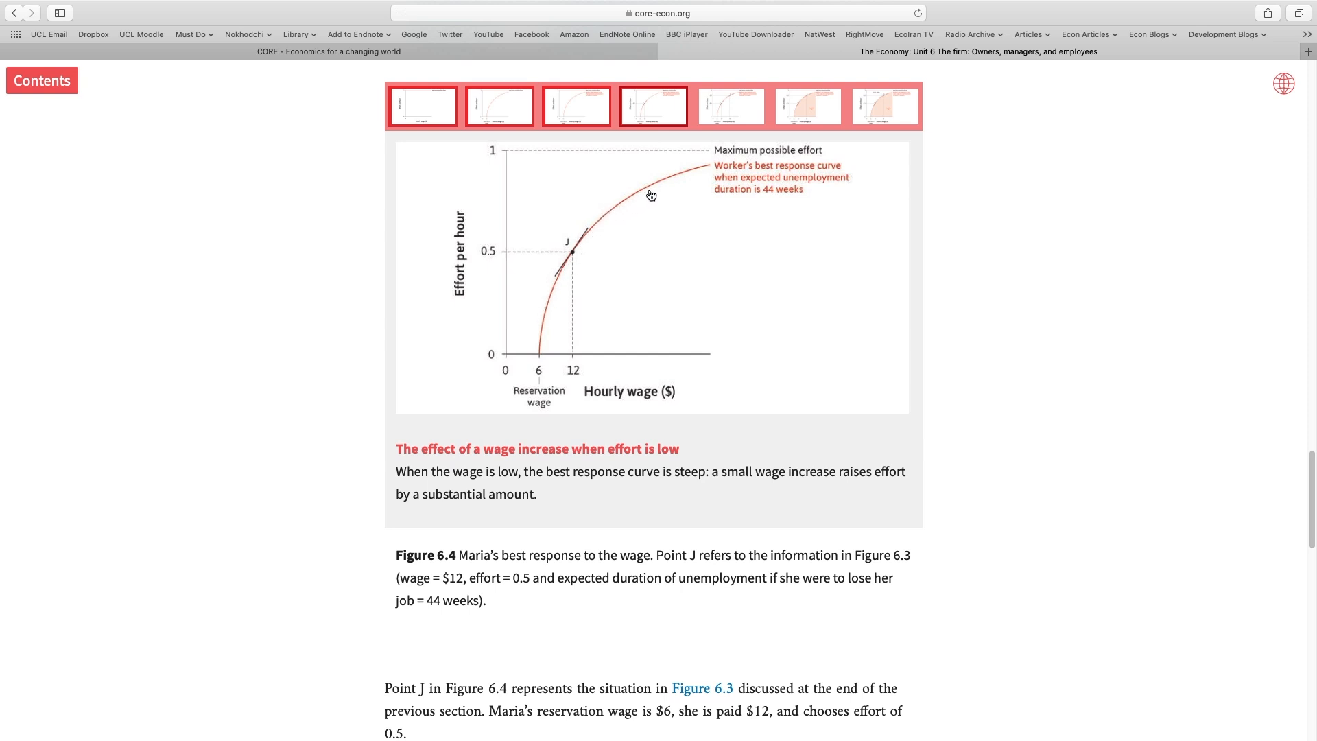
left_click(730, 105)
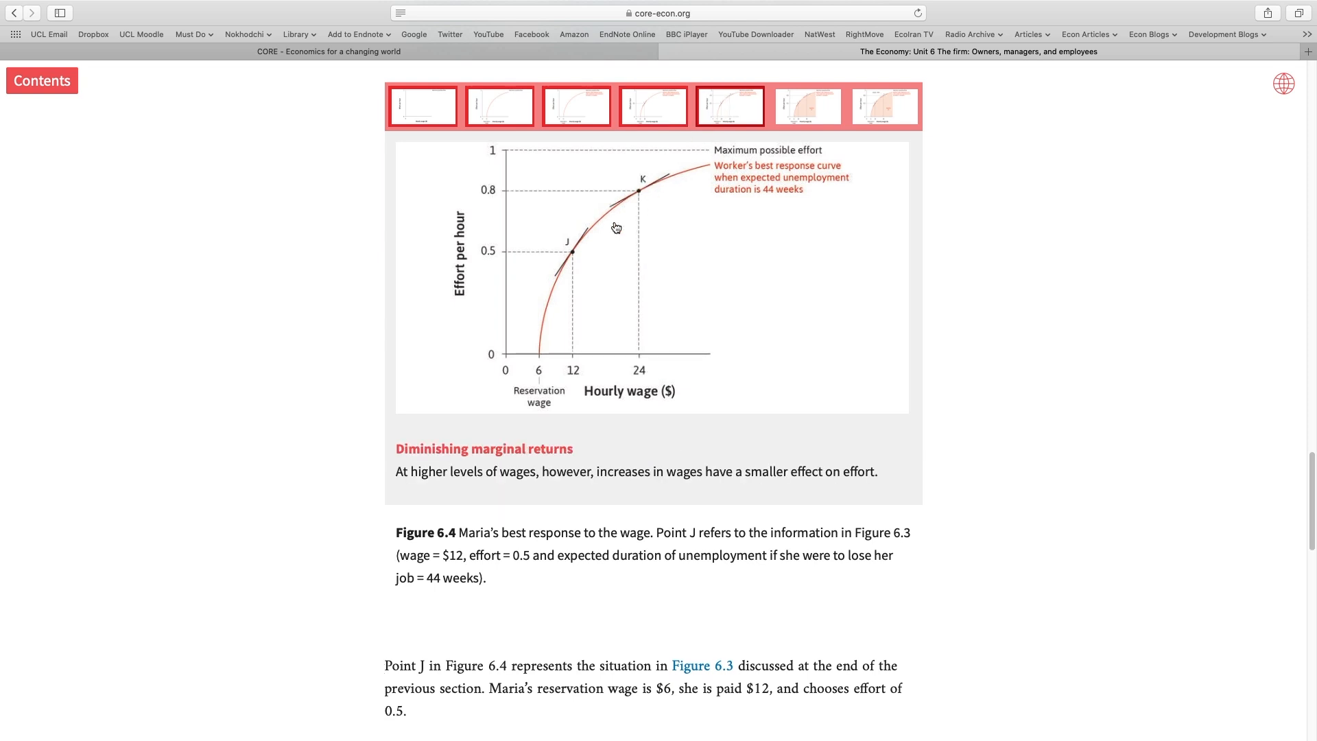
mouse_move(651, 198)
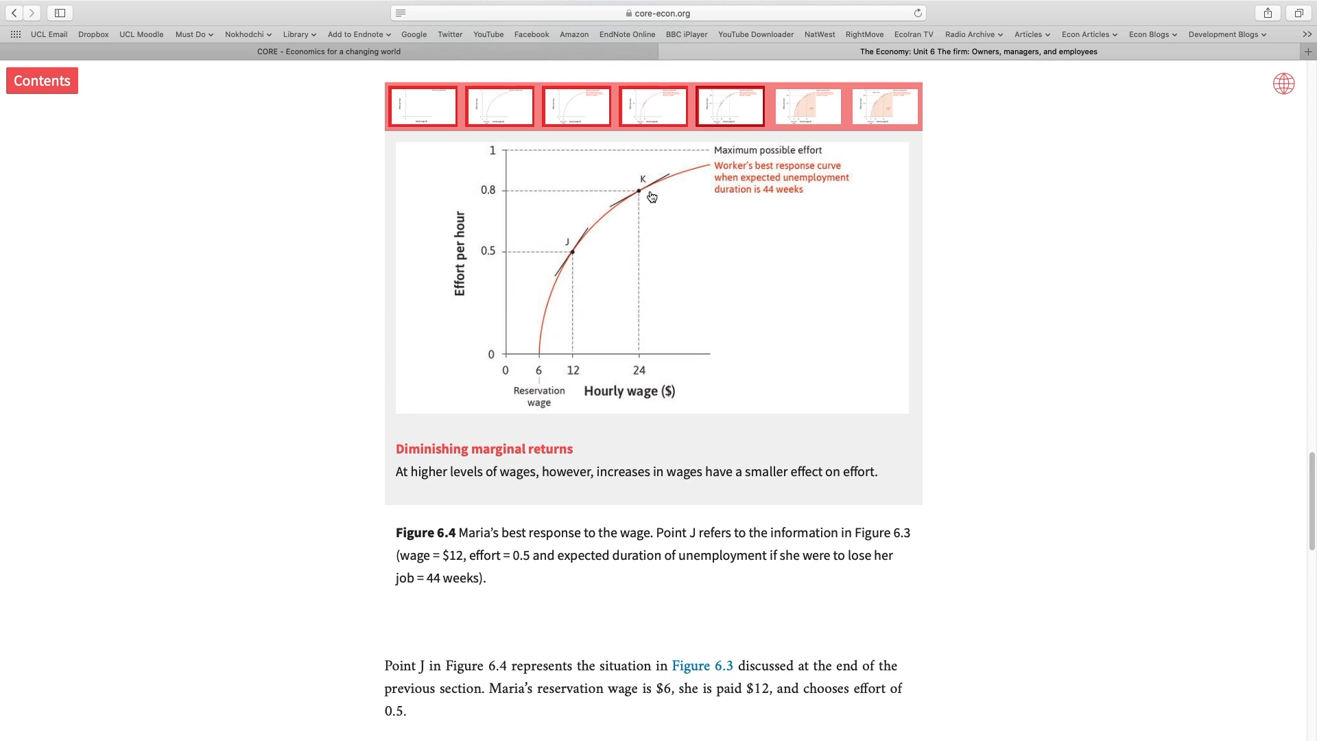
mouse_move(544, 343)
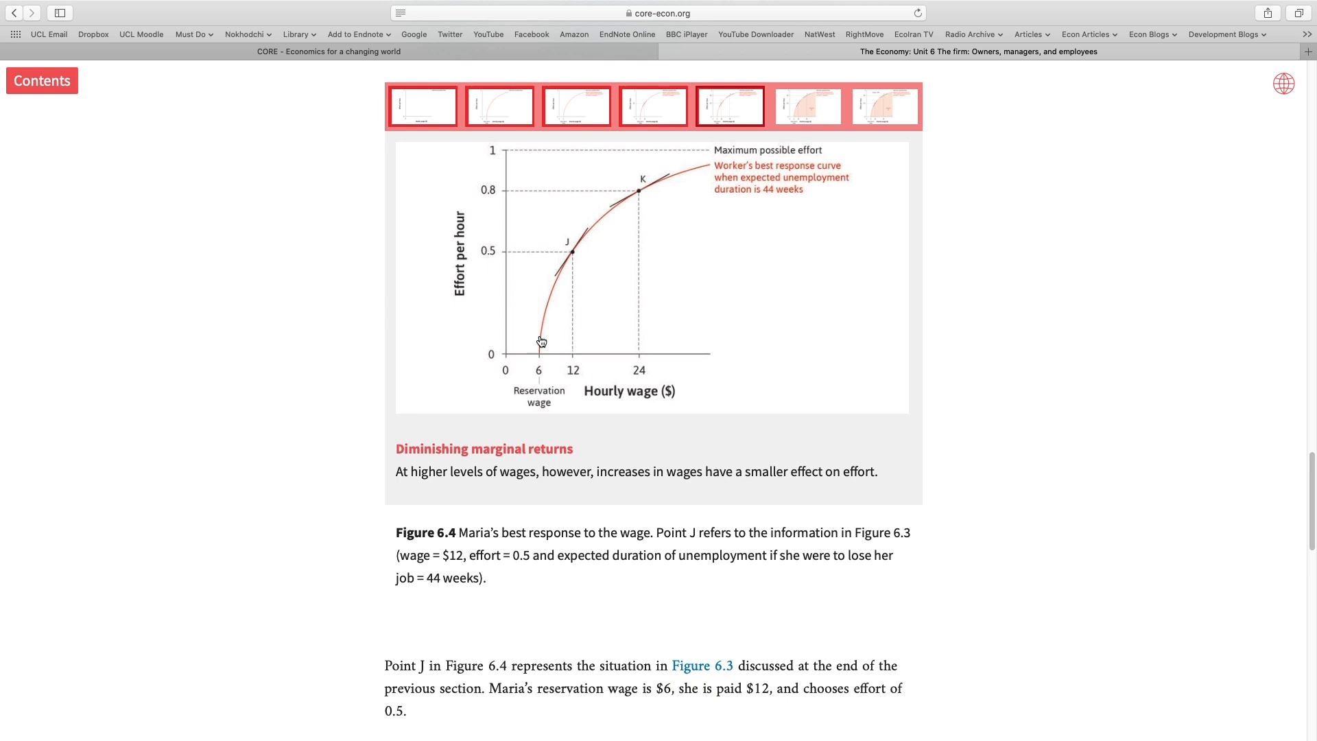
mouse_move(554, 336)
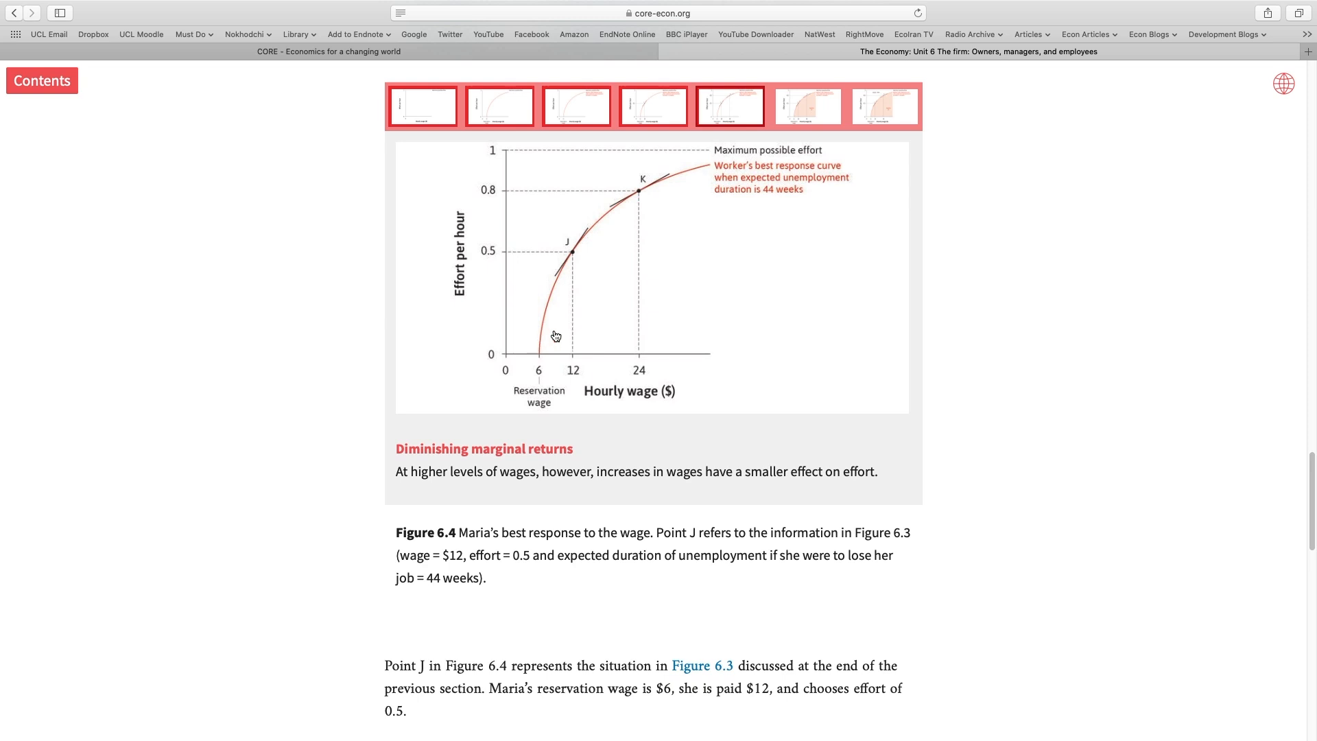
mouse_move(546, 314)
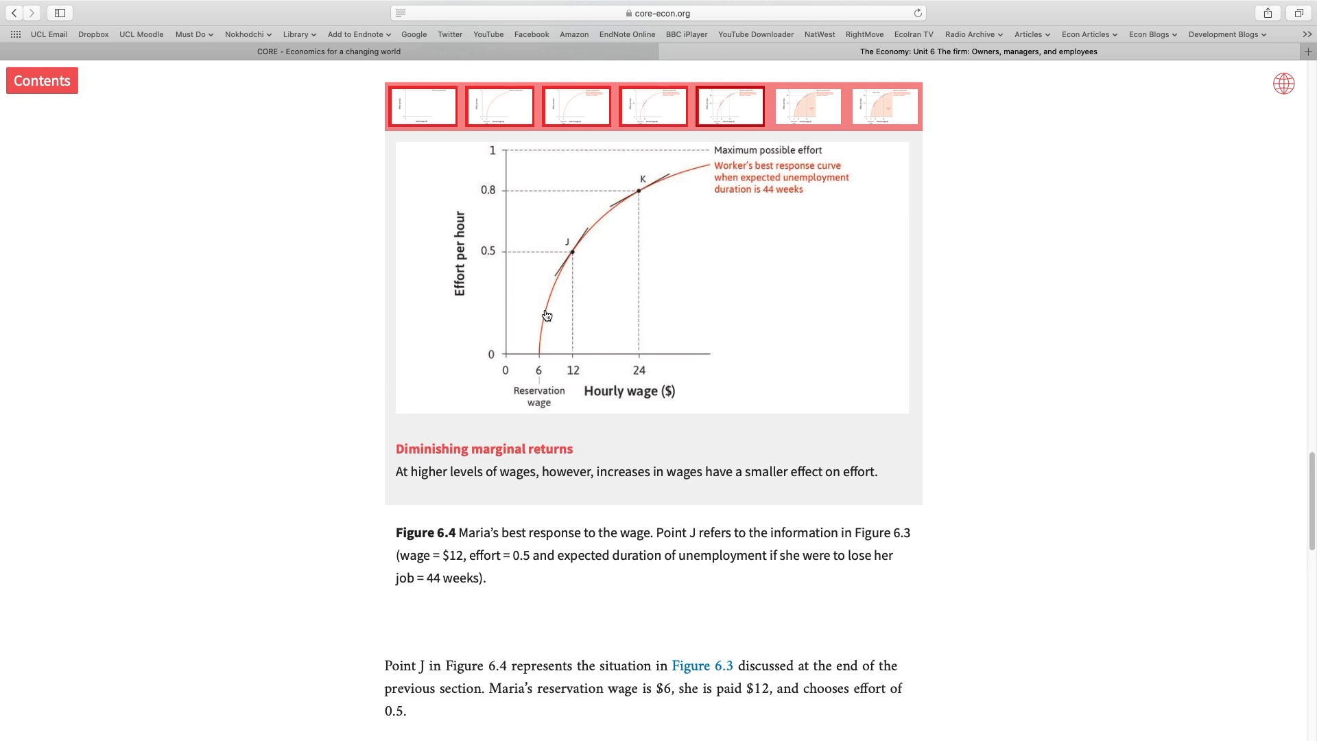
mouse_move(641, 206)
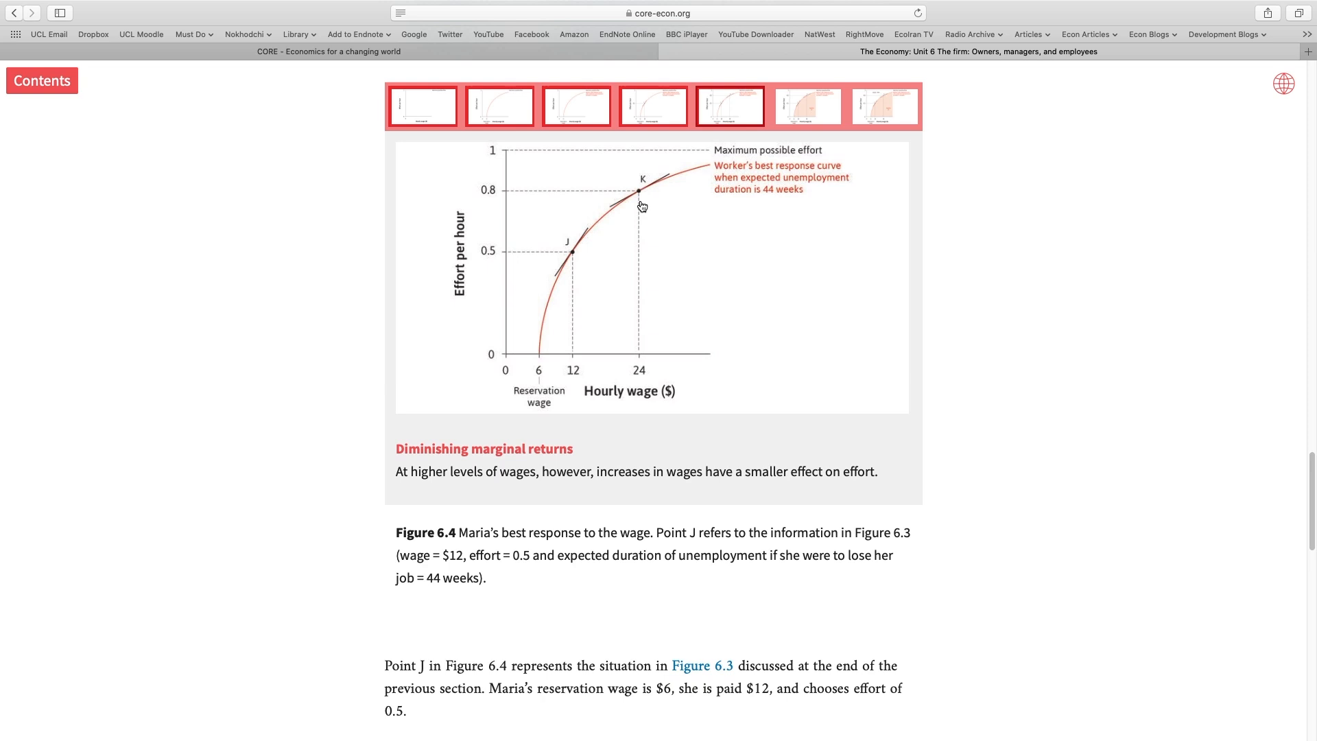
mouse_move(592, 284)
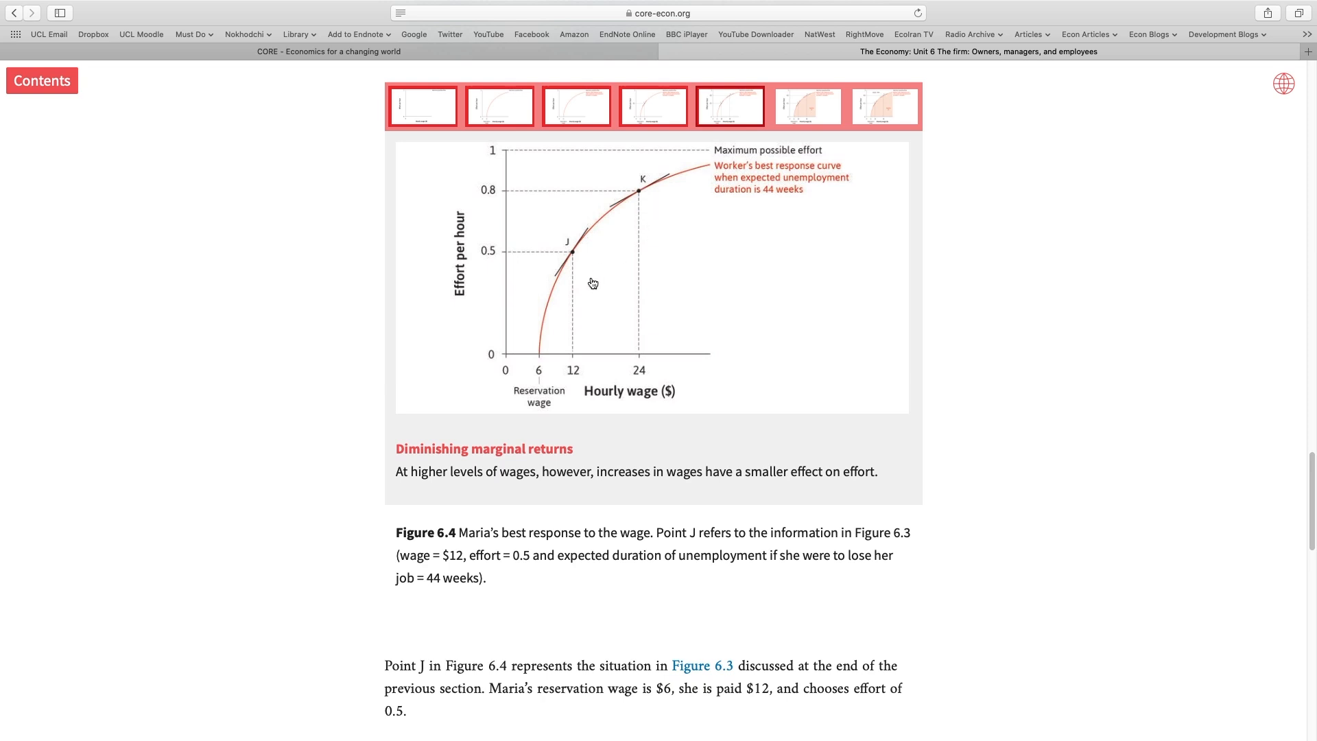
mouse_move(639, 202)
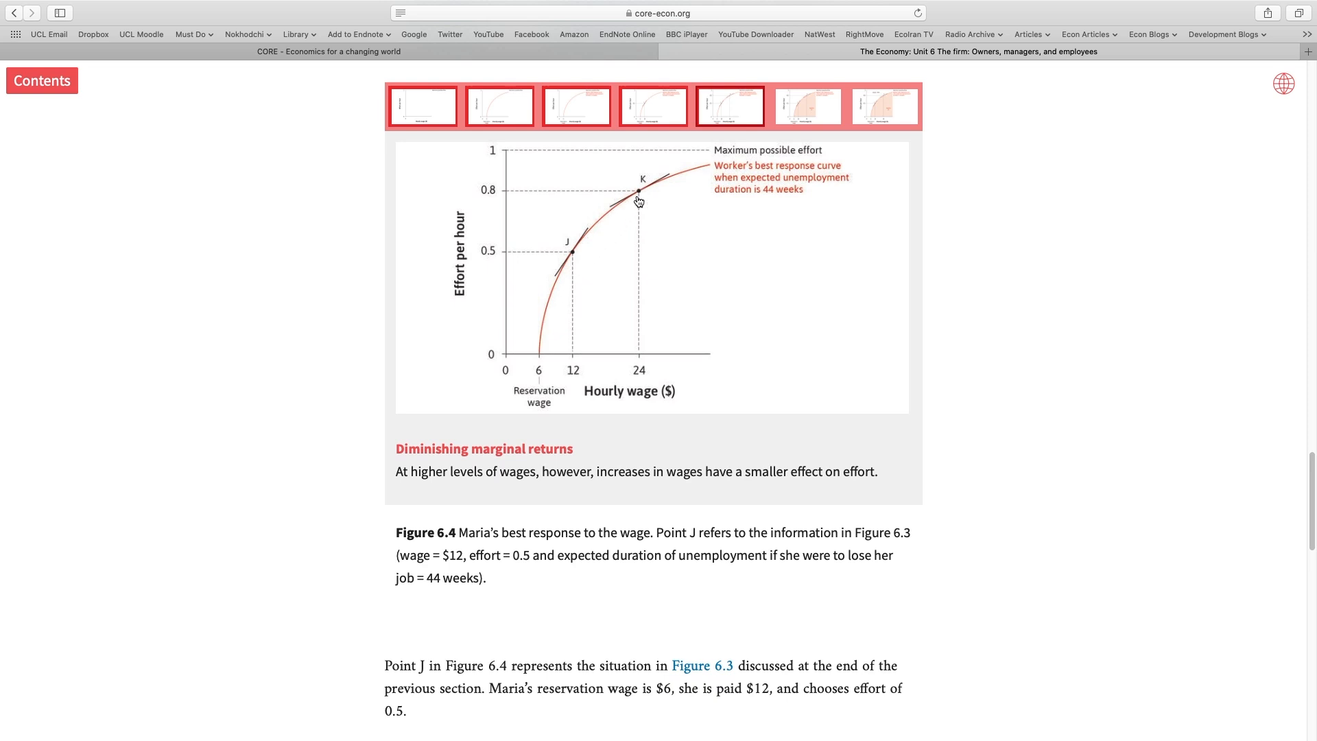
mouse_move(639, 171)
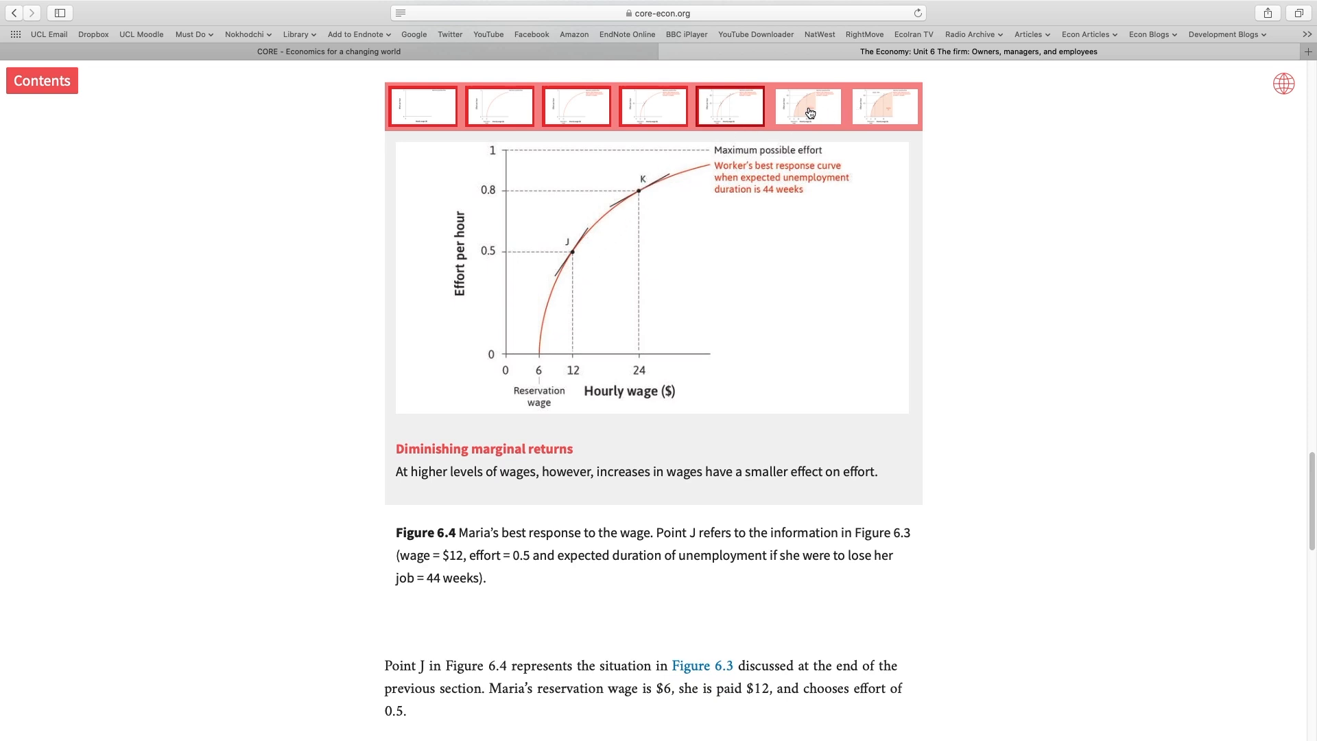
Step: Advance Figure 6.4 through the employer's feasible set to the 'Slope = MRT' slide
left_click(805, 106)
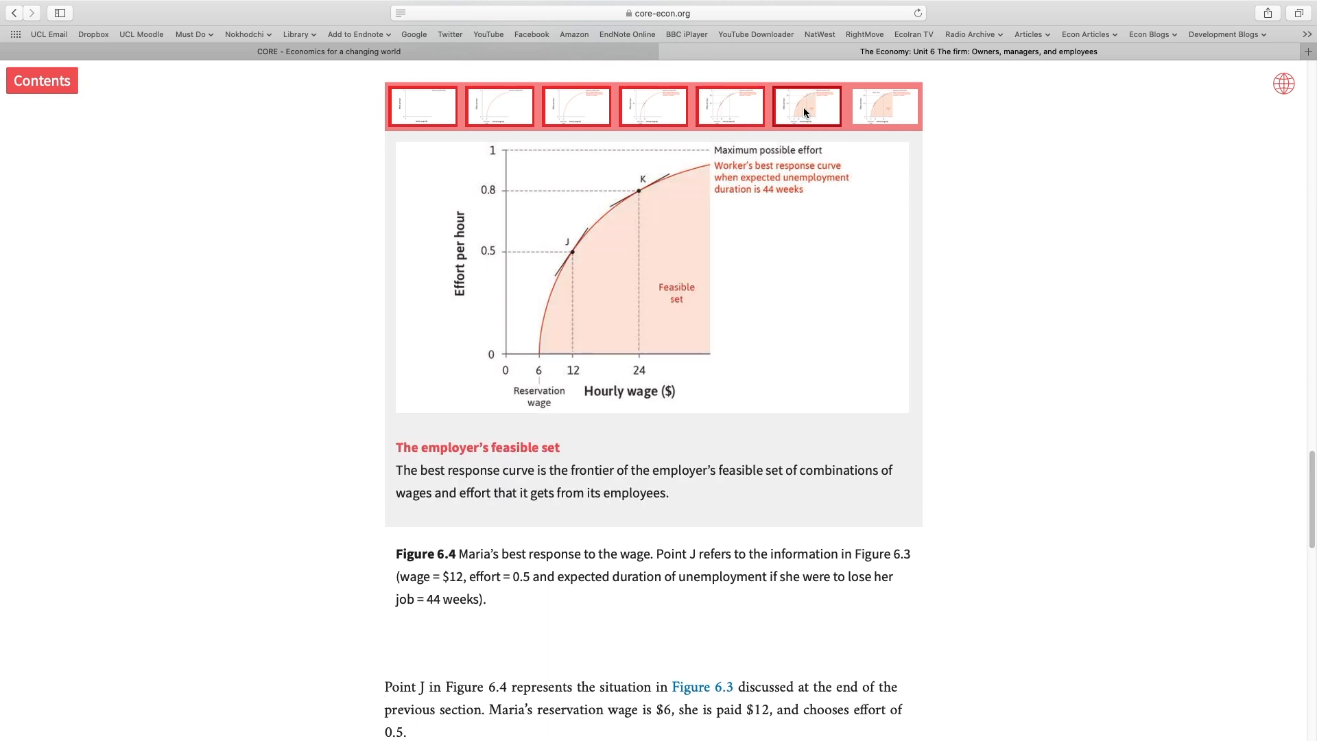
left_click(884, 105)
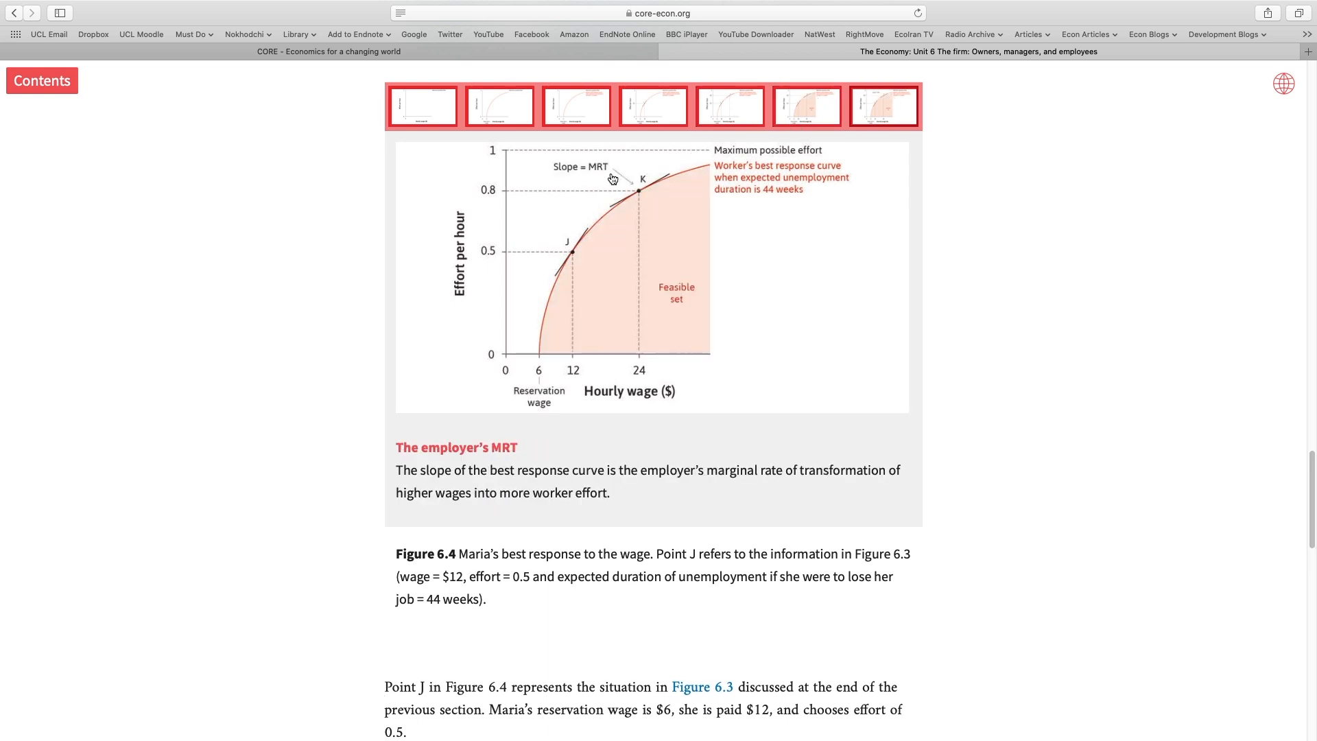
mouse_move(601, 180)
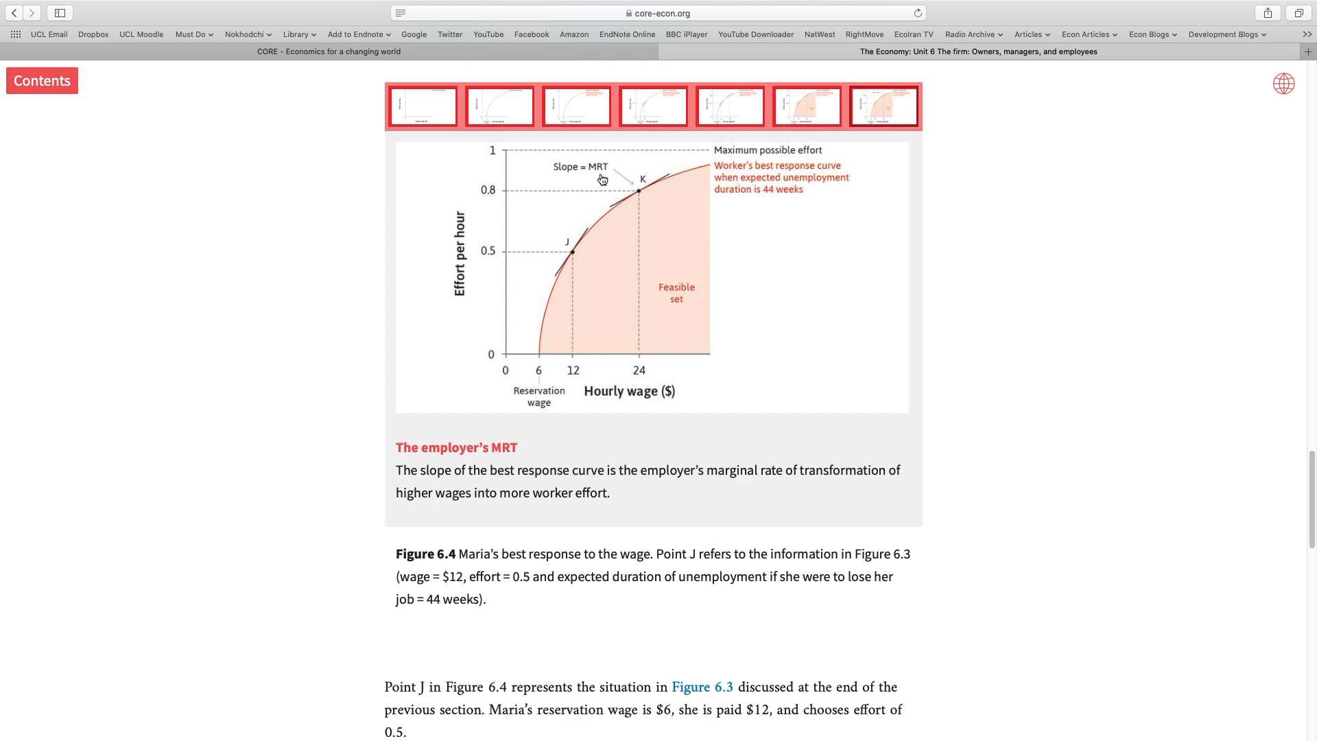
mouse_move(585, 399)
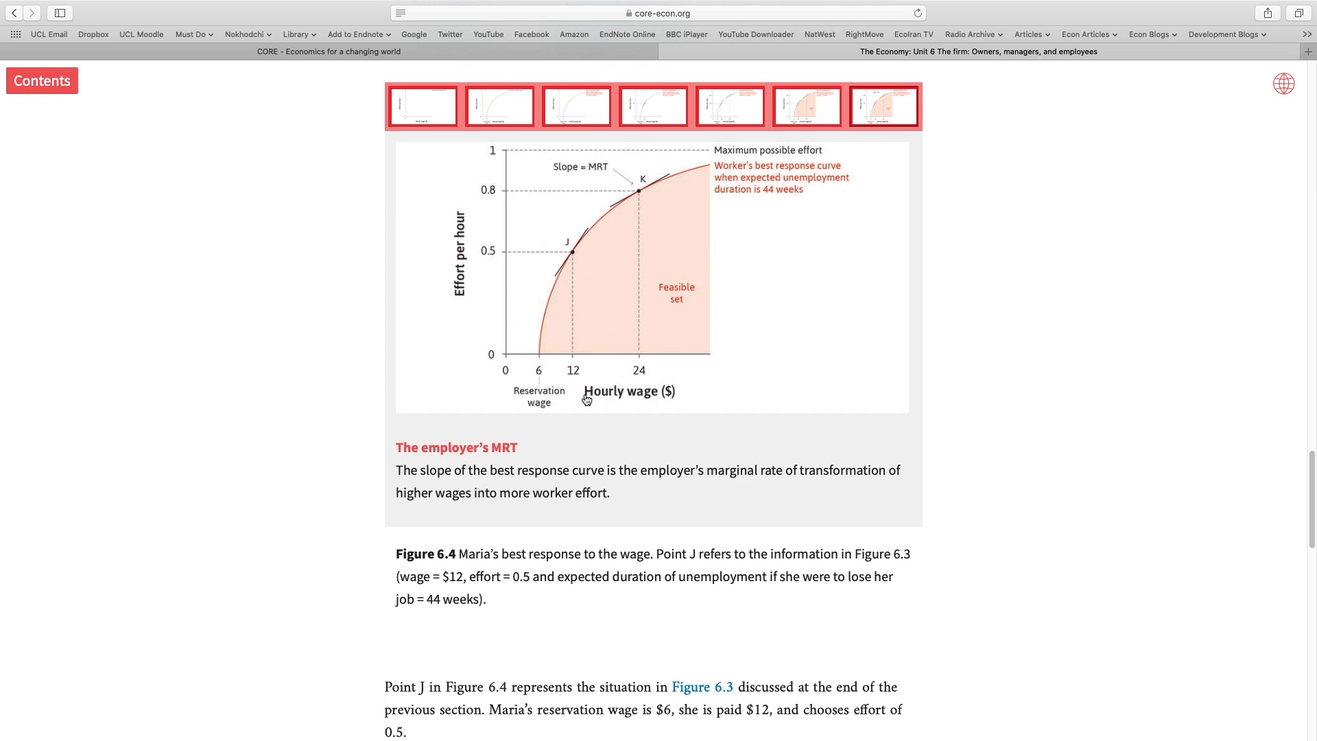
mouse_move(452, 314)
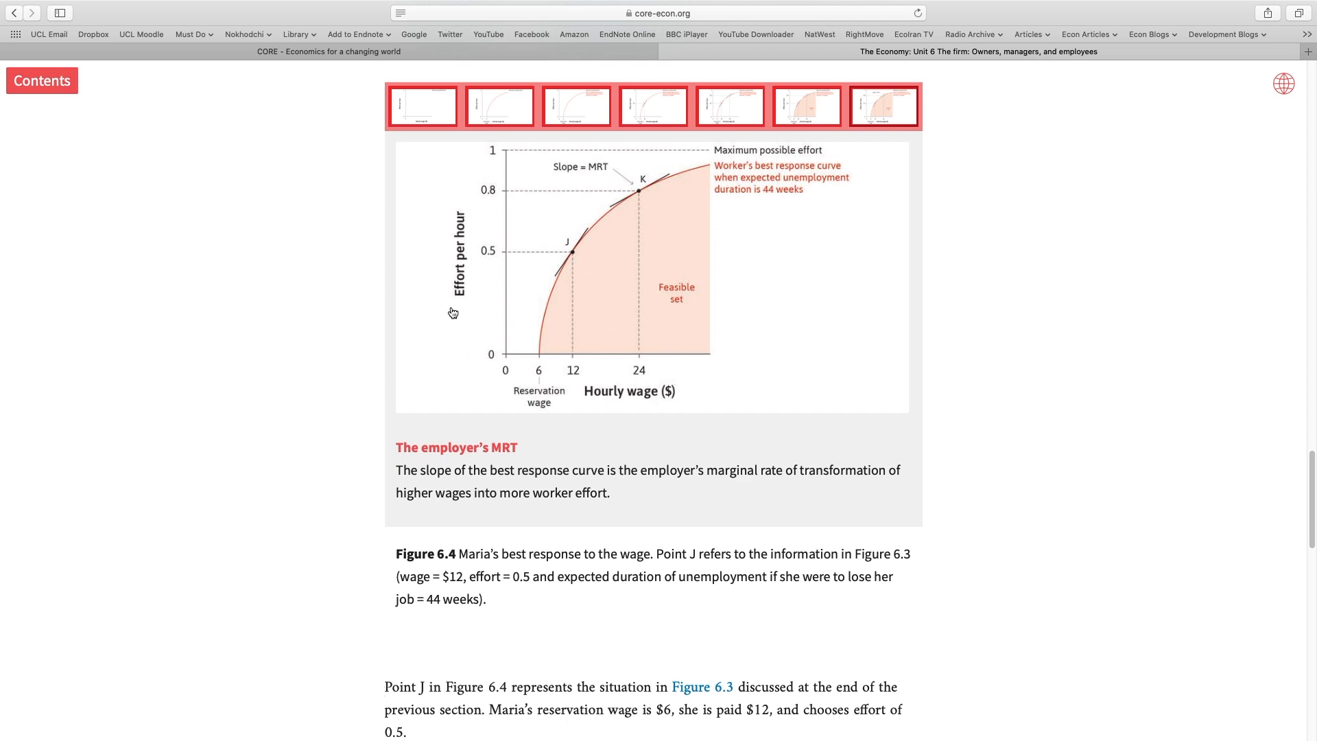
Step: Scroll to section 6.7's Figure 6.5, the isocost line for effort at $10 and 0.45
scroll("up", 3)
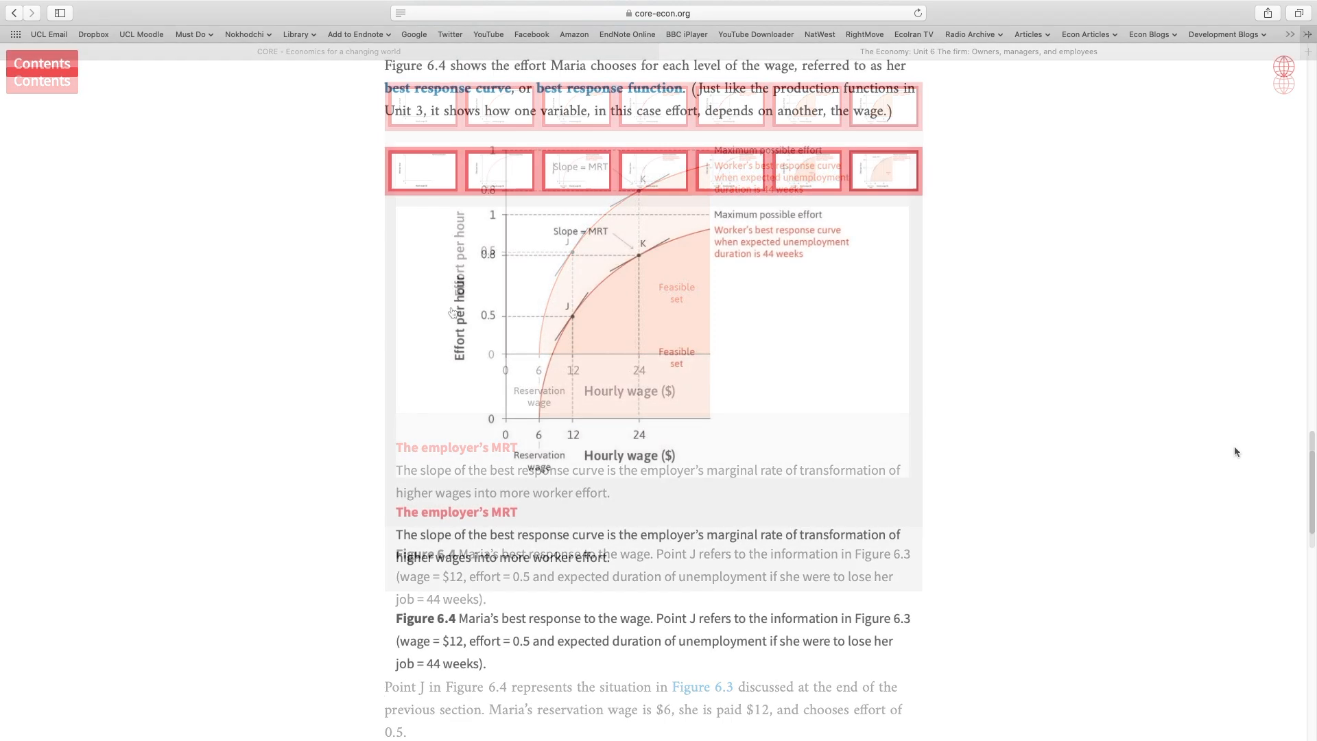
scroll("up", 3)
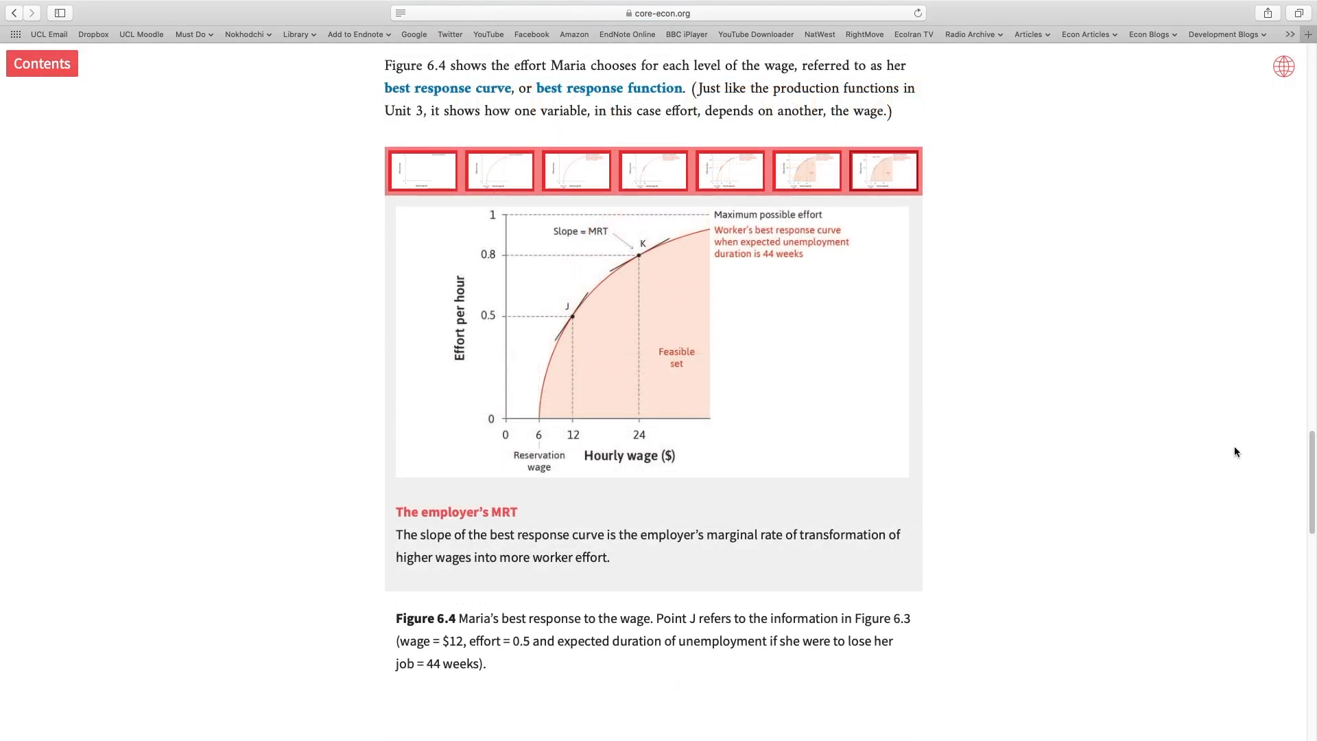
mouse_move(1235, 465)
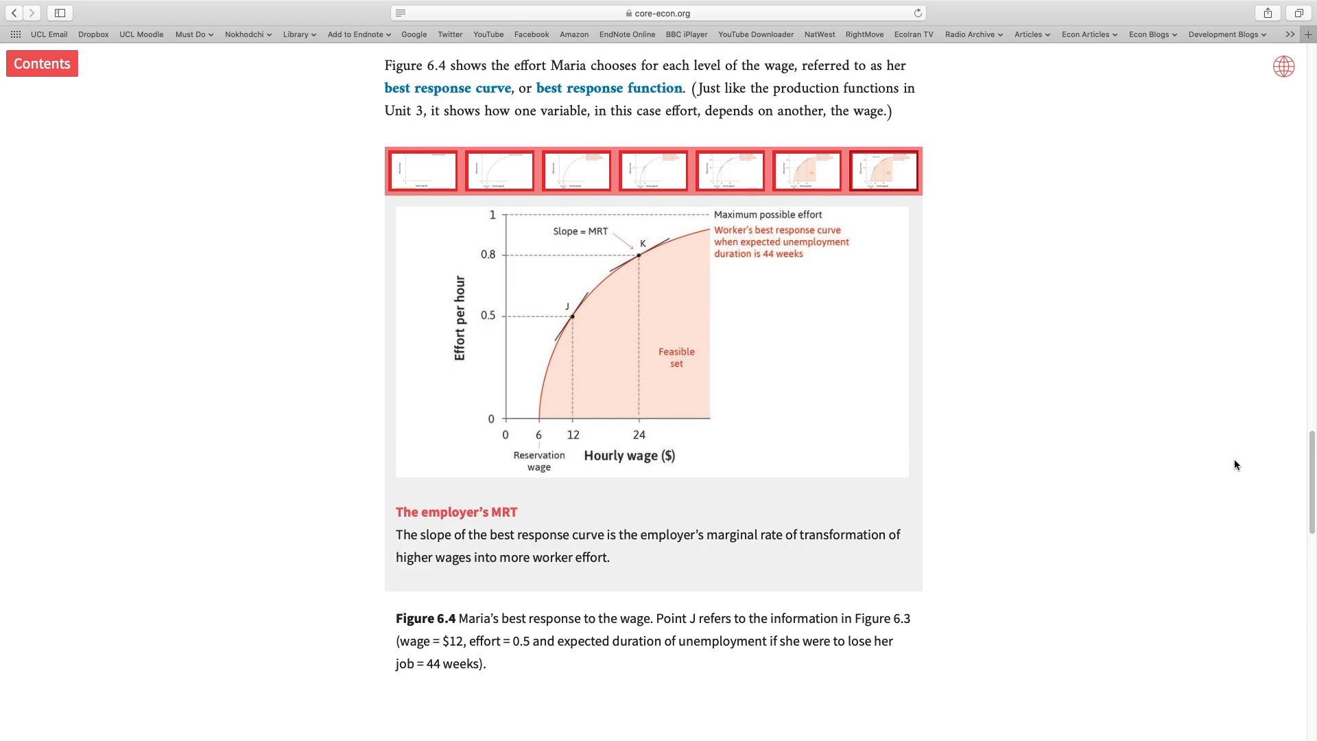
scroll("down", 3)
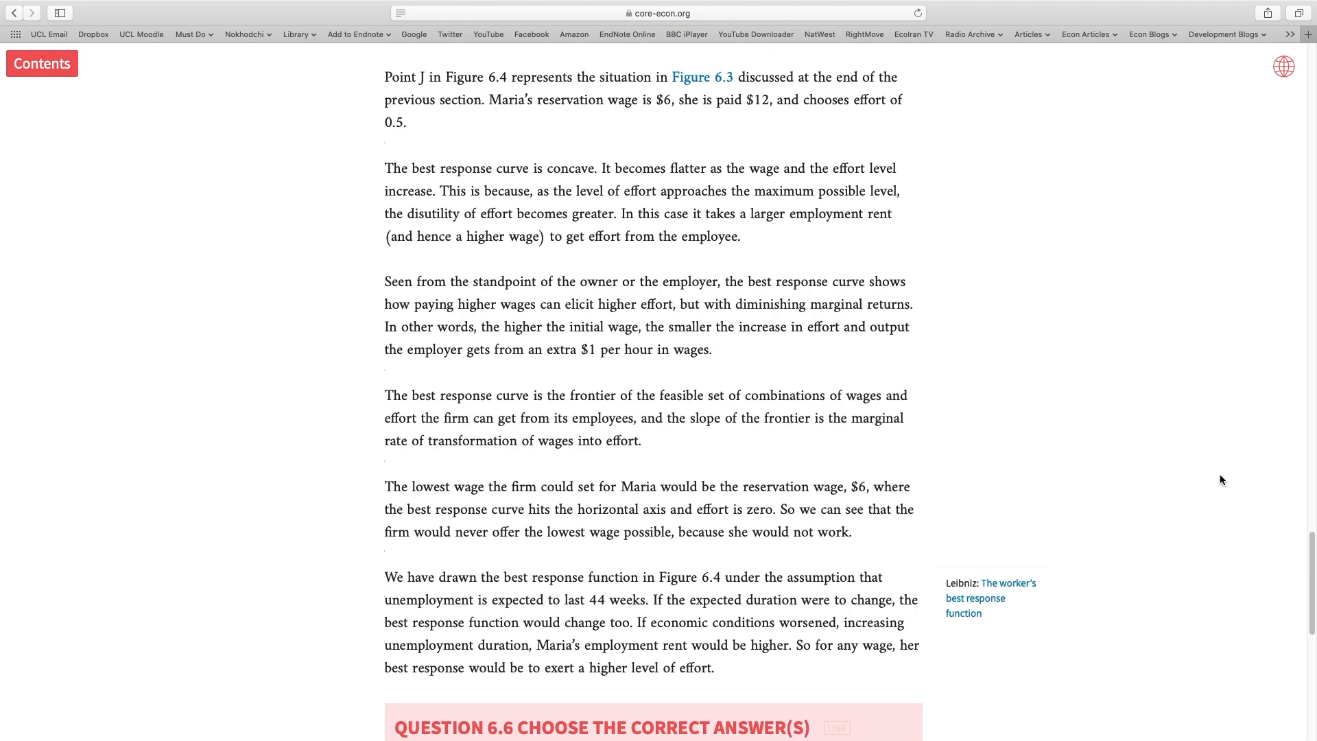
scroll("down", 3)
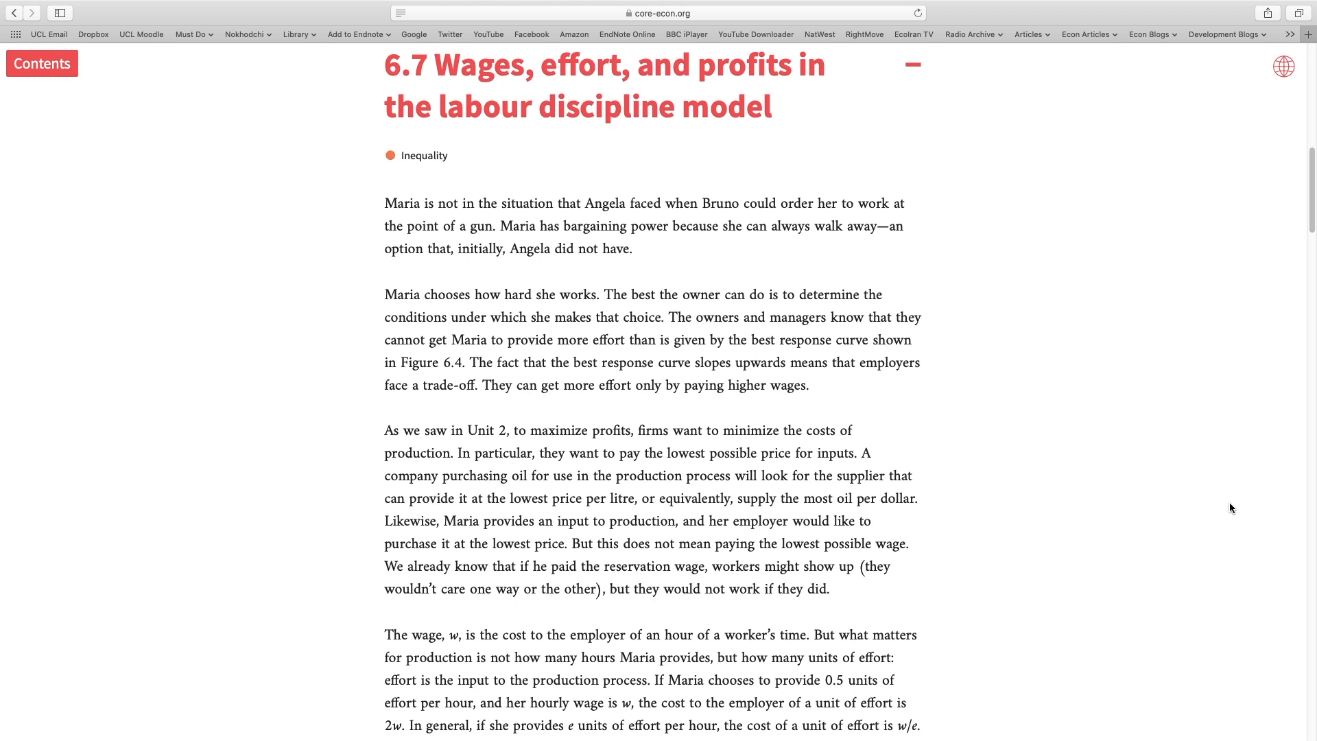
scroll("down", 3)
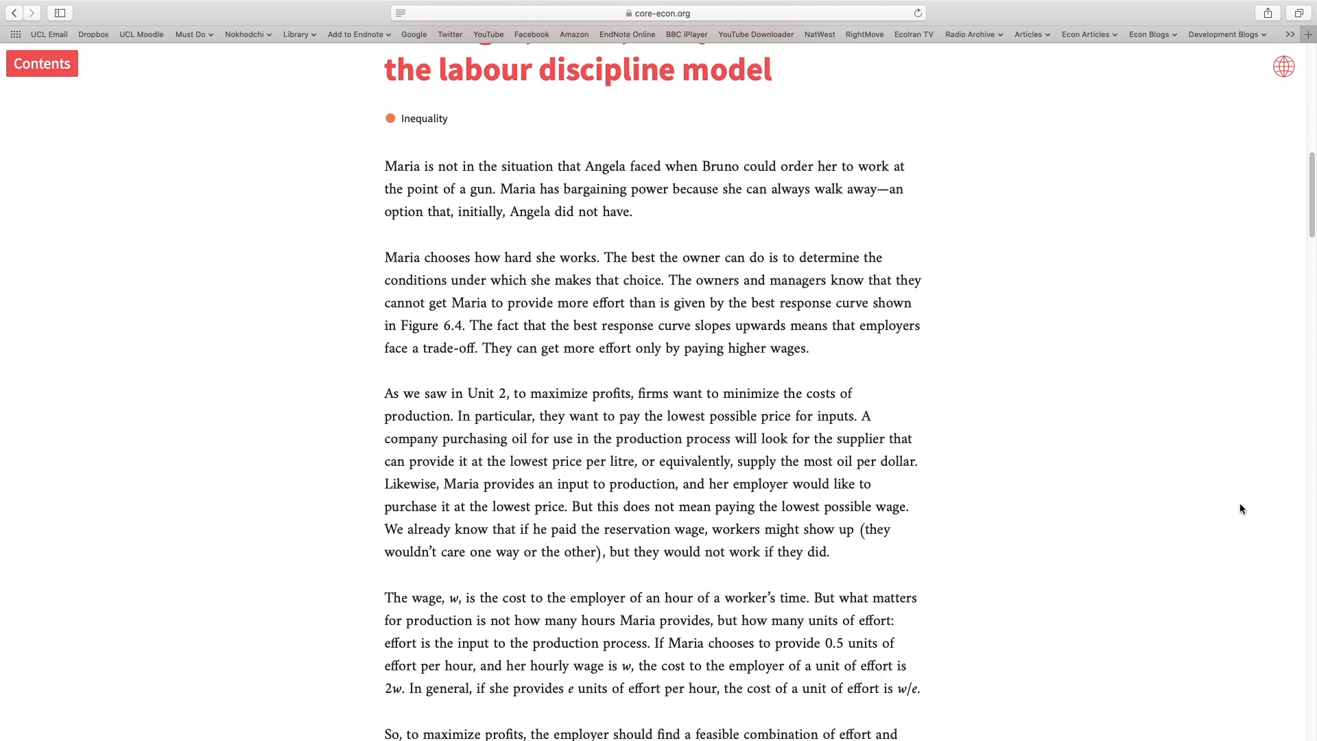
scroll("down", 3)
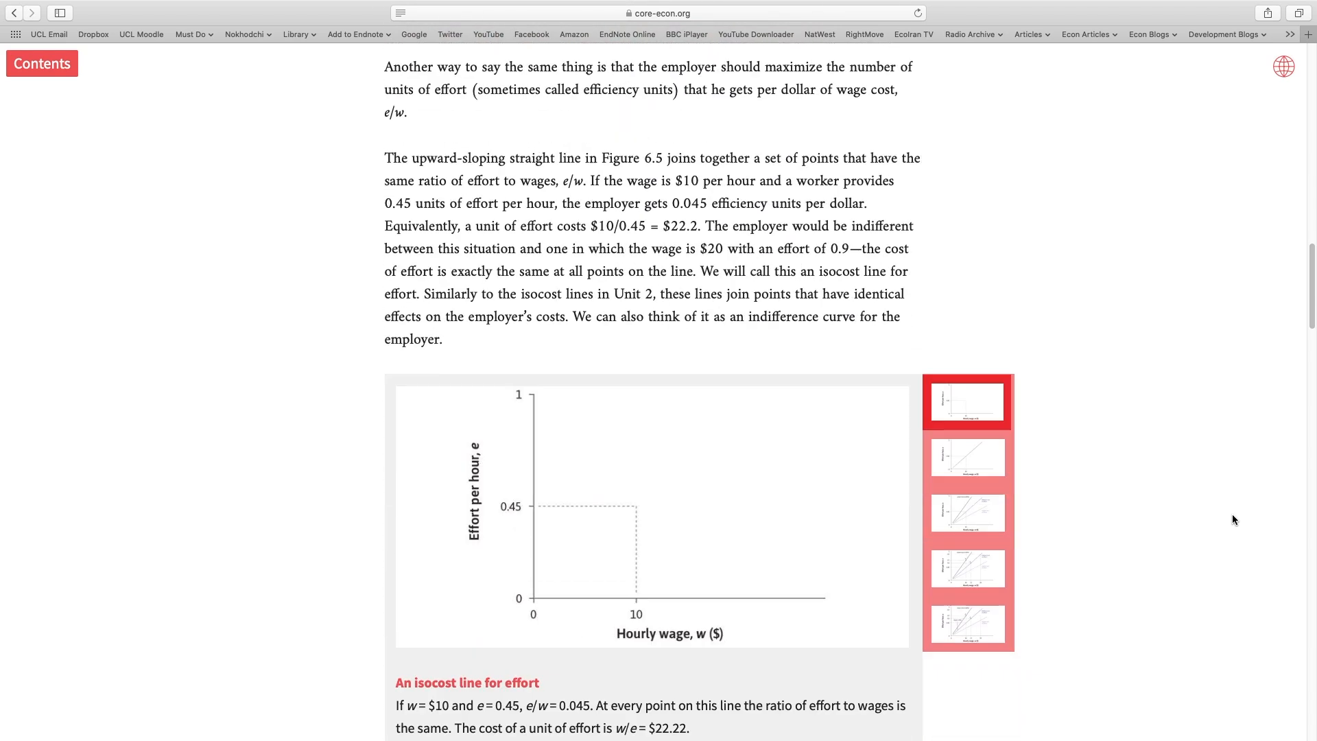
scroll("down", 3)
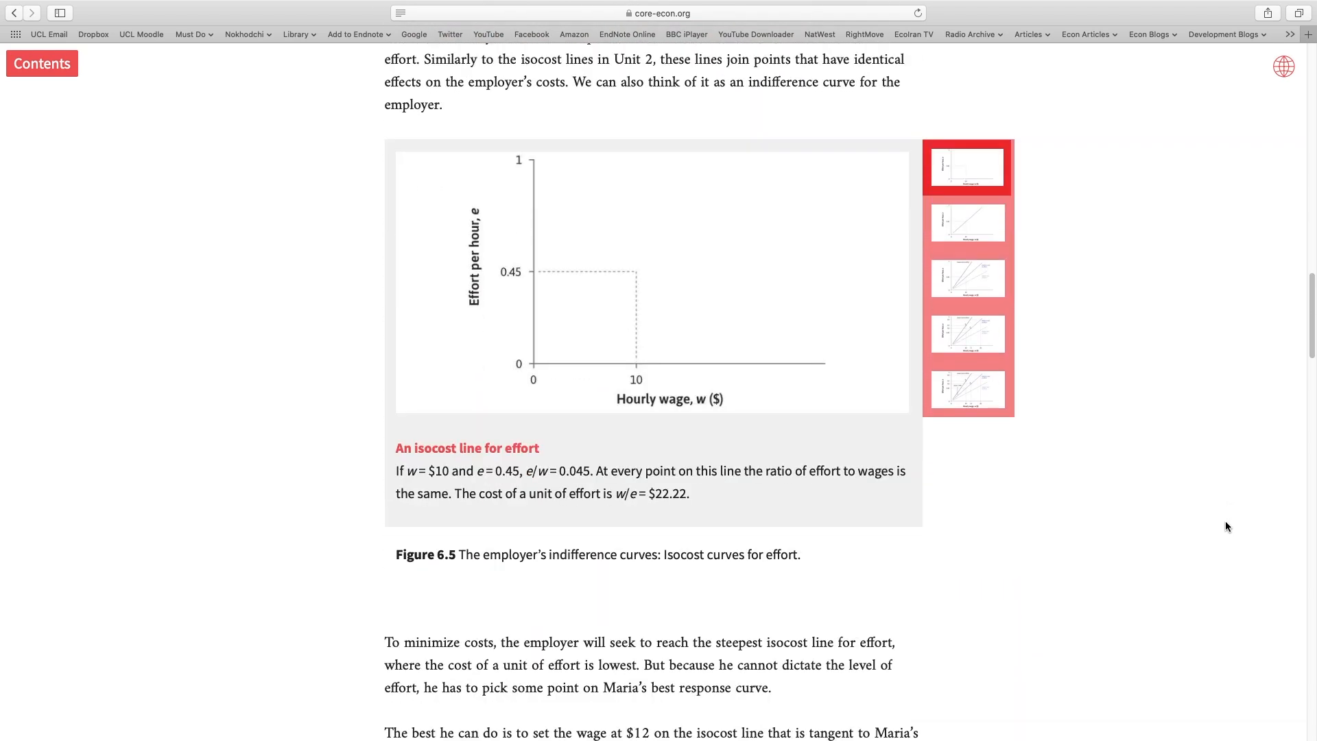
scroll("down", 3)
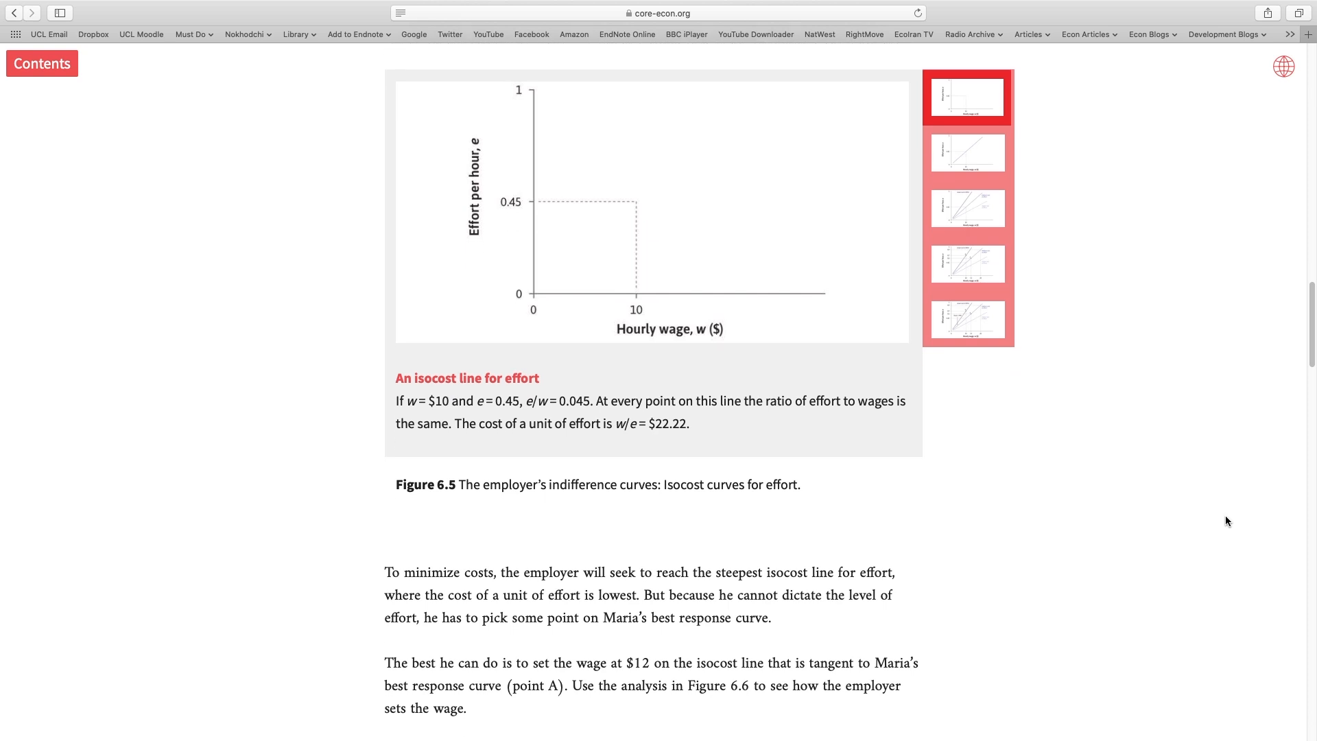
mouse_move(1178, 480)
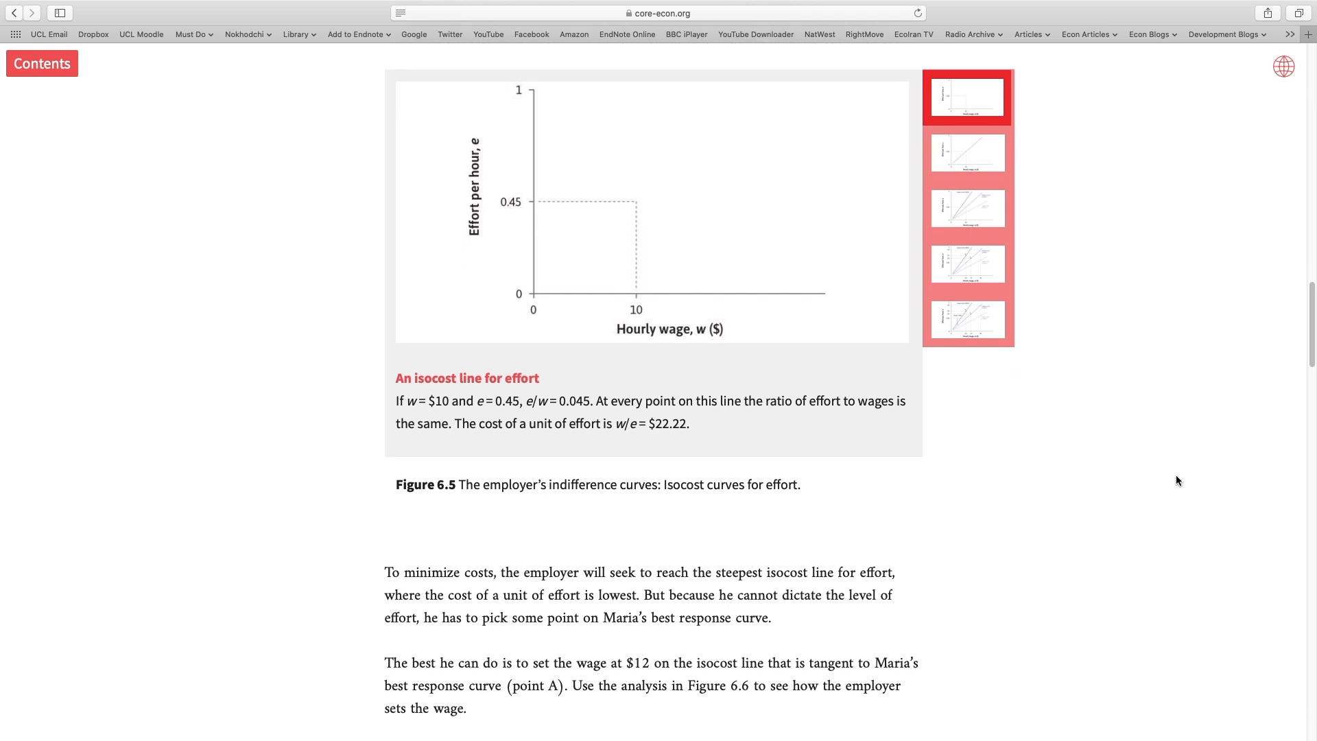
mouse_move(1175, 473)
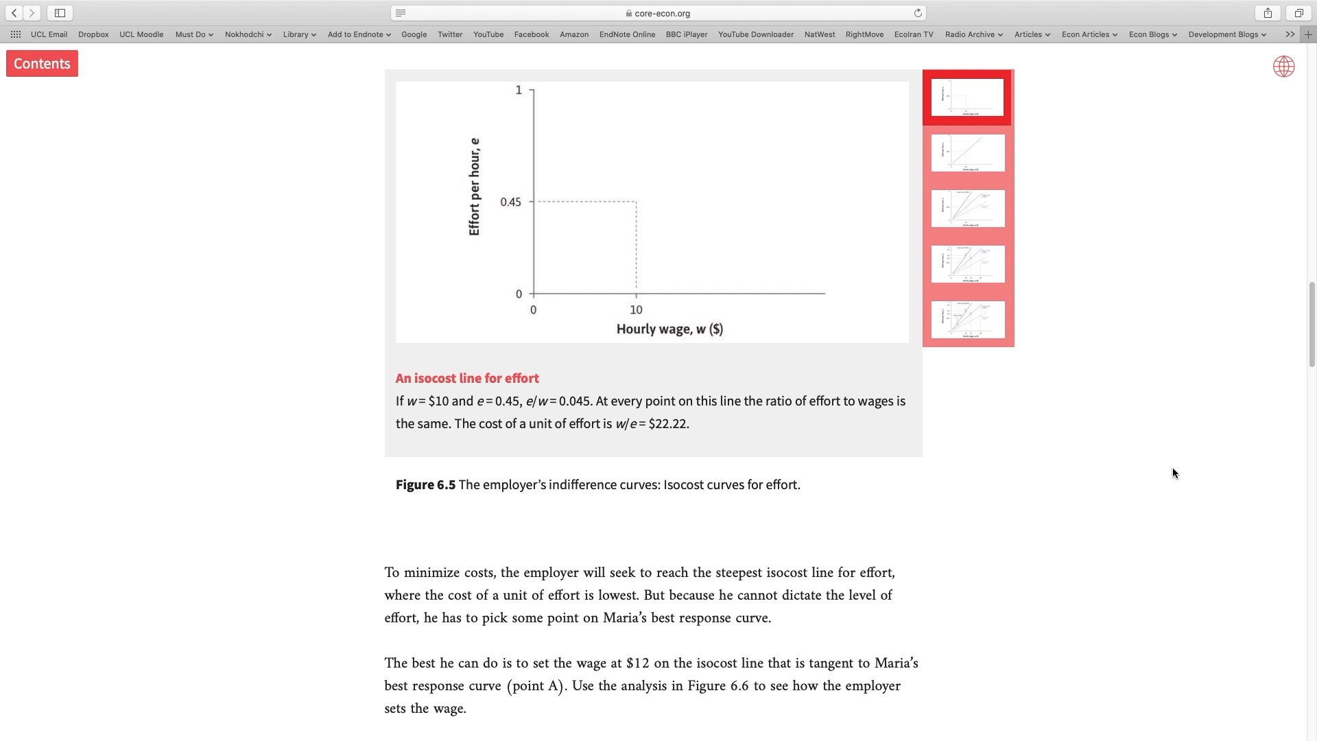
mouse_move(753, 345)
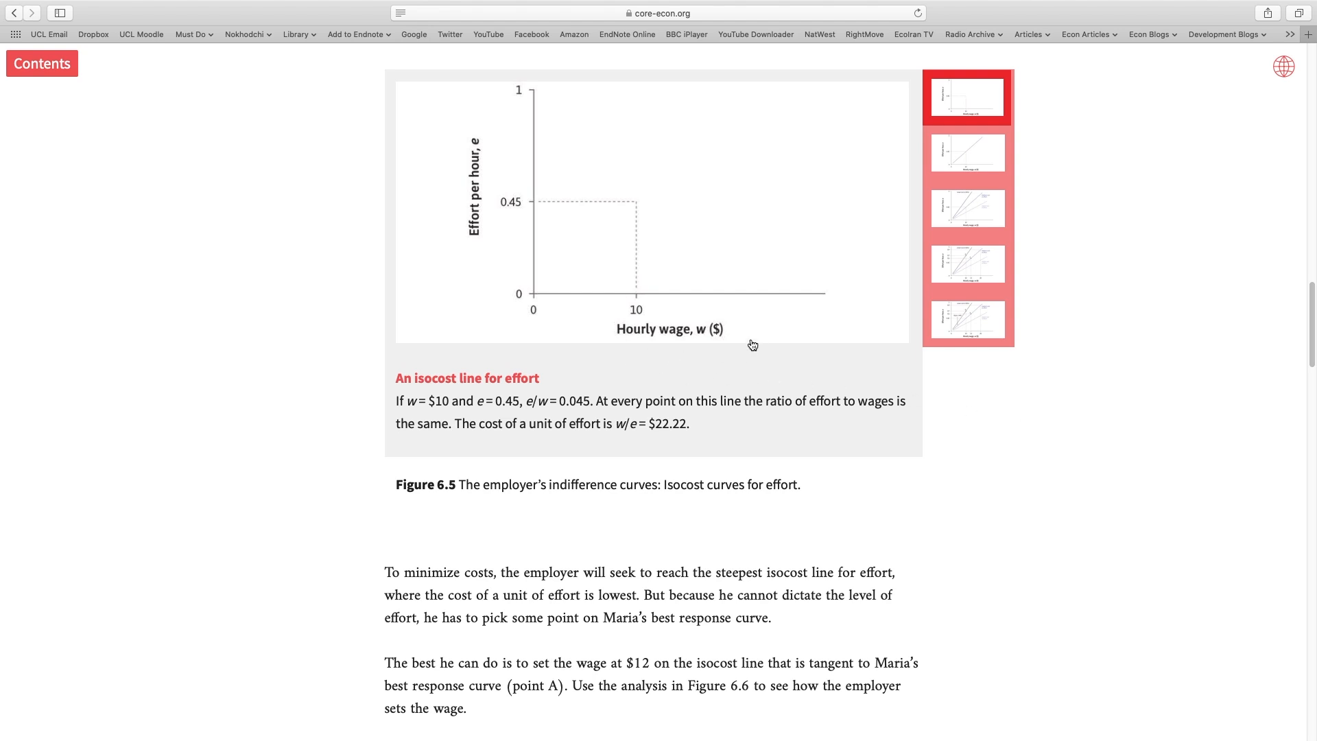
mouse_move(763, 356)
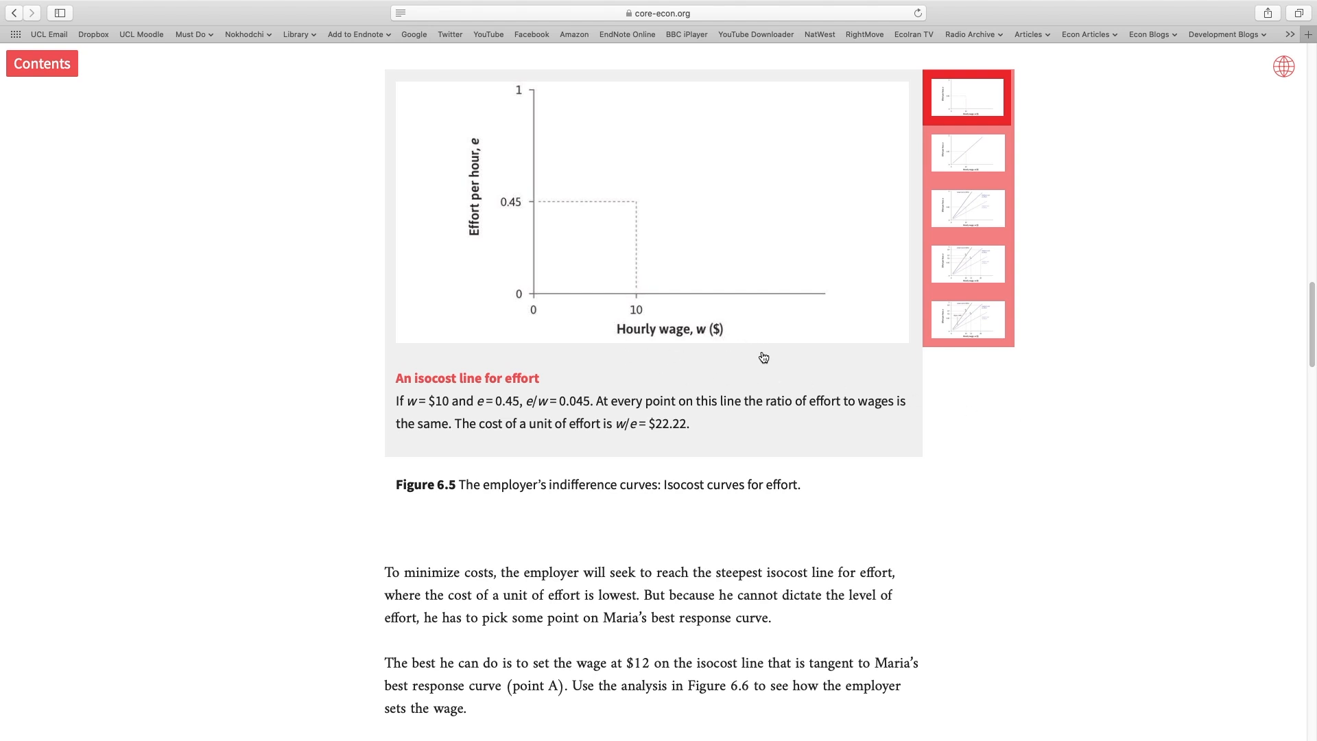
mouse_move(710, 284)
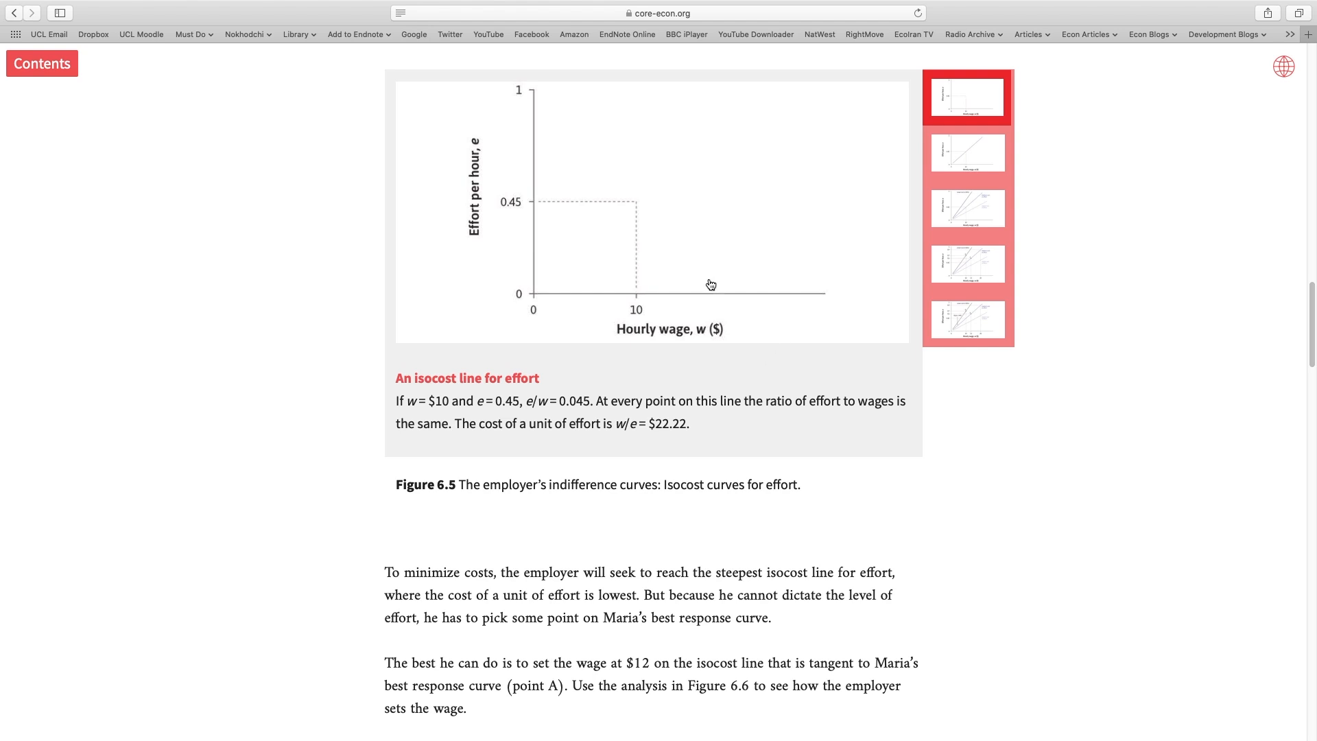
mouse_move(521, 269)
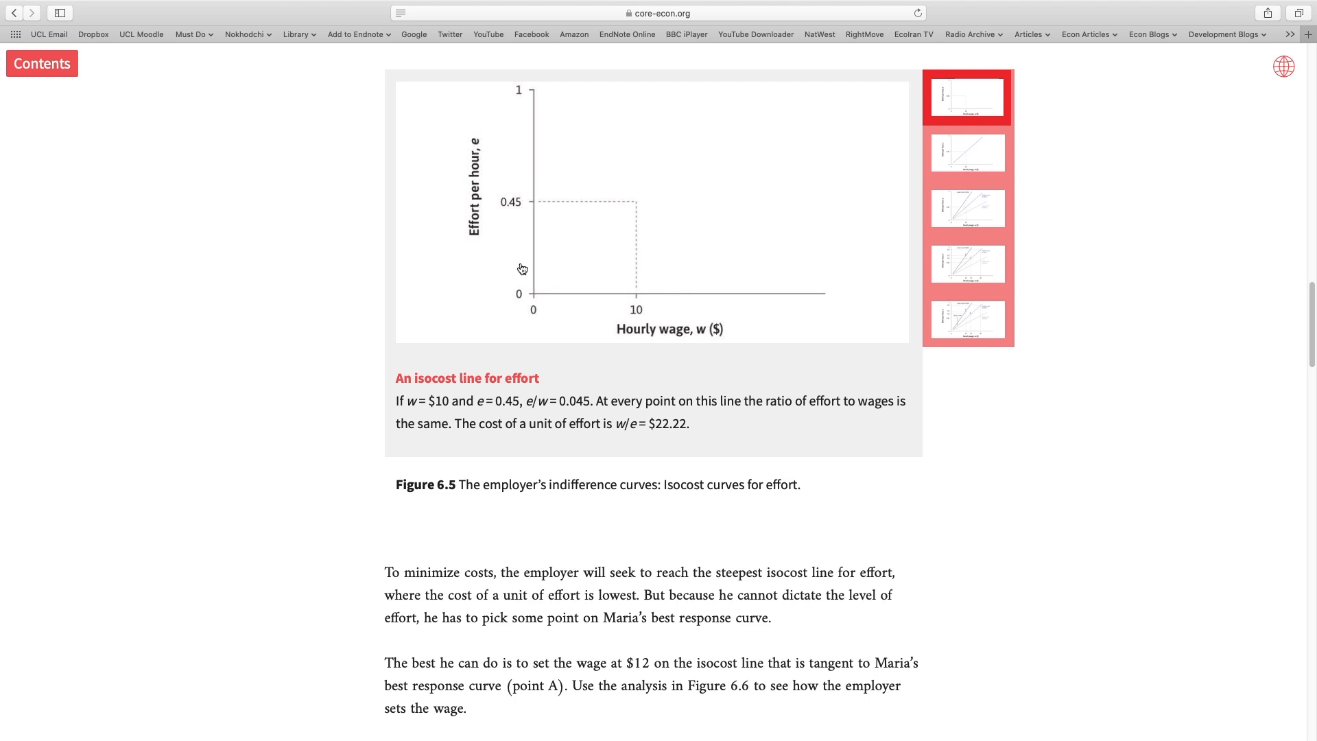
mouse_move(637, 304)
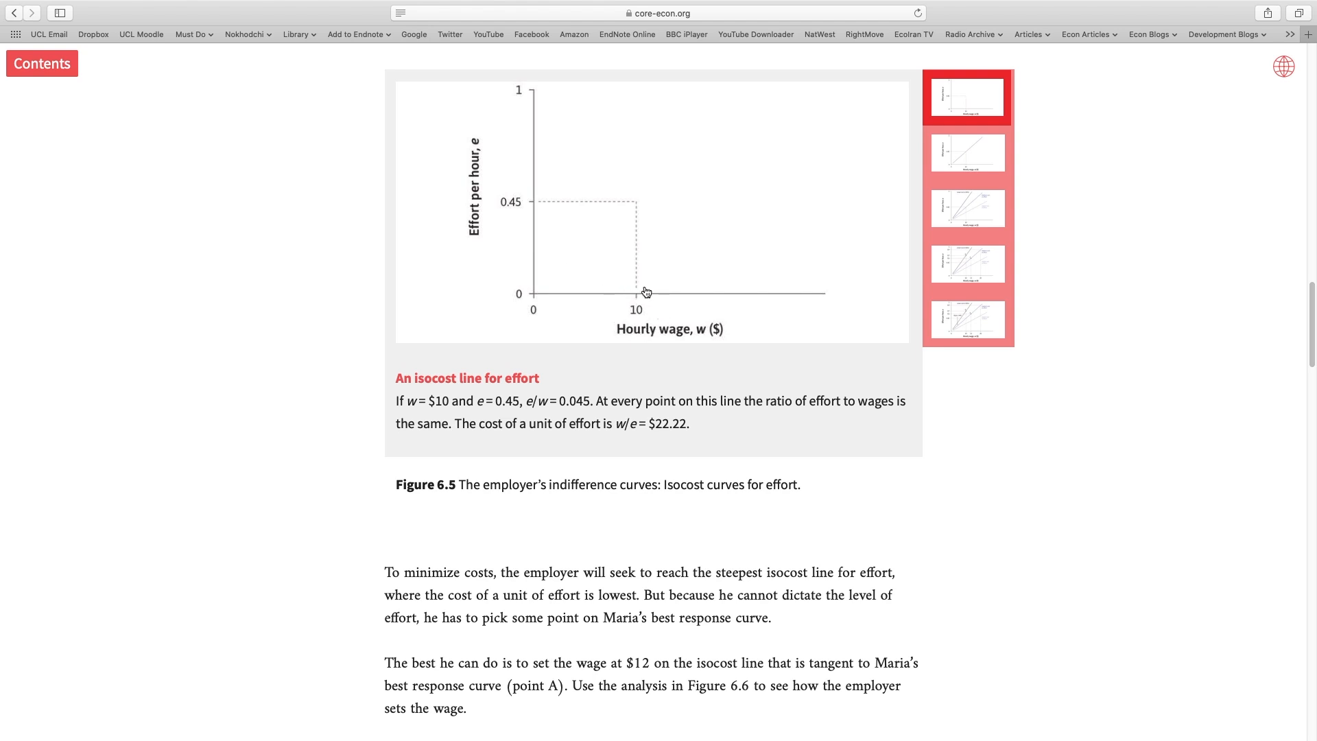
mouse_move(520, 217)
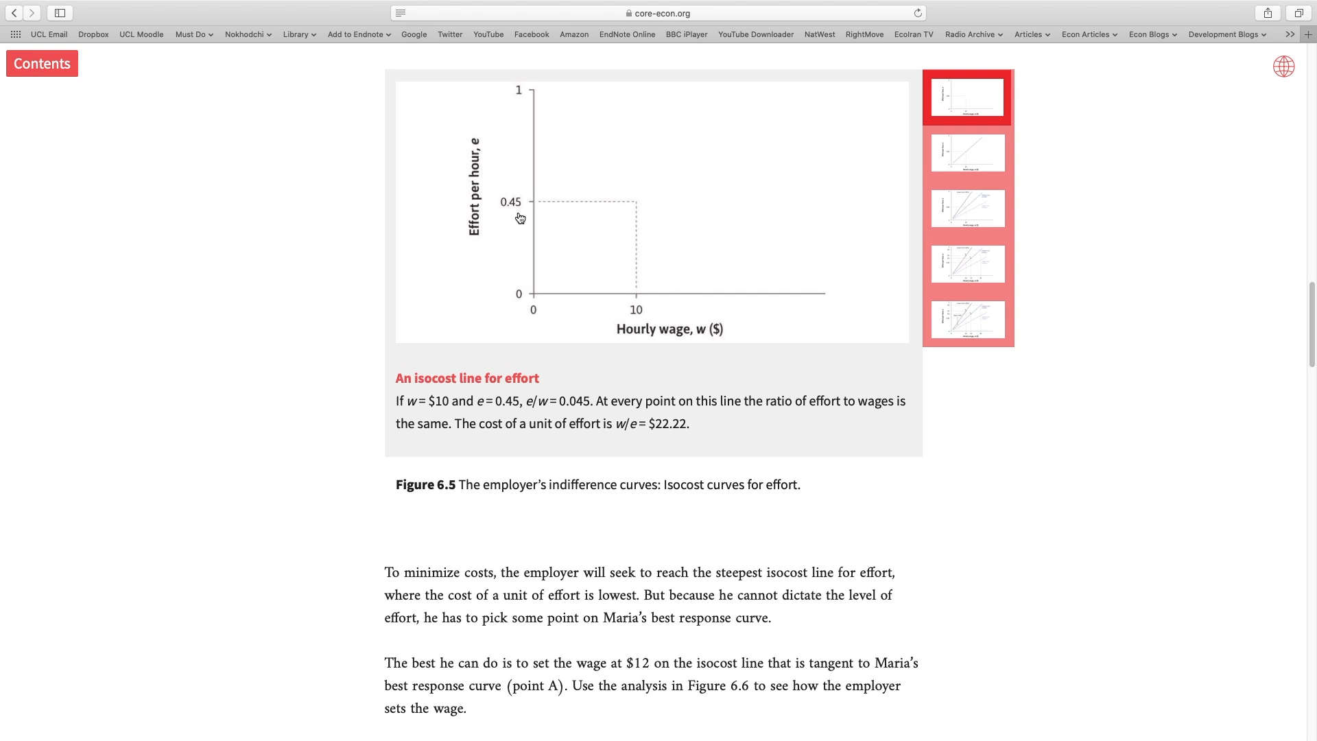
mouse_move(563, 210)
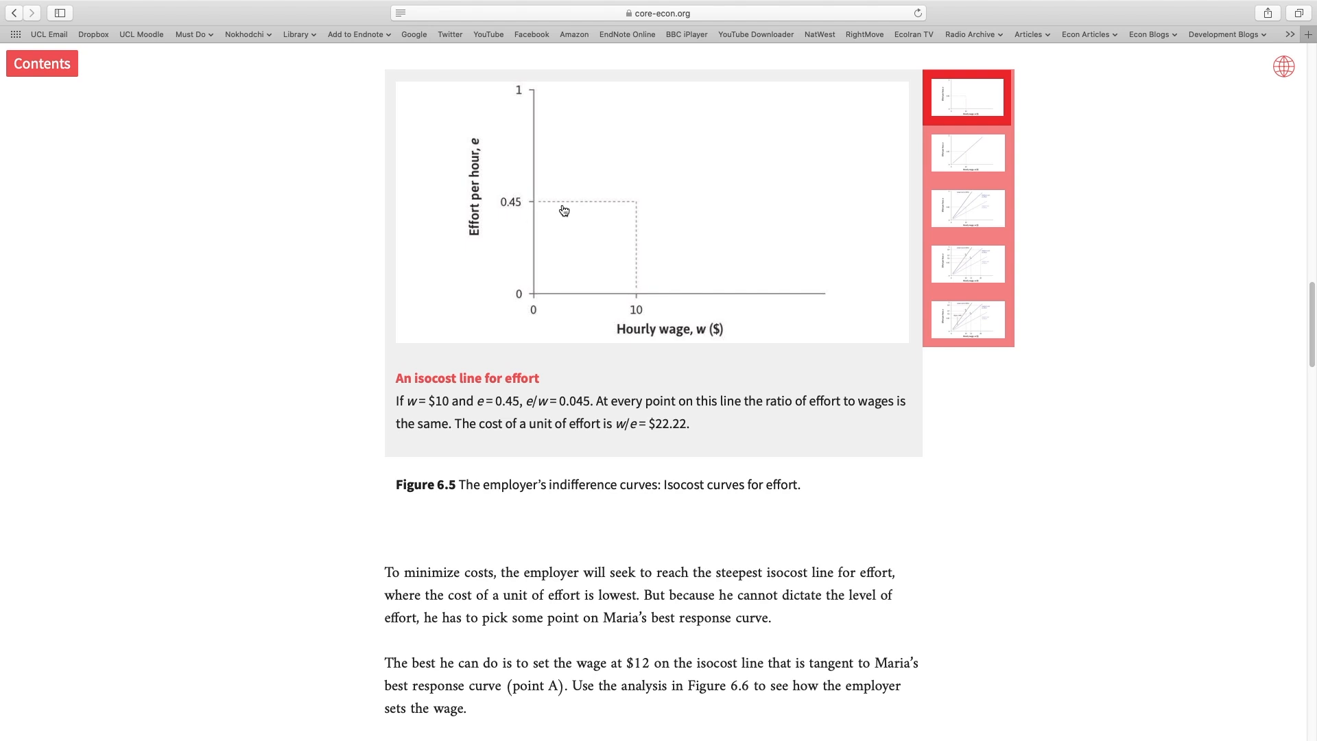
Step: Show Figure 6.5's isocost line slope step, e/w = 0.045
left_click(967, 153)
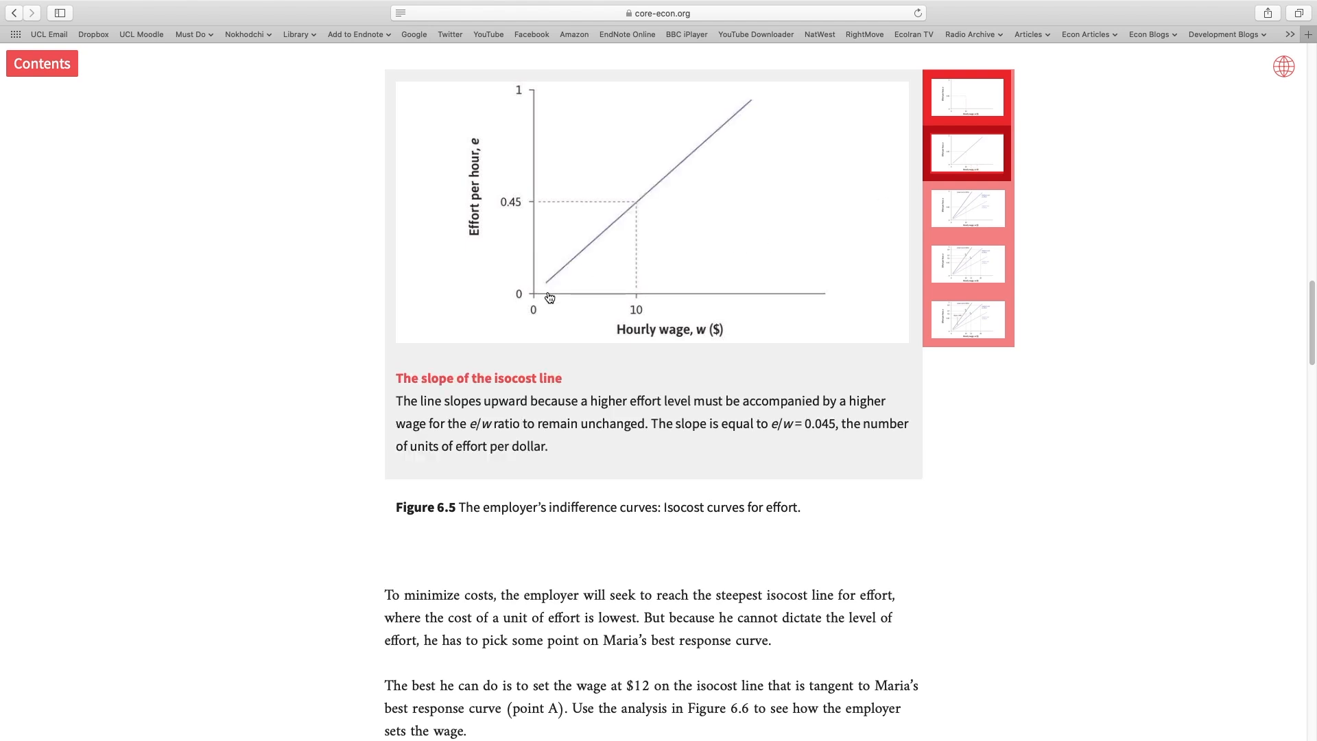
mouse_move(726, 130)
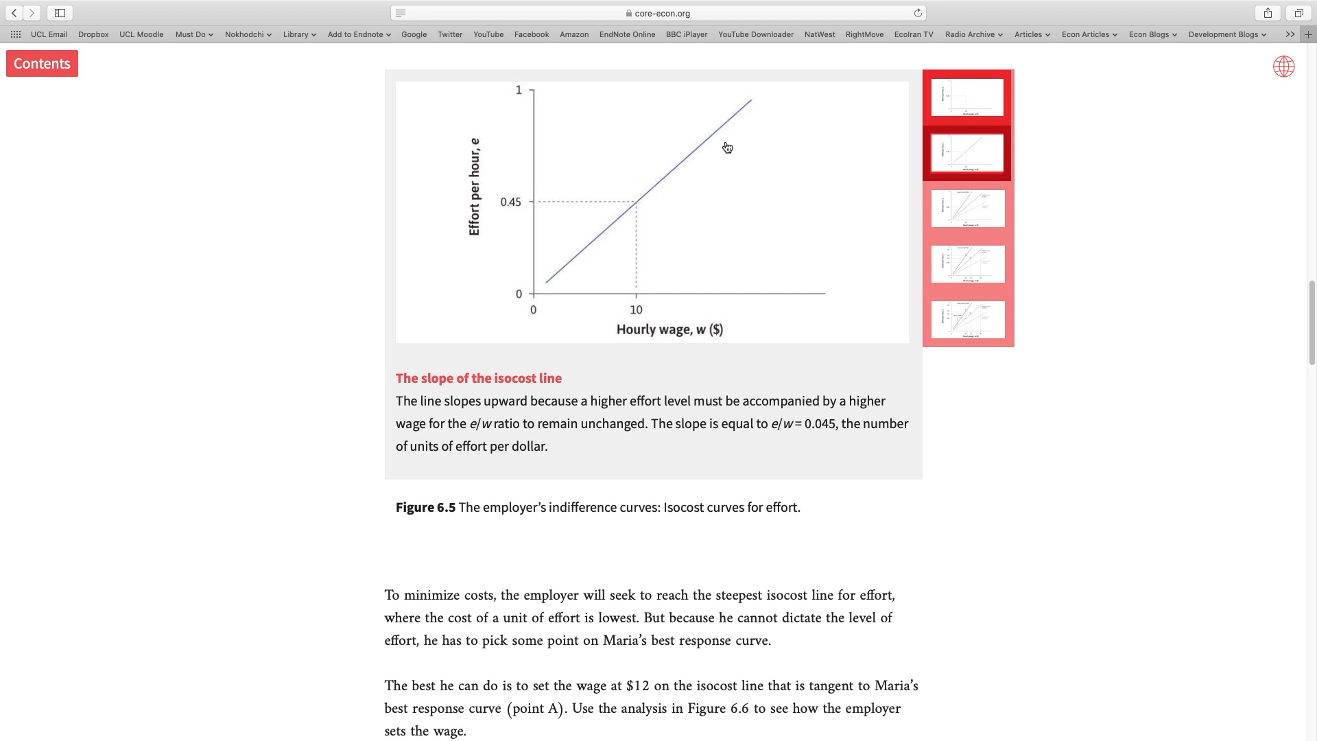
mouse_move(660, 186)
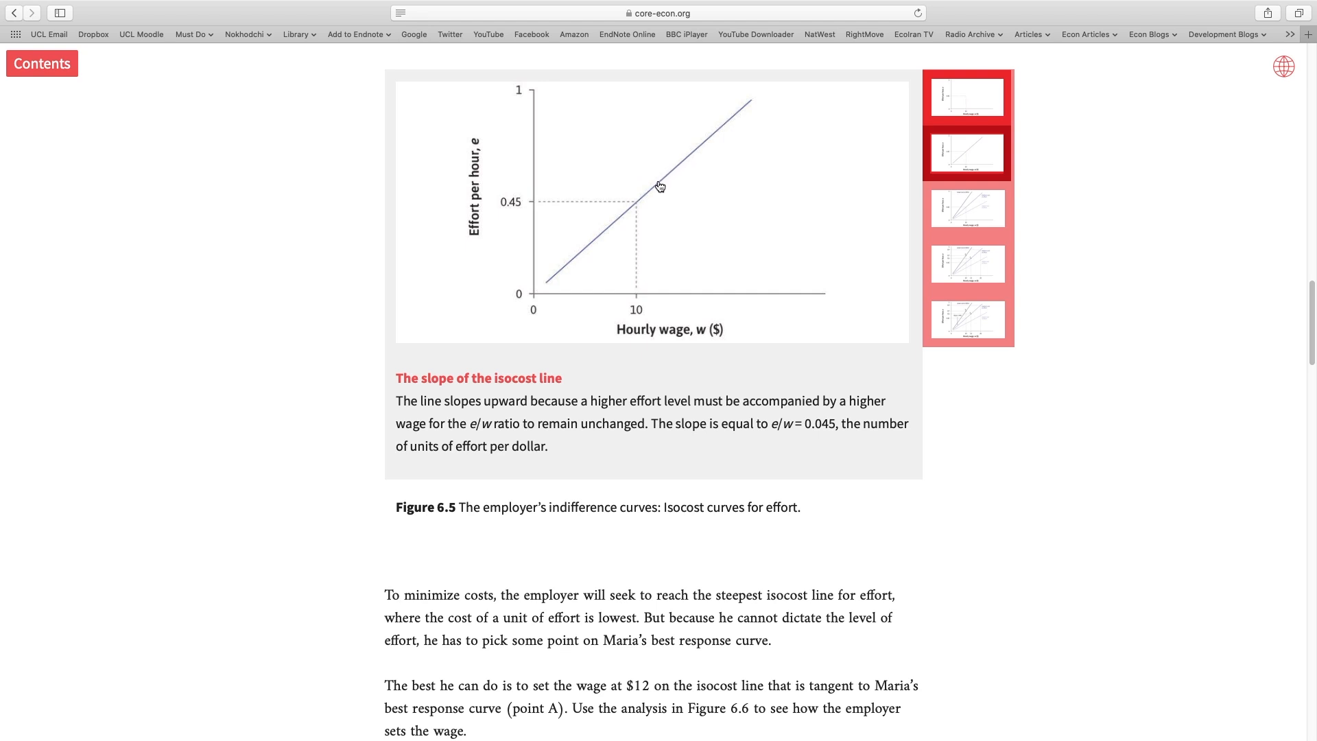
mouse_move(752, 122)
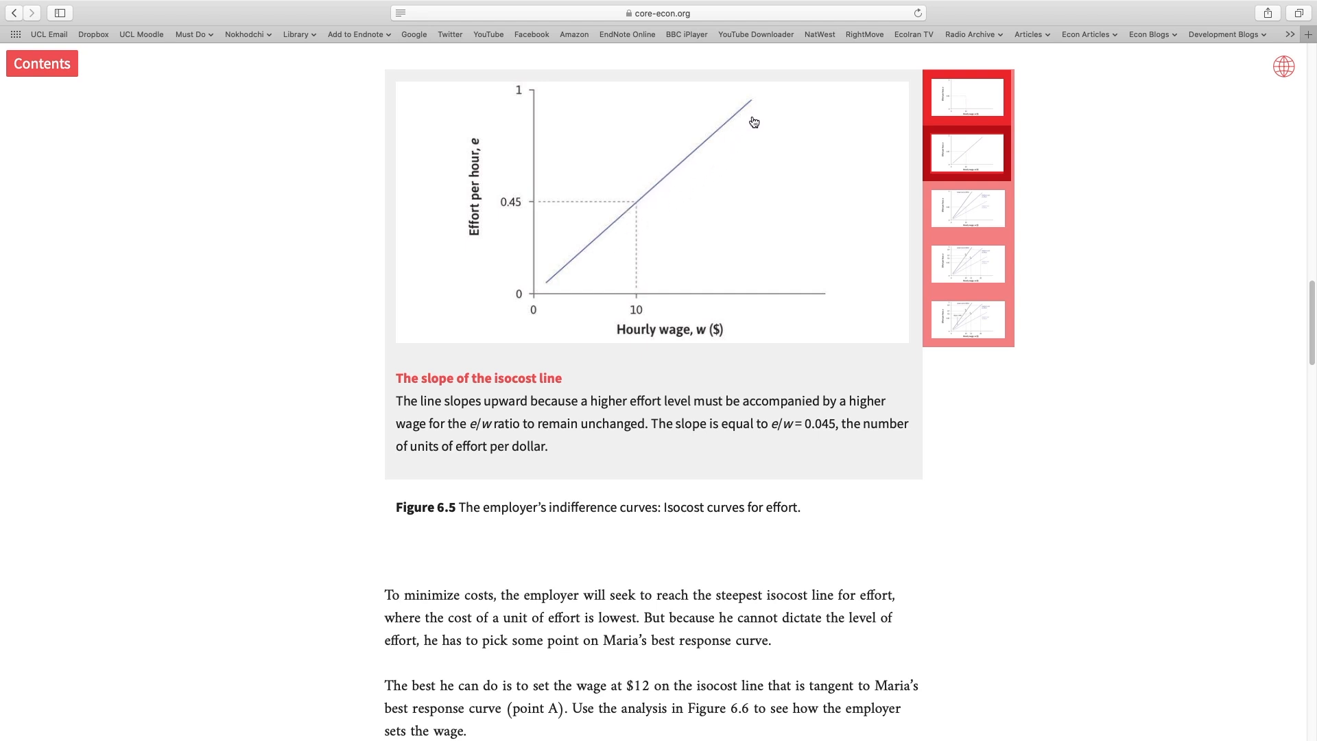
mouse_move(755, 135)
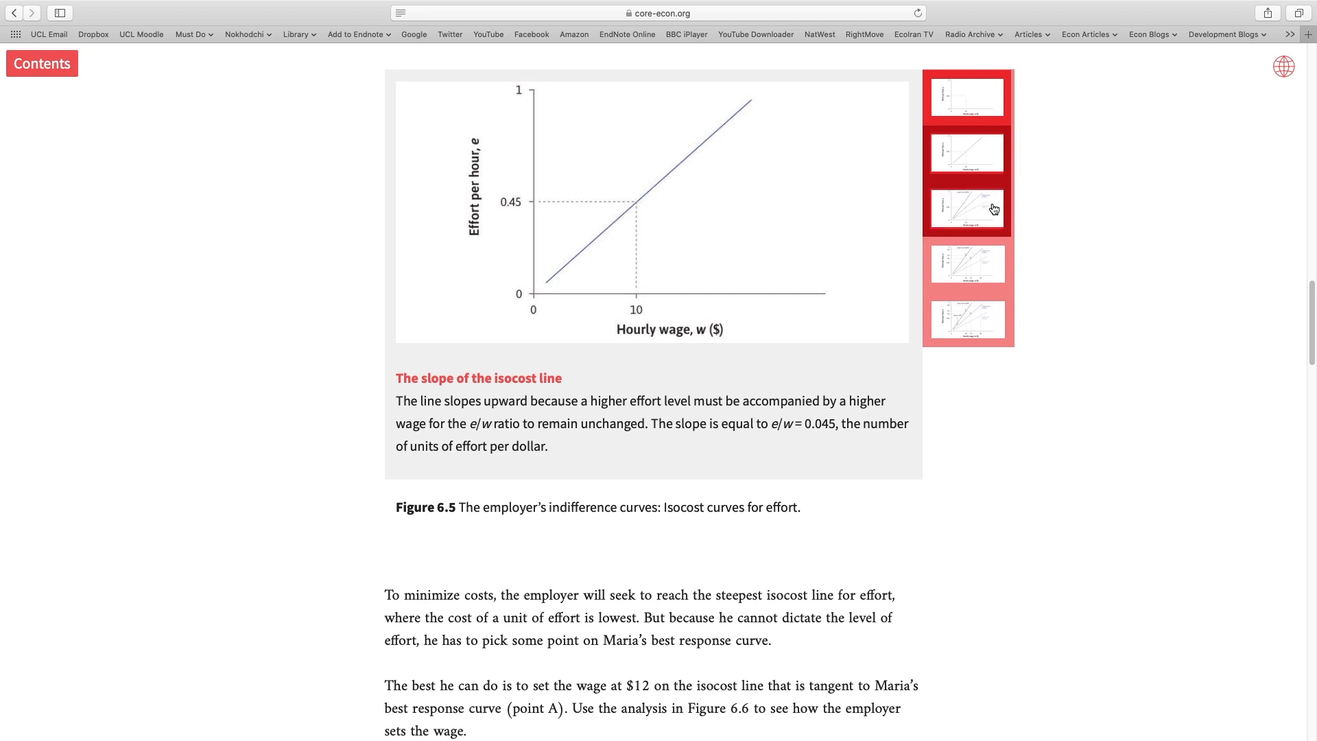
mouse_move(972, 218)
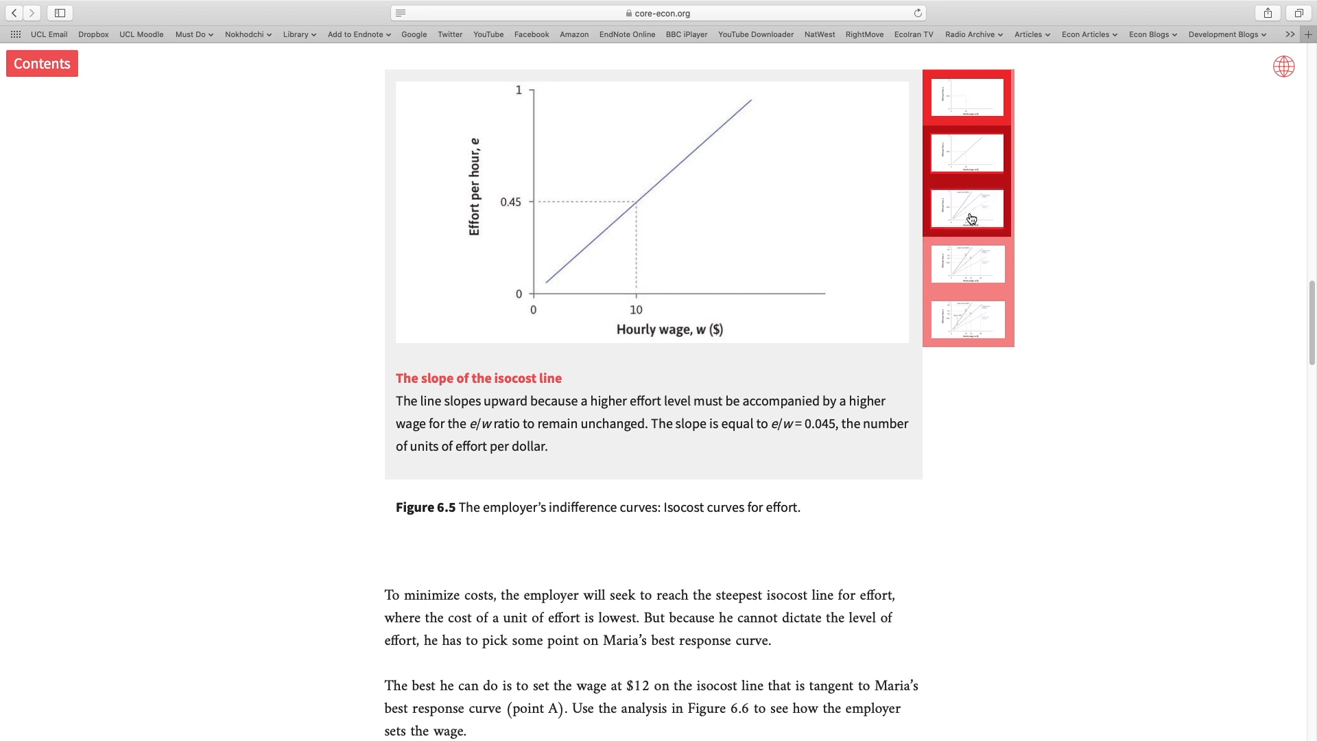
Step: Show Figure 6.5's lower, medium and higher cost-of-effort isocost lines
left_click(966, 207)
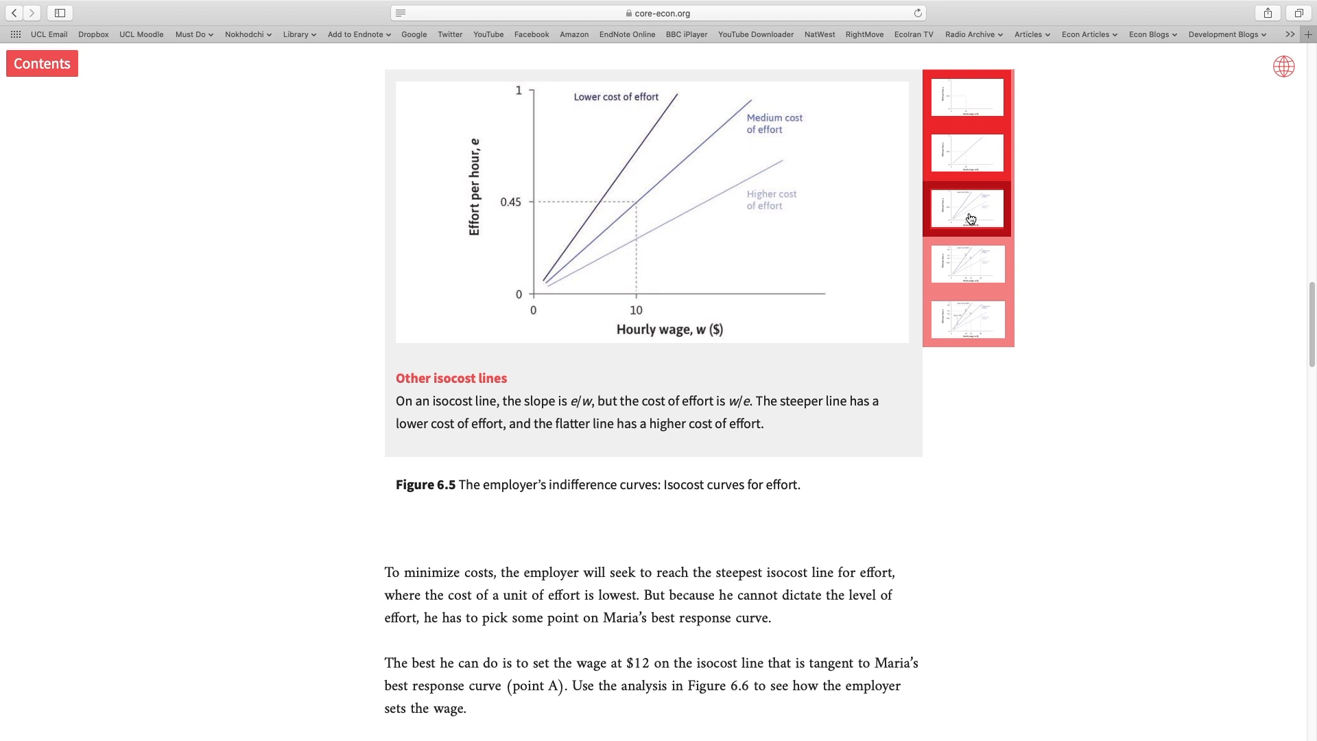
mouse_move(663, 246)
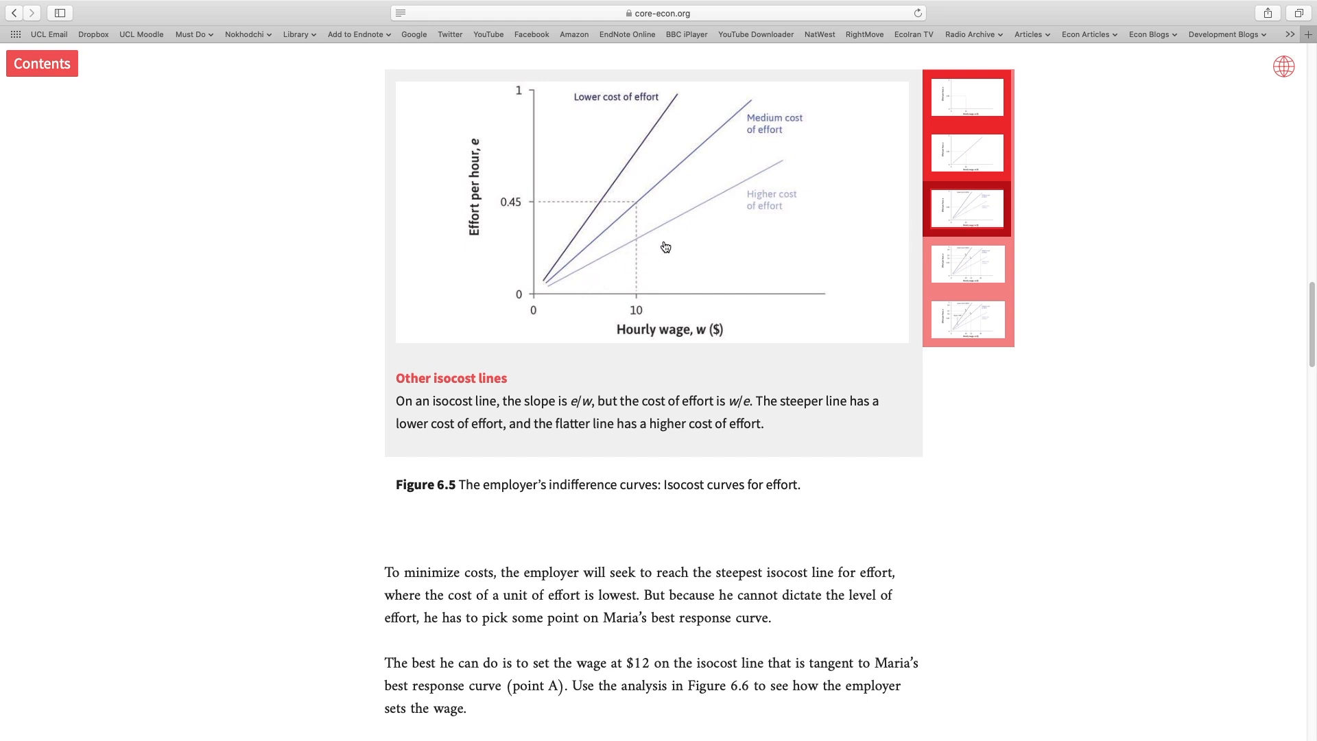
mouse_move(636, 247)
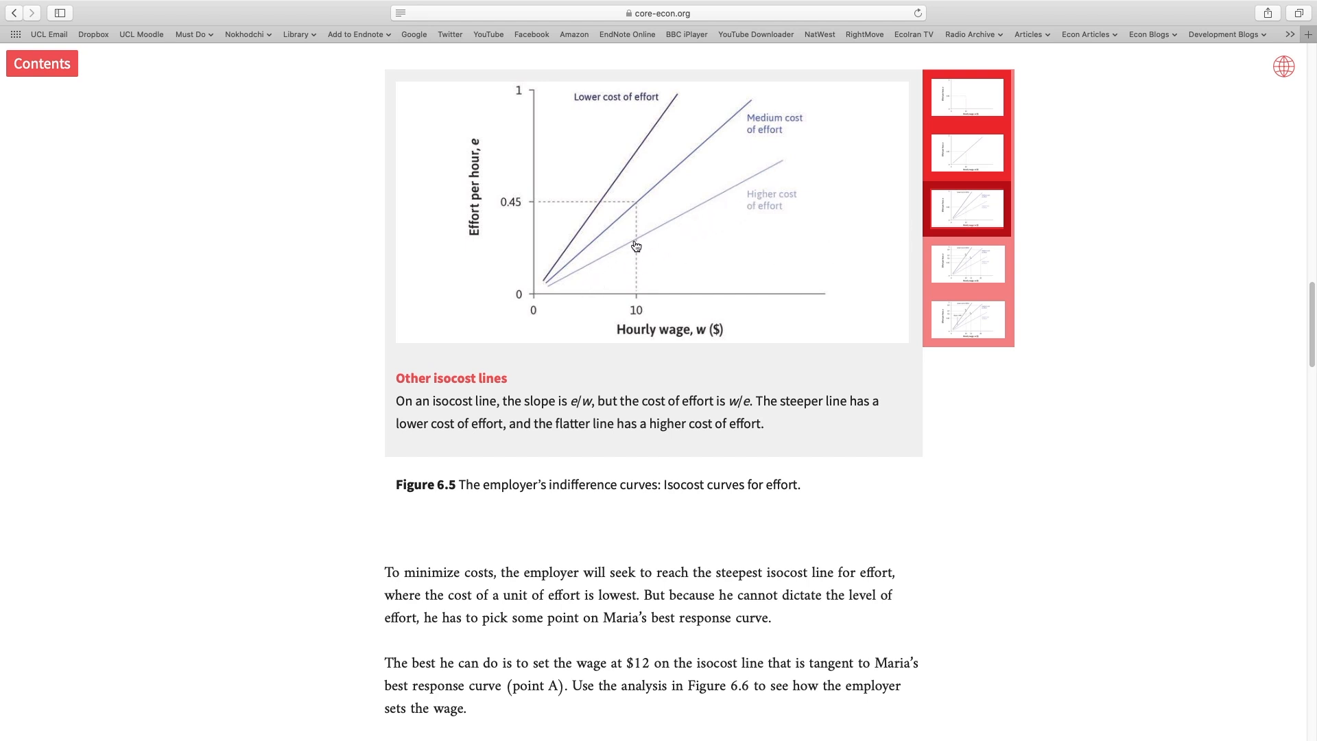
mouse_move(605, 267)
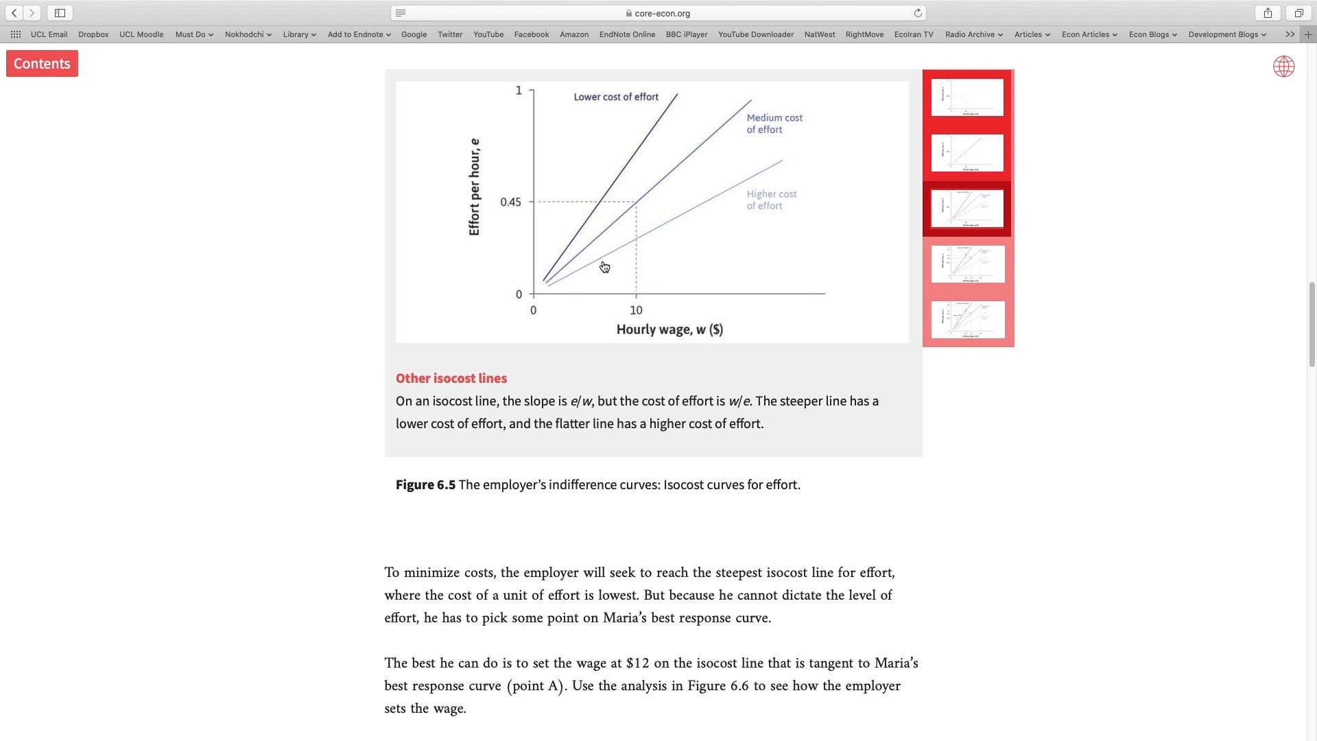
mouse_move(636, 308)
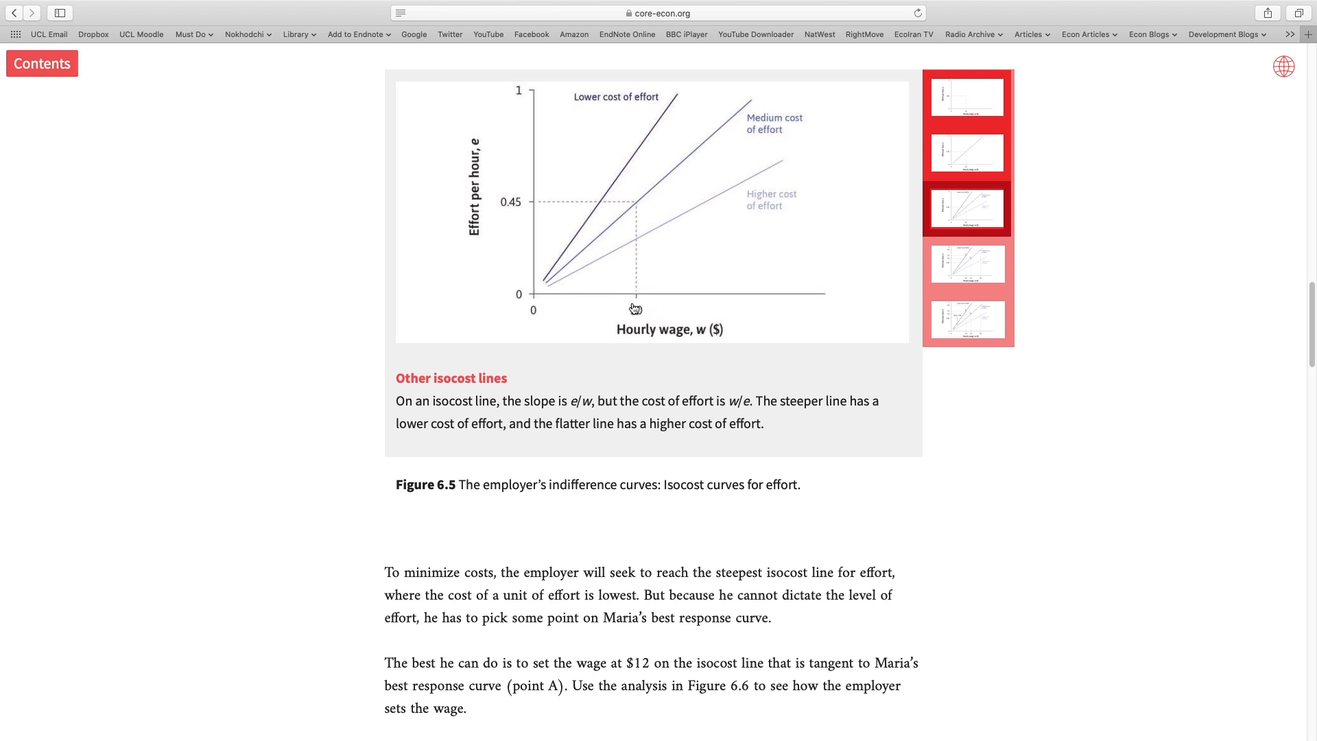
mouse_move(639, 246)
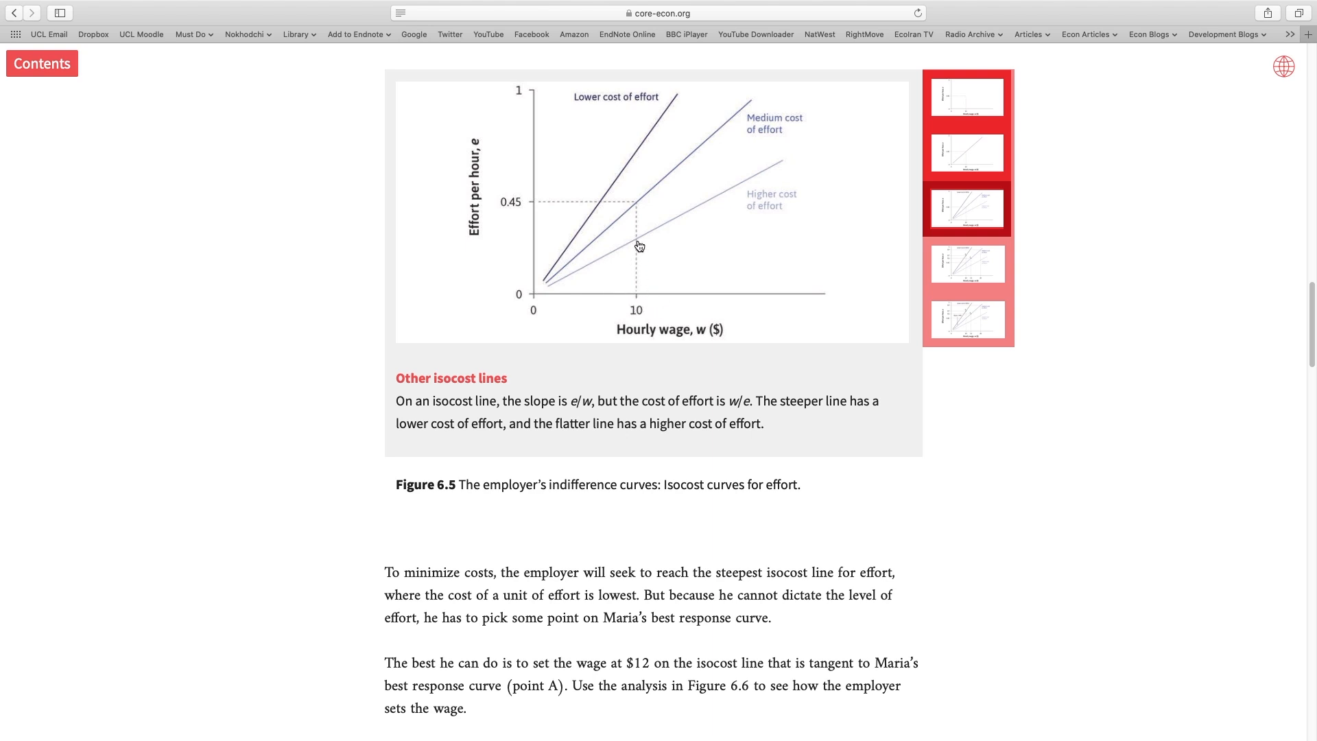
mouse_move(632, 251)
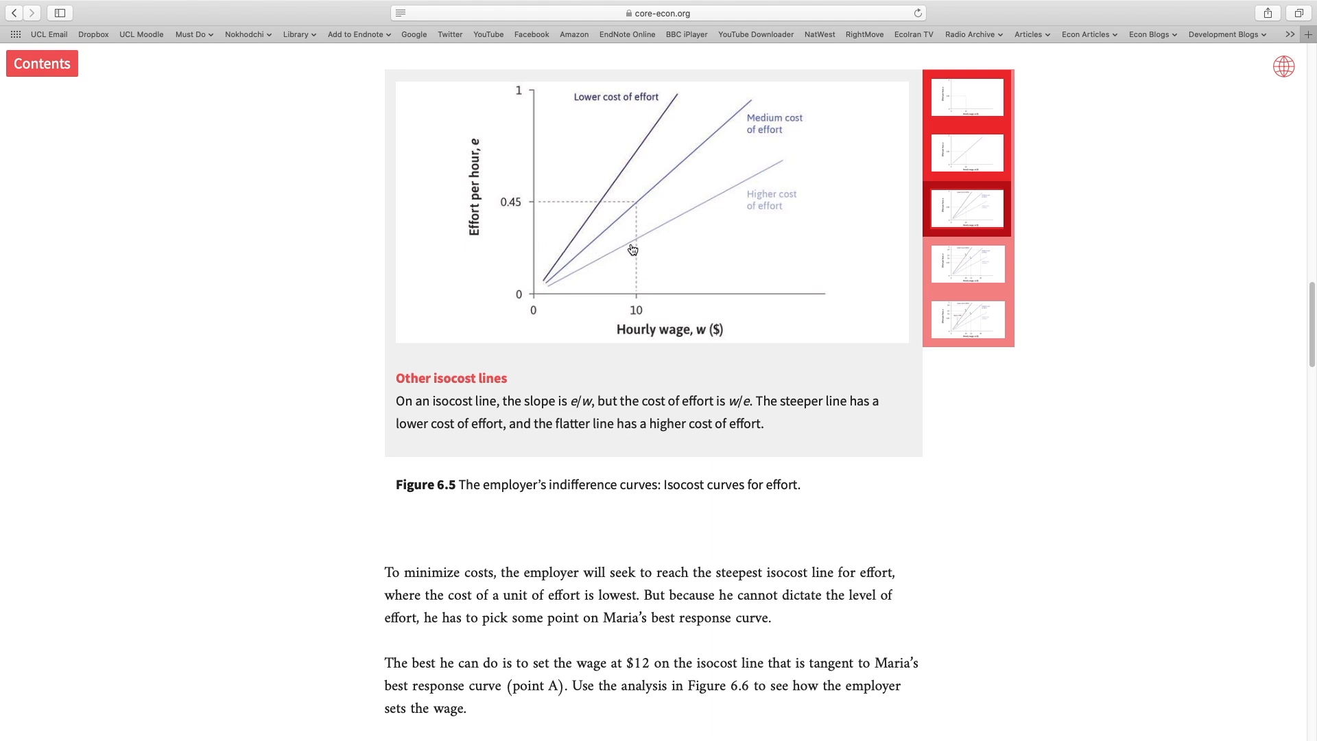
mouse_move(638, 246)
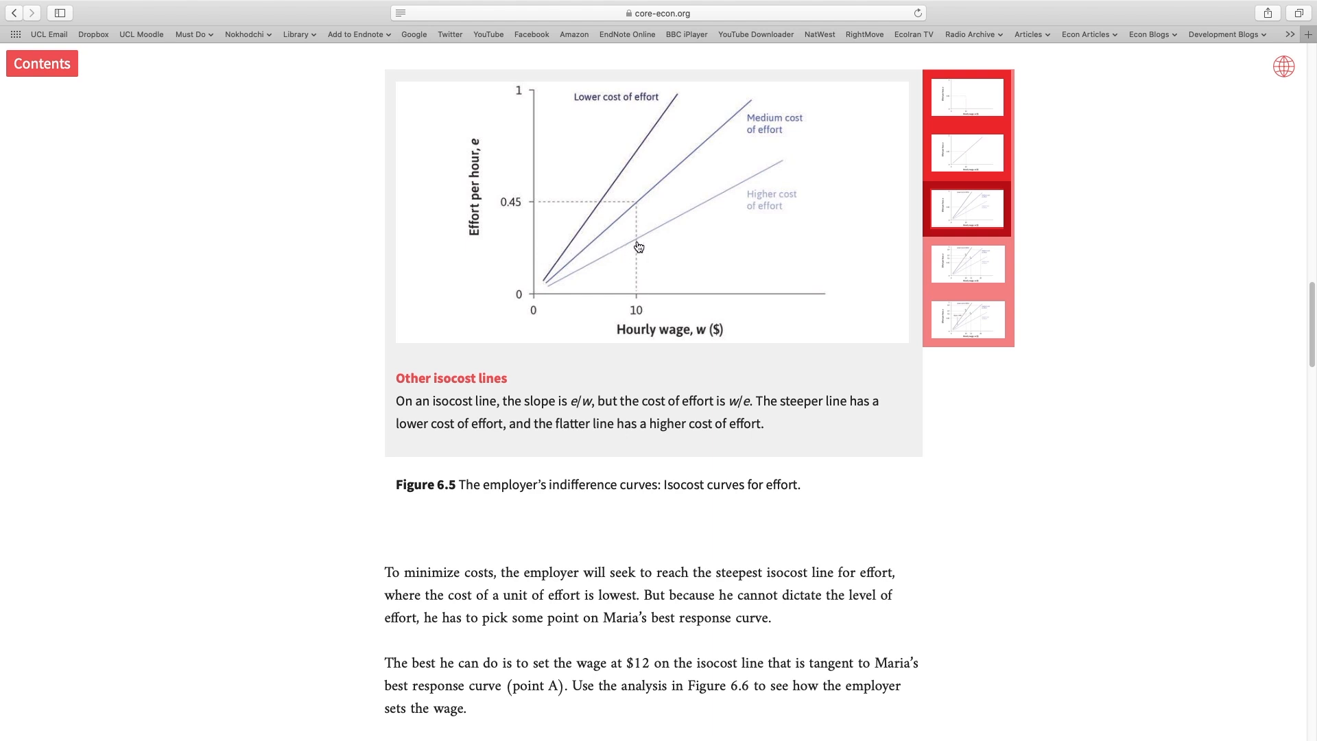
mouse_move(587, 250)
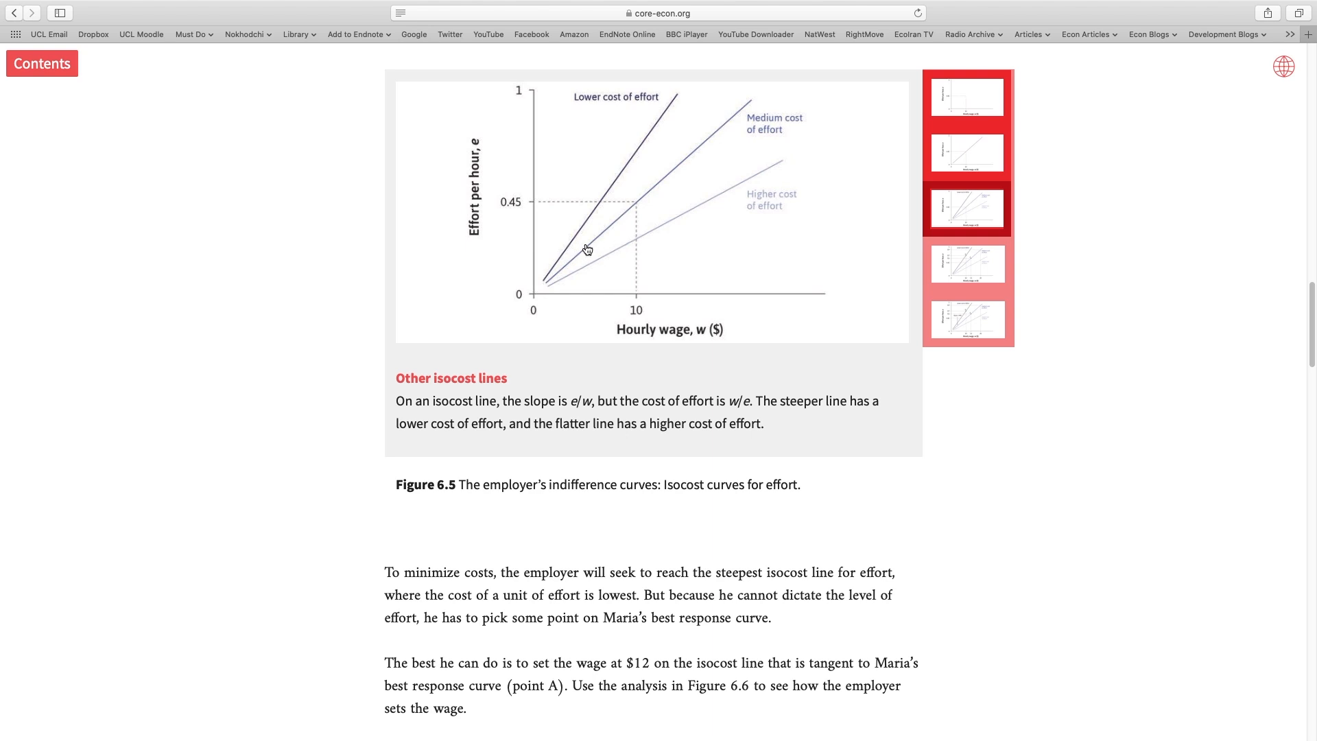
mouse_move(617, 207)
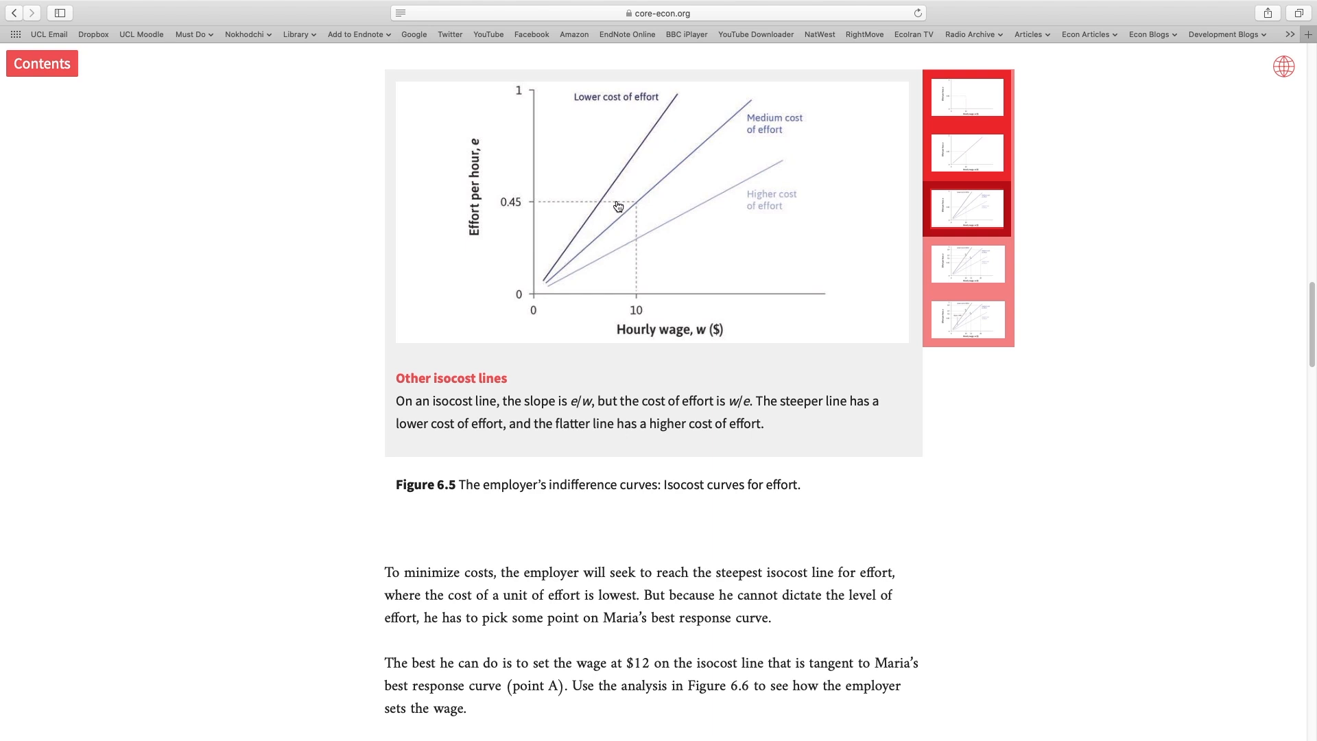
mouse_move(613, 191)
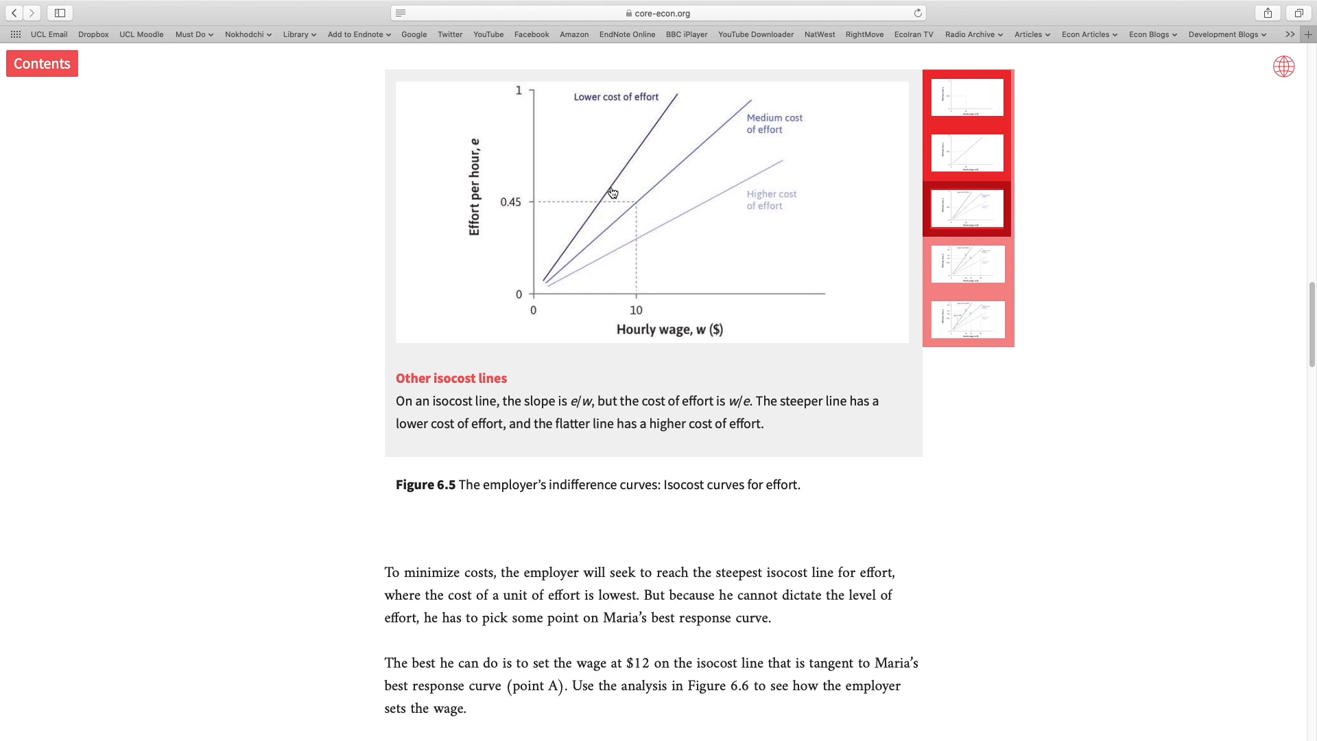
mouse_move(675, 321)
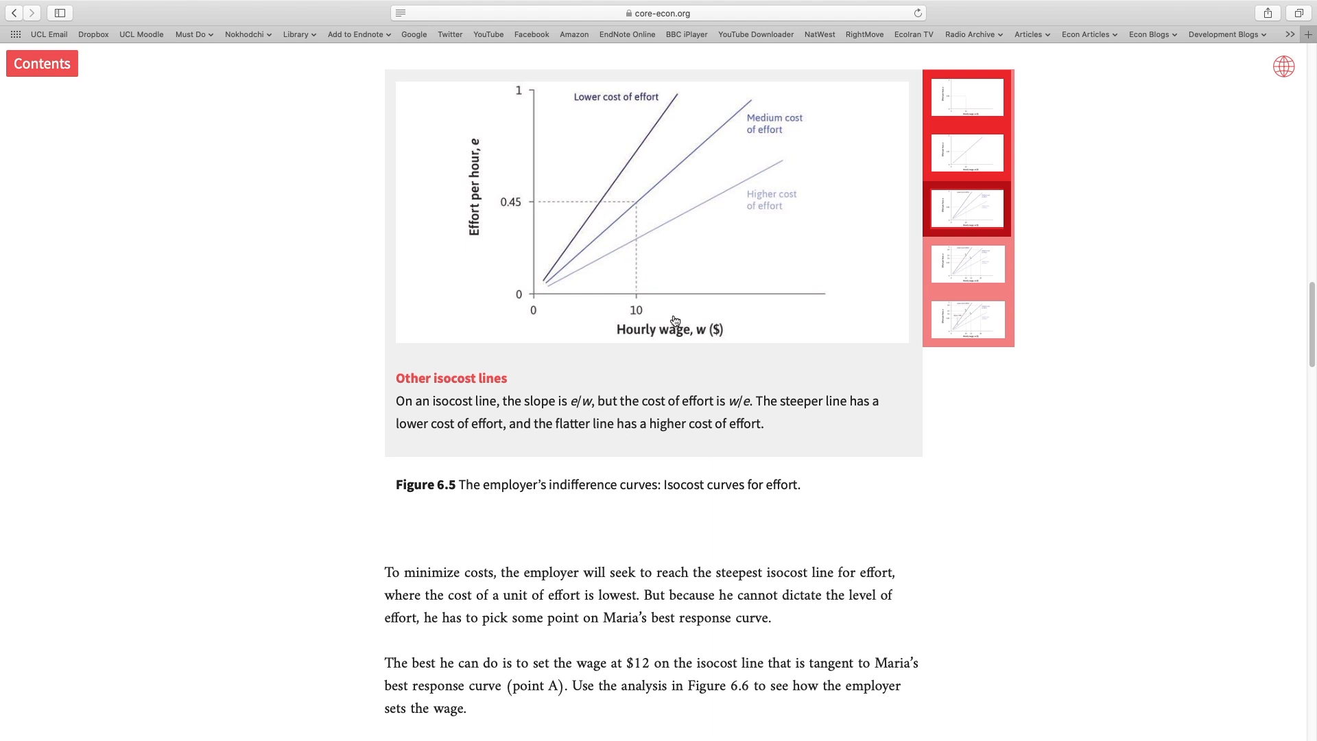
mouse_move(639, 194)
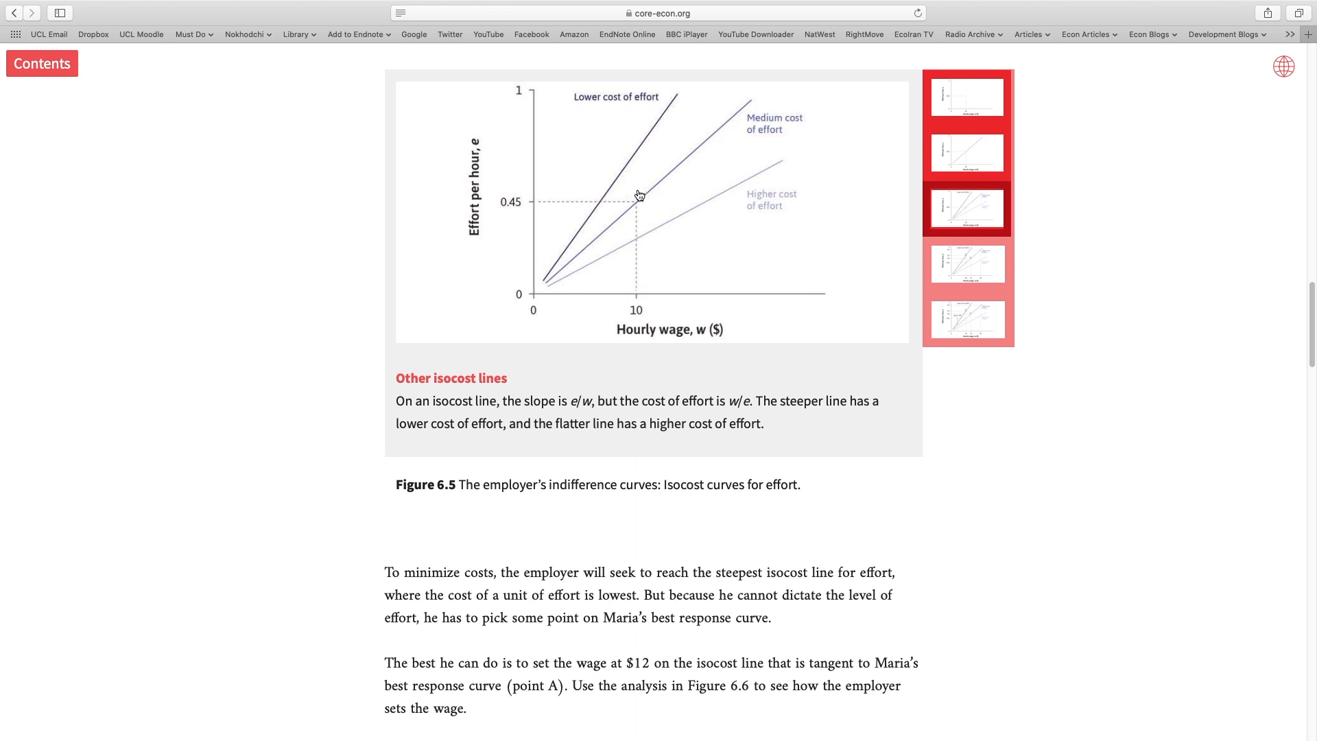
mouse_move(571, 161)
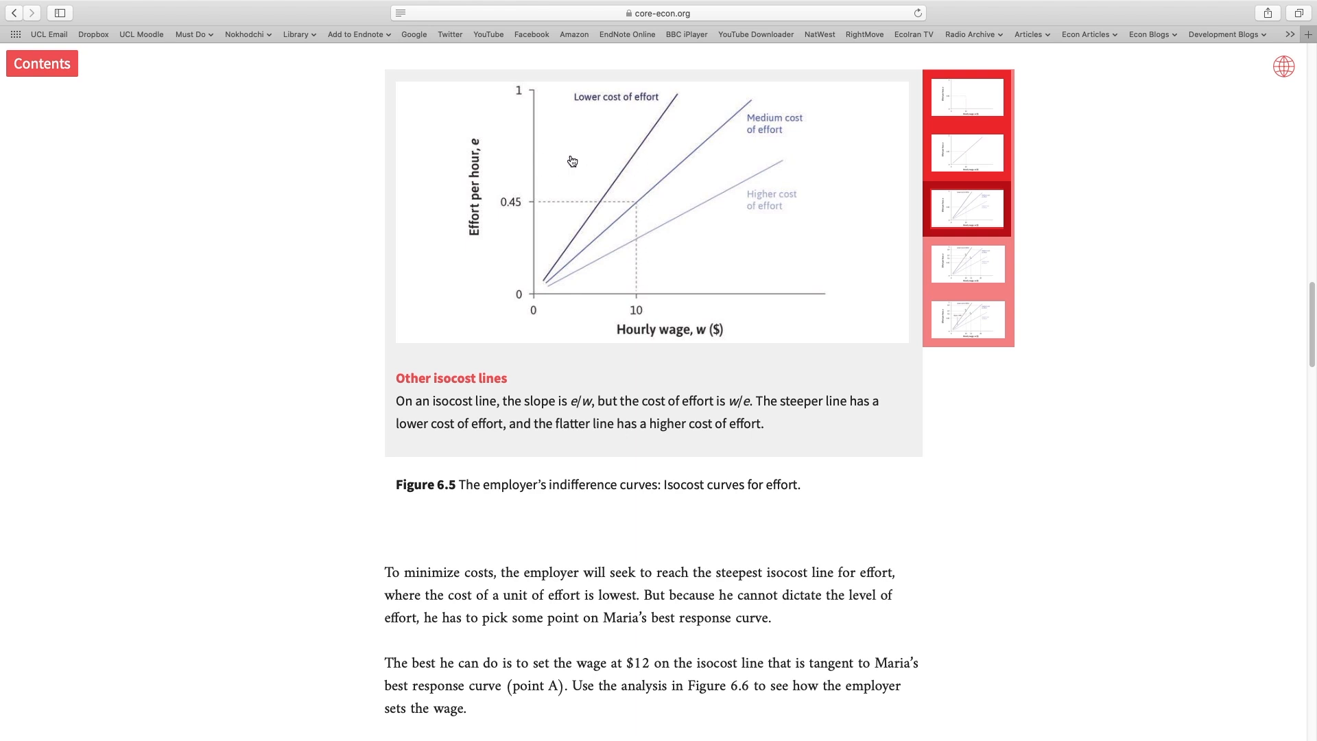
mouse_move(622, 158)
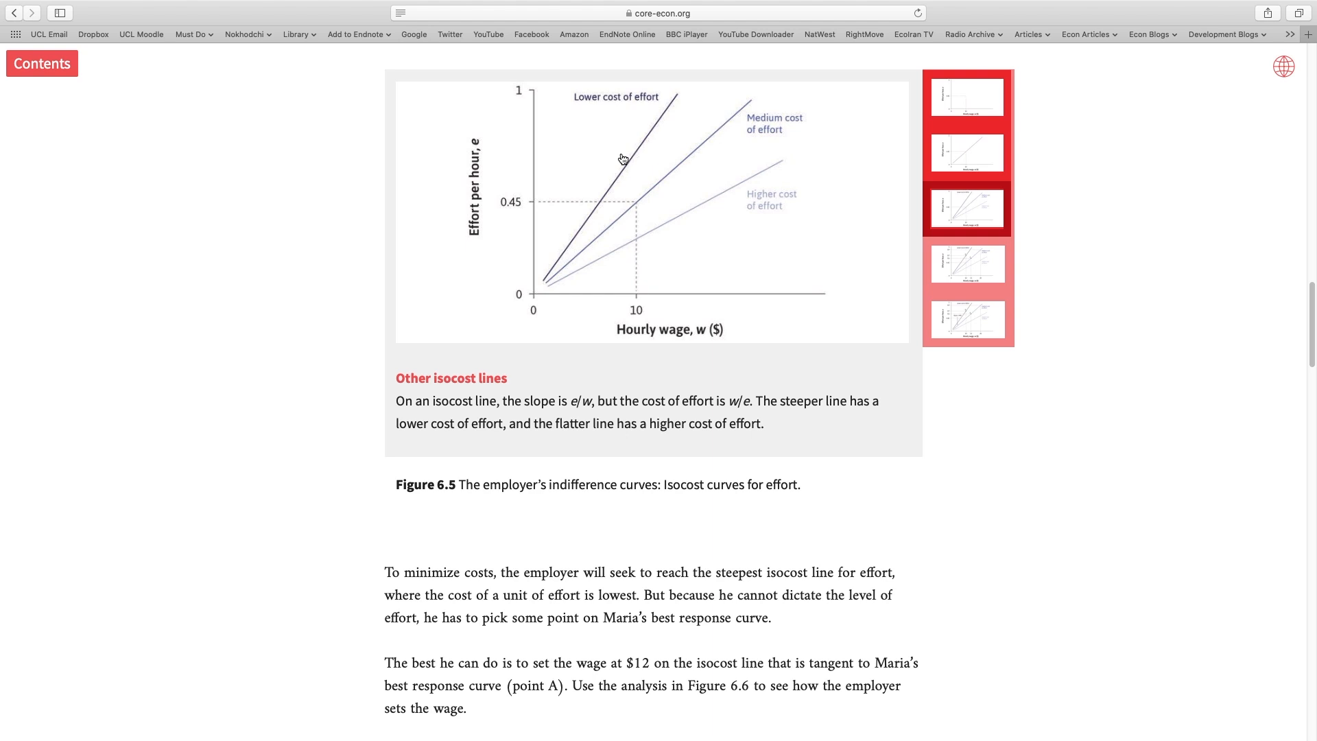
mouse_move(615, 155)
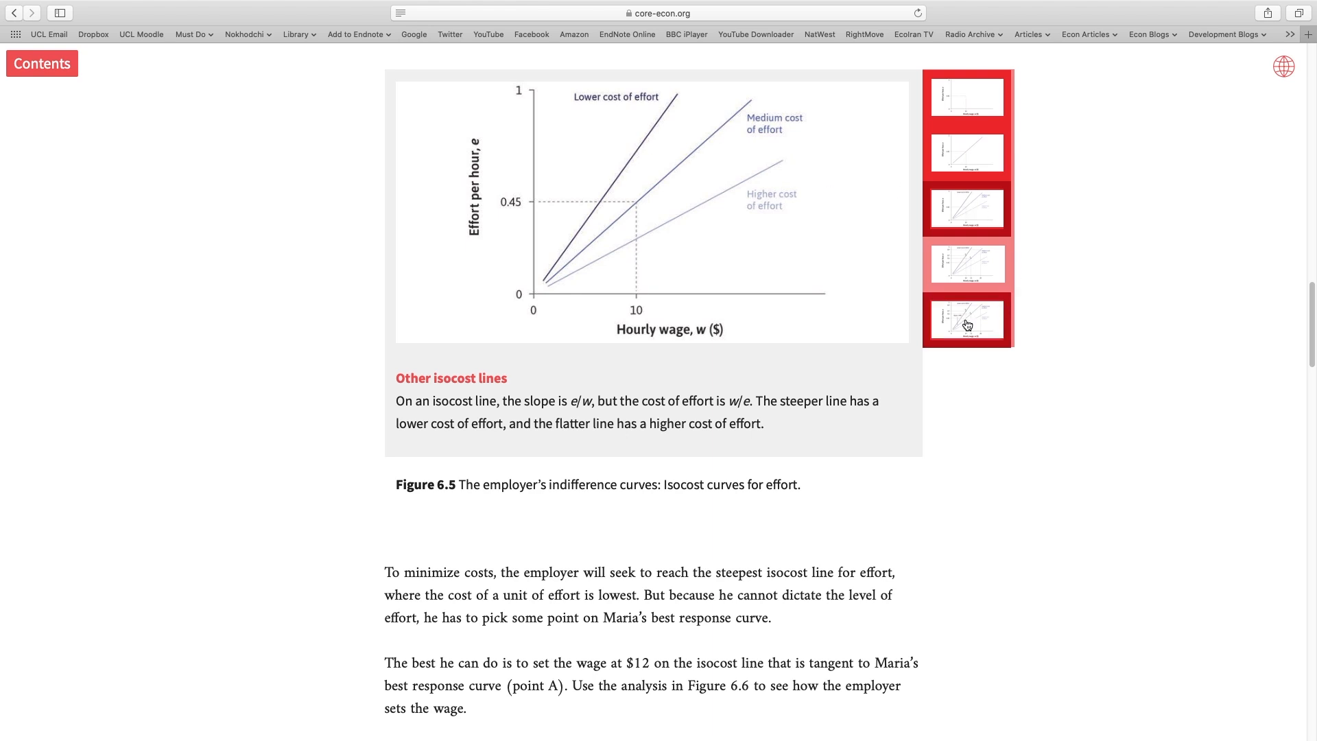
Step: Jump to Figure 6.5's final step marking points A and B with slope as MRS
left_click(966, 319)
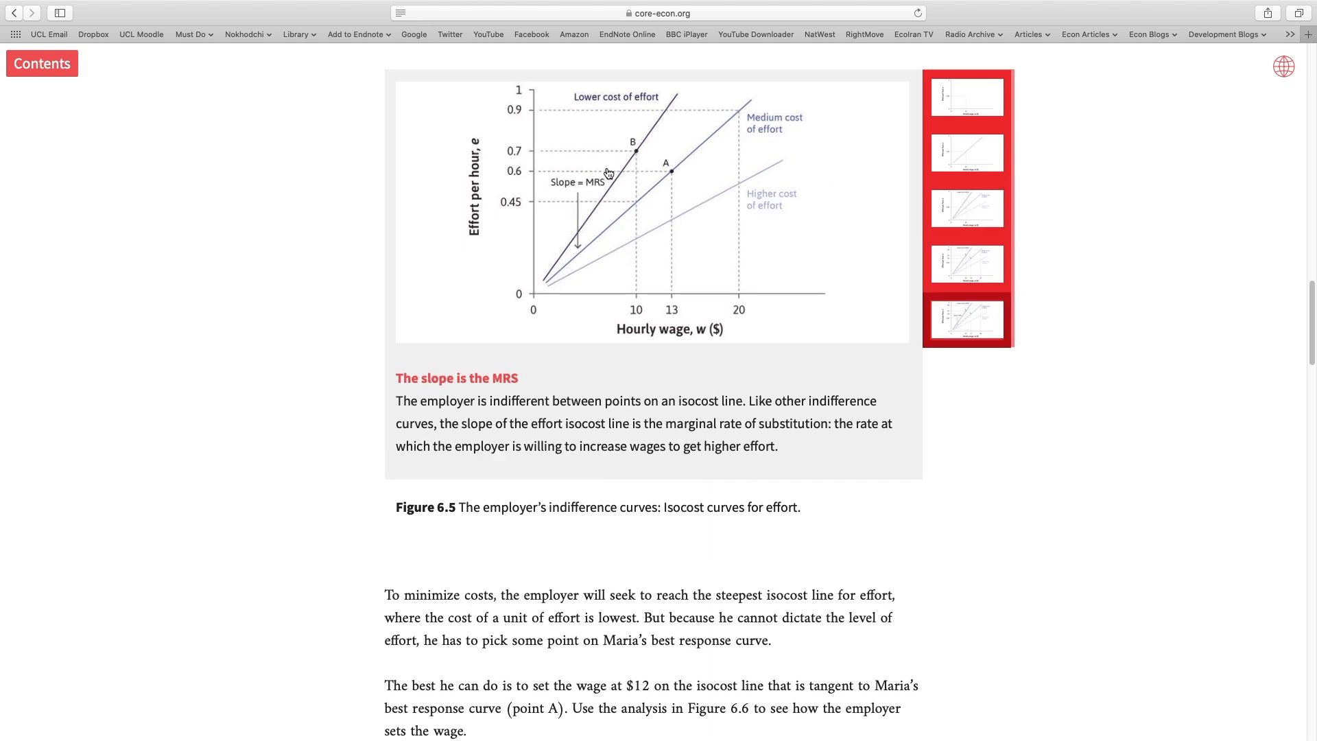
mouse_move(434, 277)
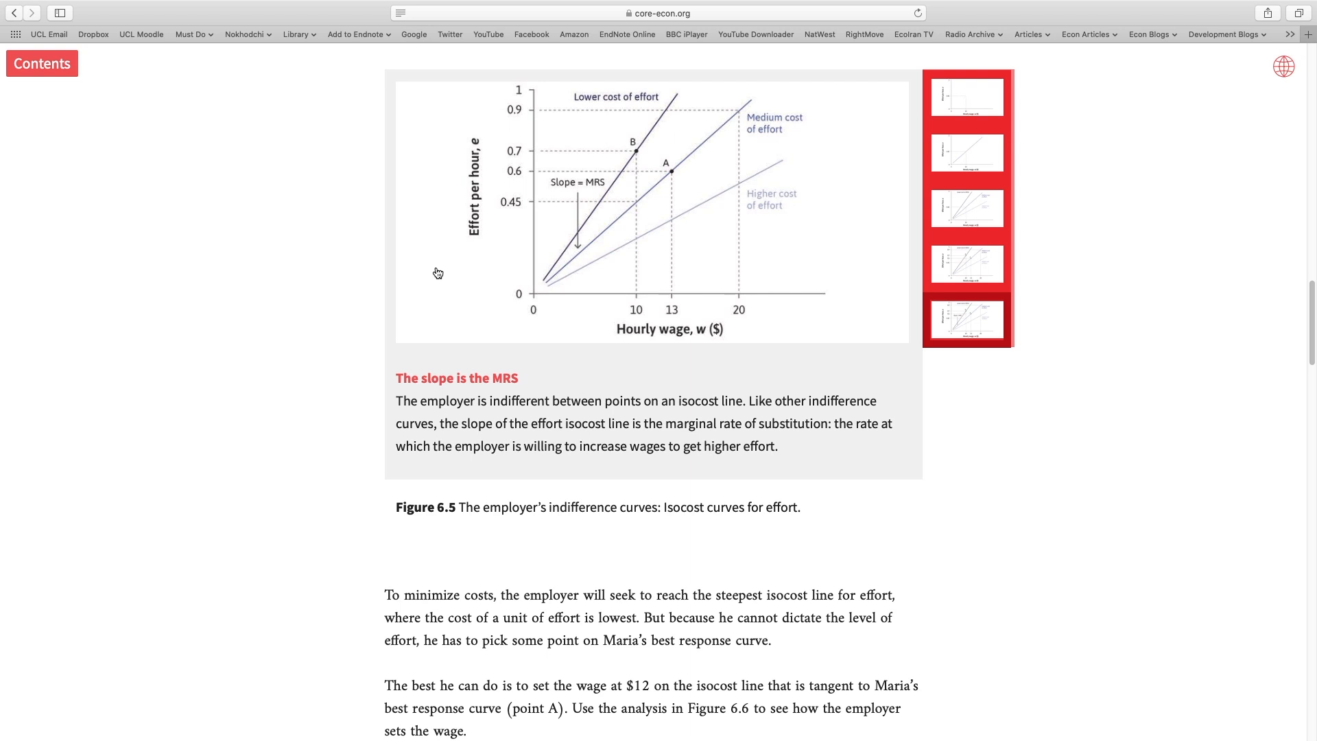
mouse_move(373, 287)
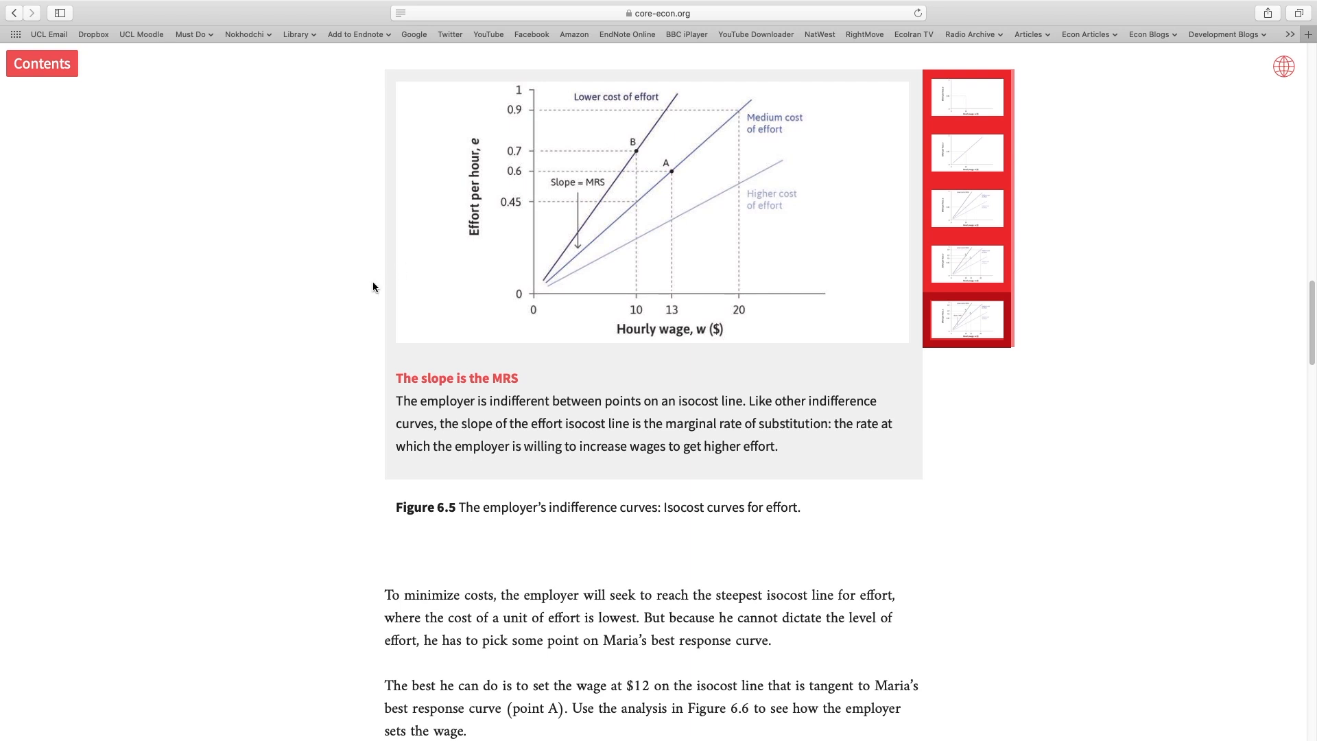
scroll("down", 3)
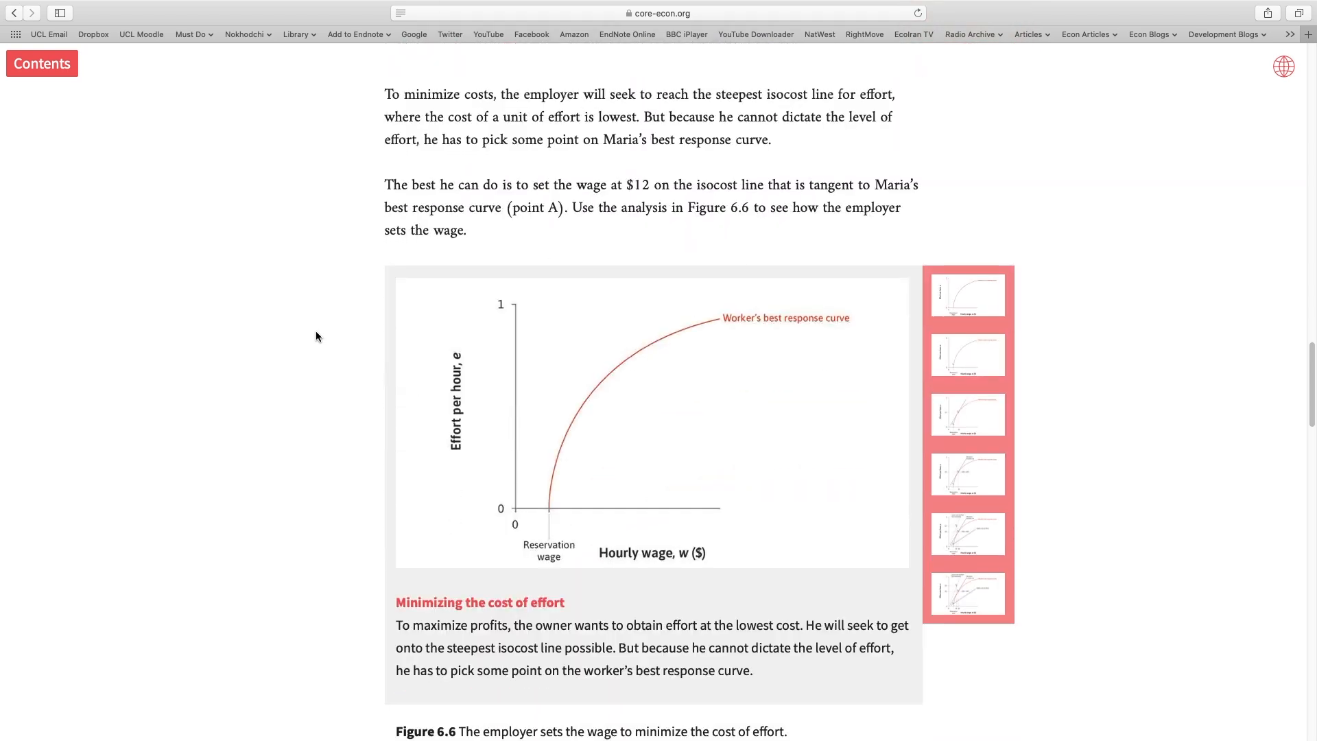
scroll("down", 3)
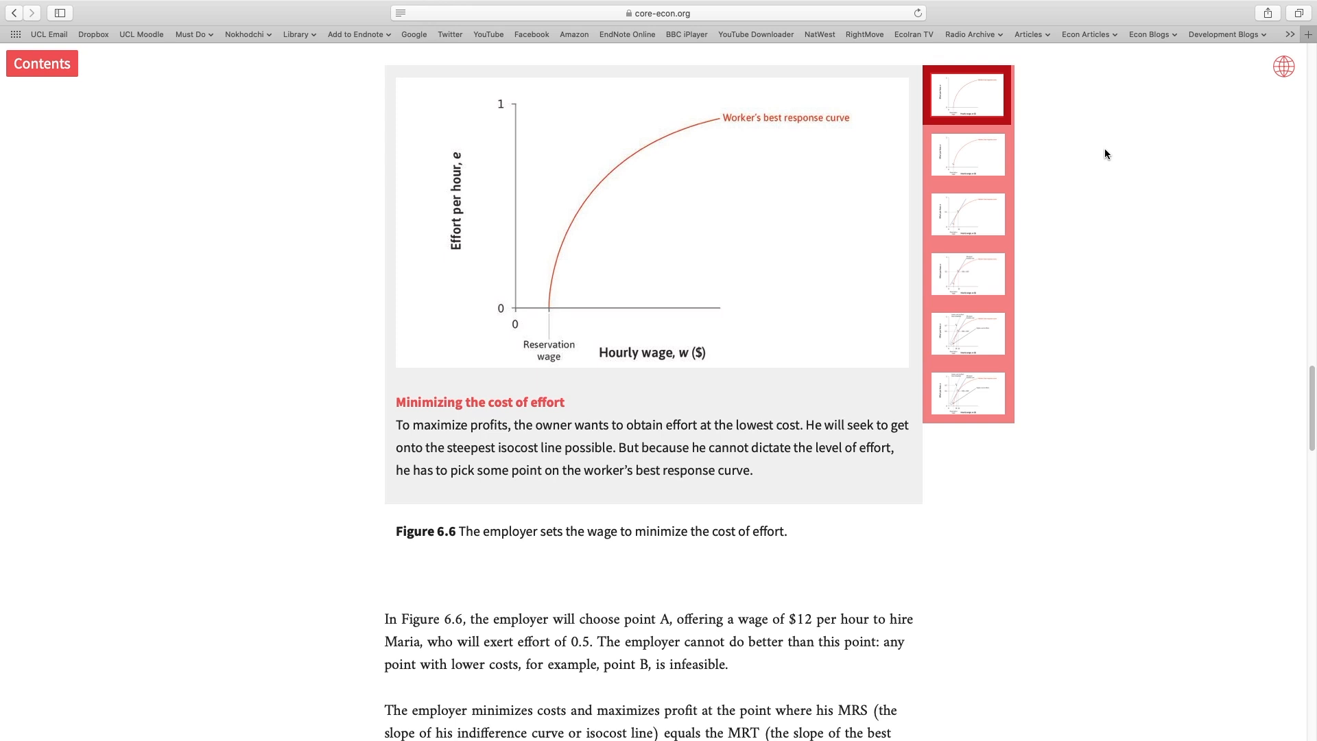
mouse_move(1092, 160)
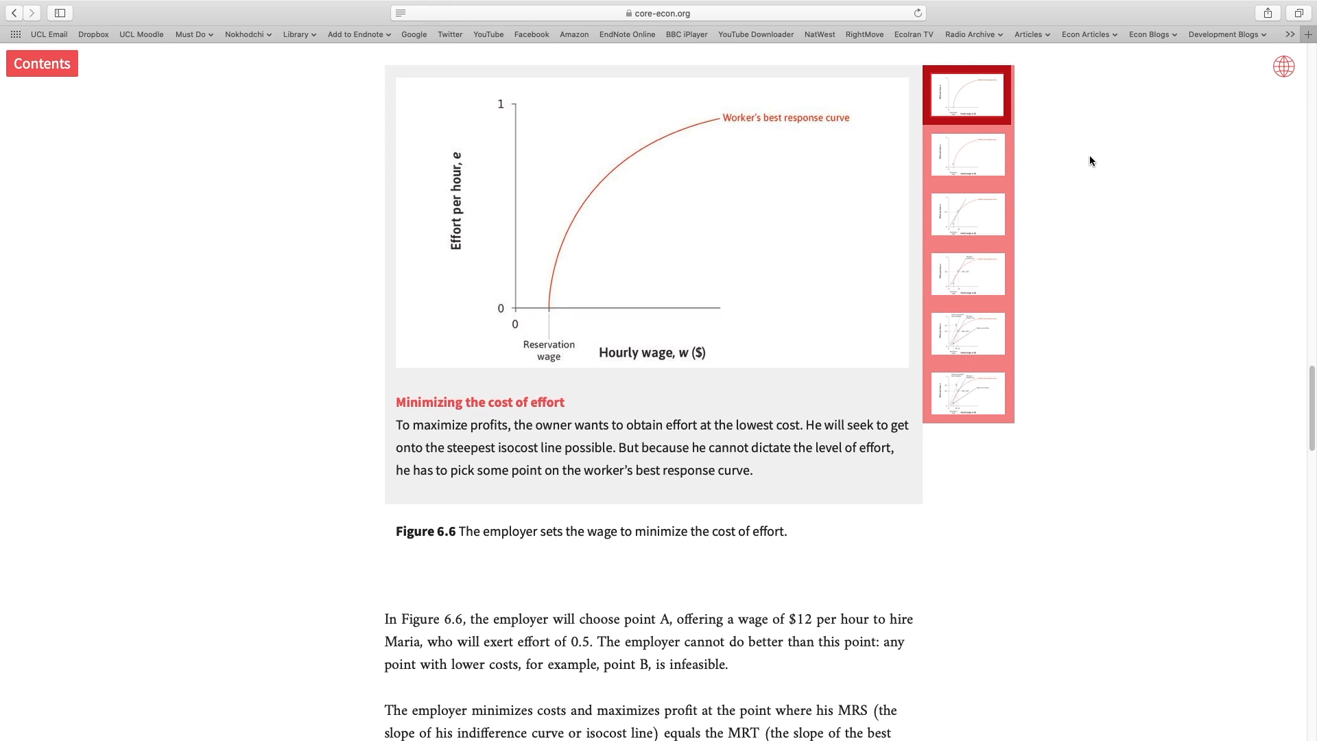
mouse_move(687, 149)
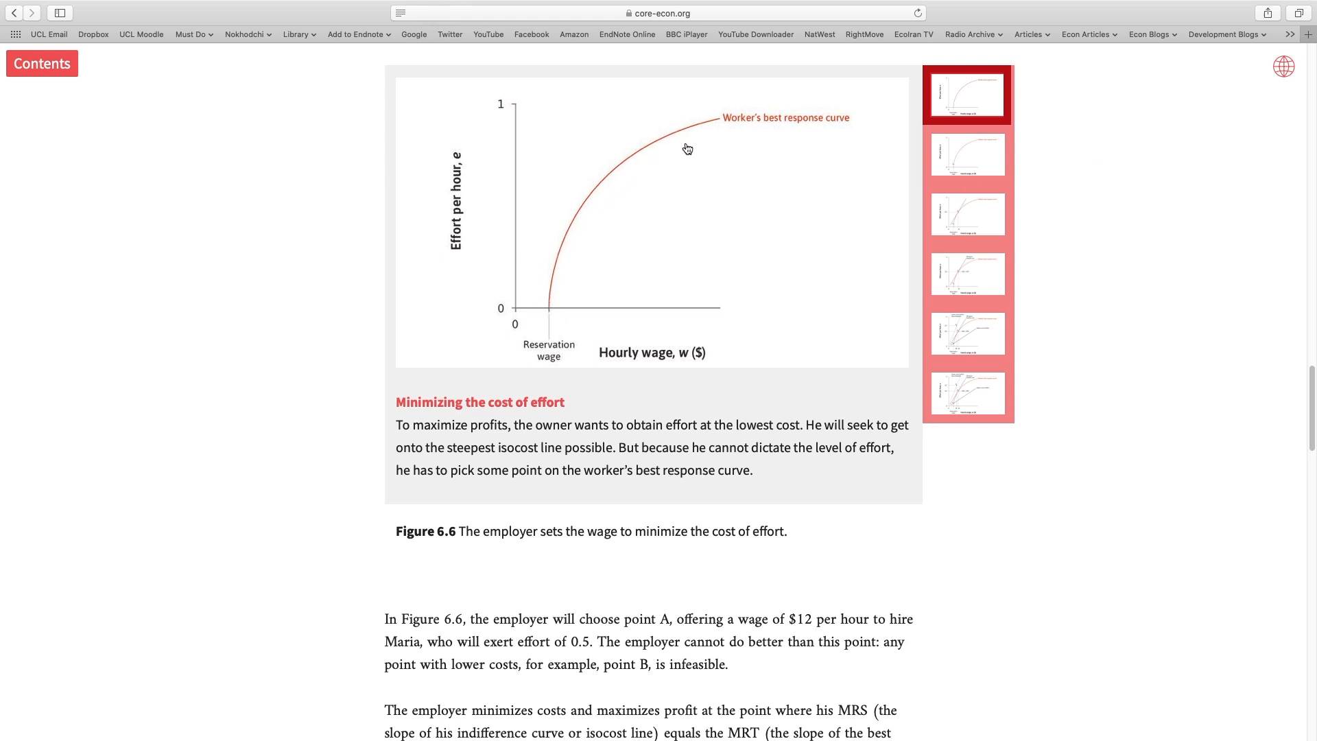
mouse_move(712, 132)
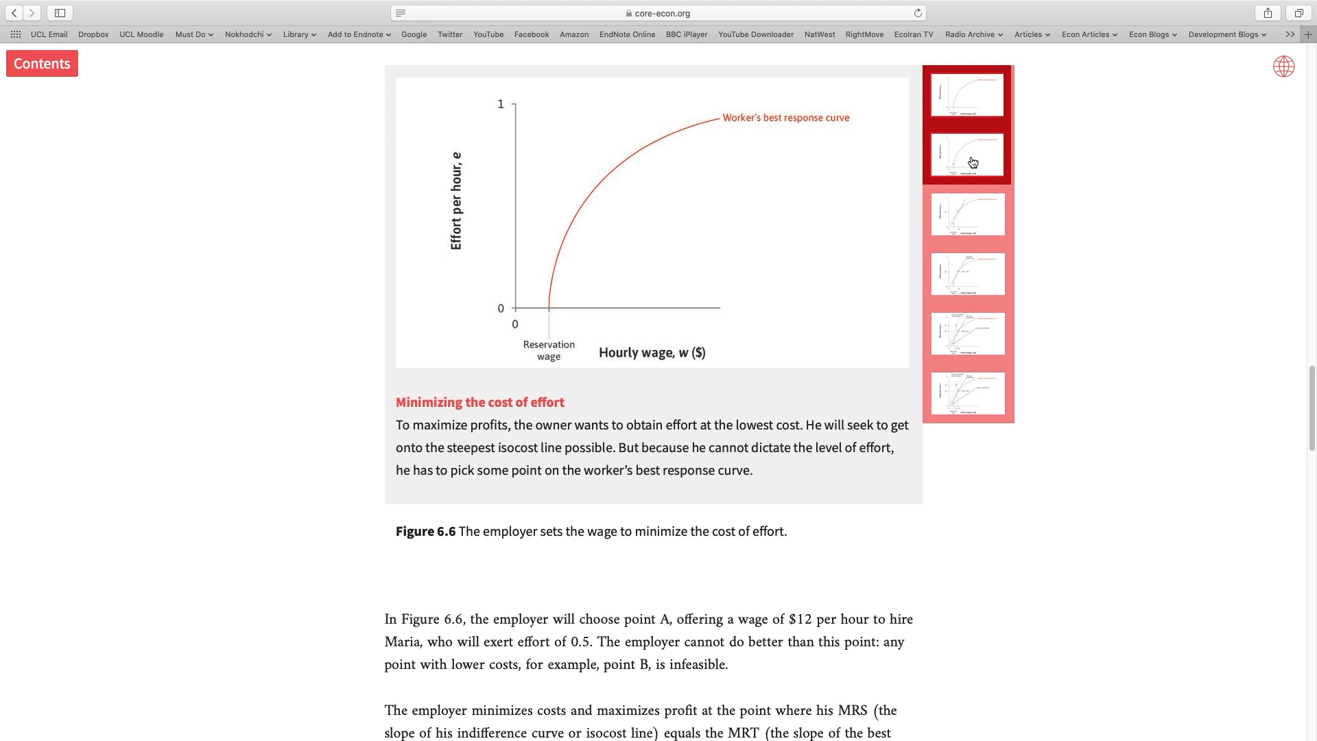
Step: Show Figure 6.6's step marking point C at the reservation wage as not the employer's best
left_click(966, 156)
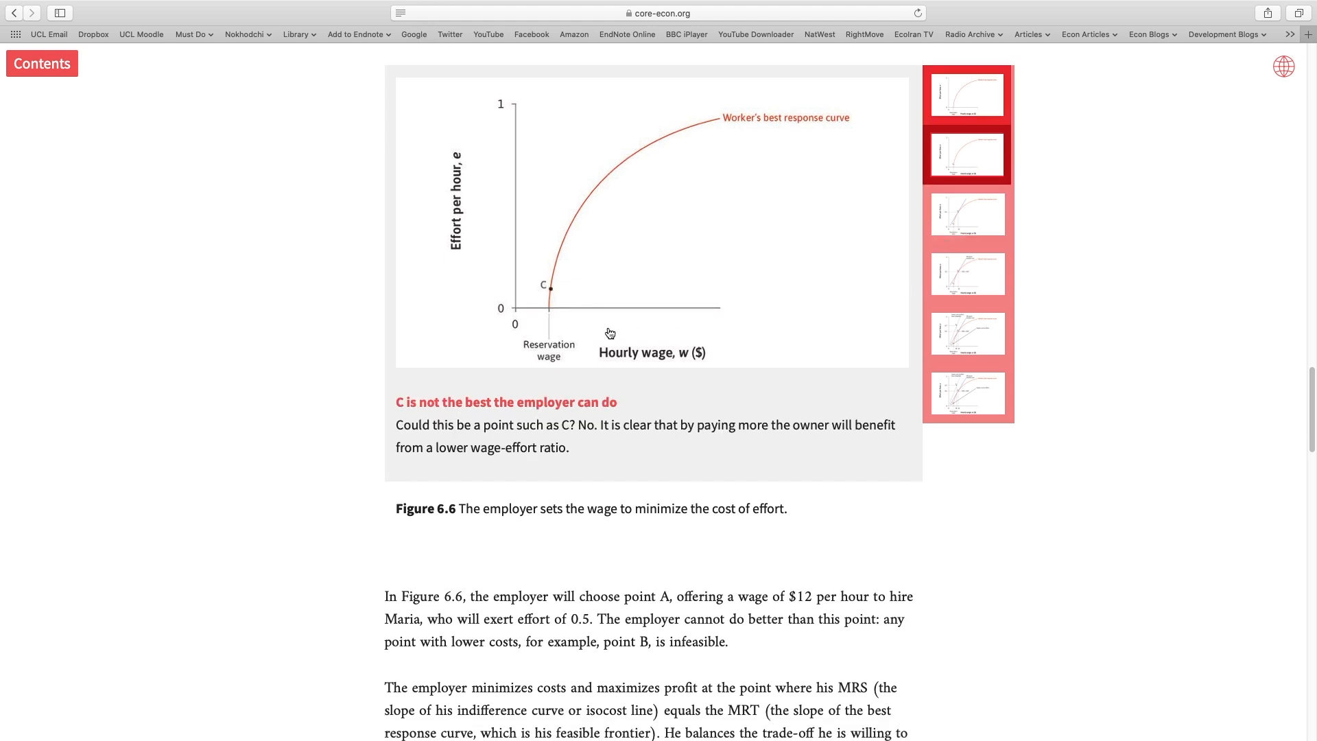
mouse_move(553, 295)
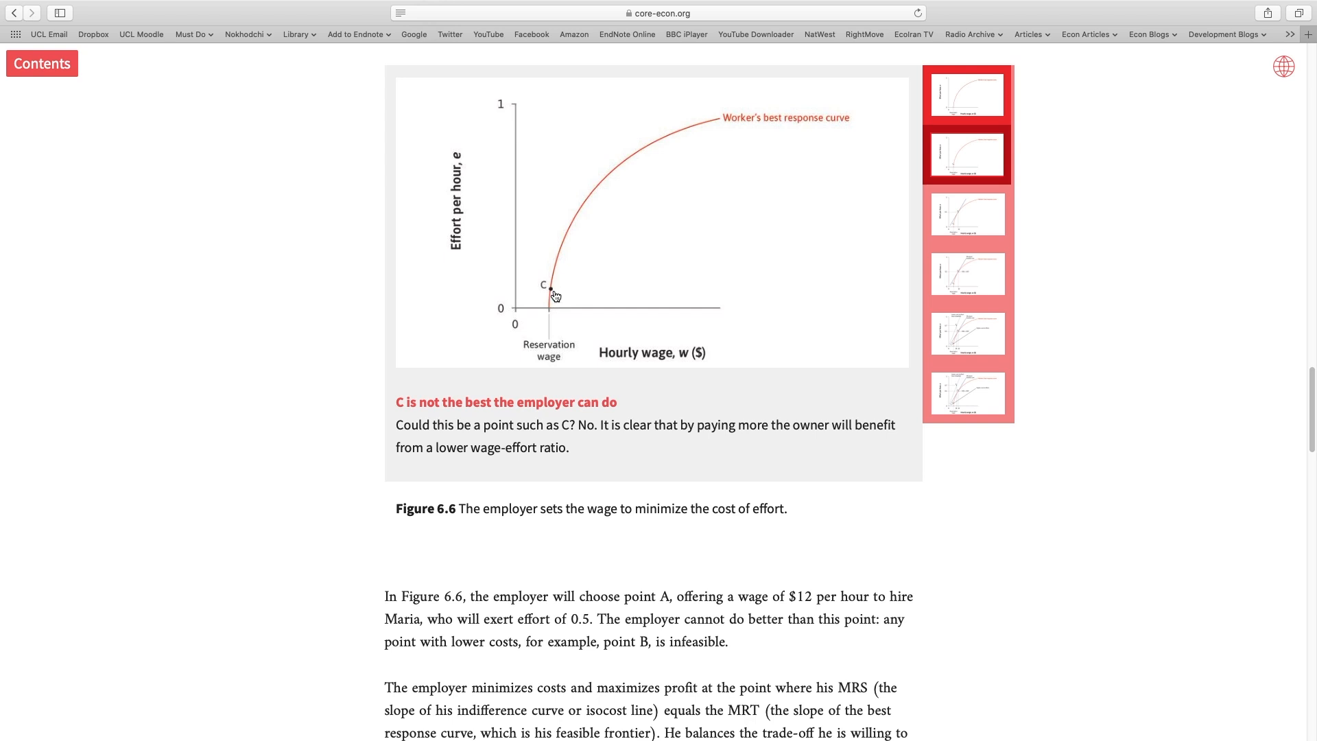
mouse_move(533, 296)
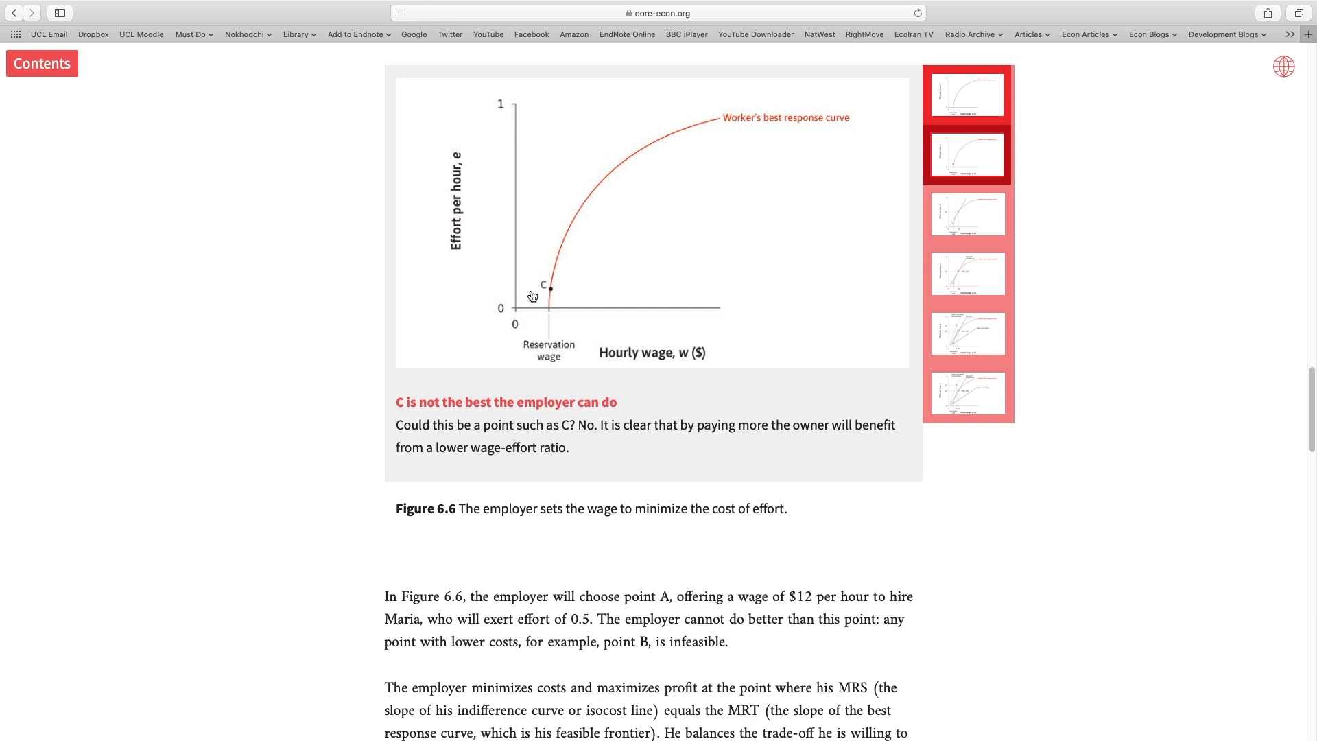
mouse_move(536, 287)
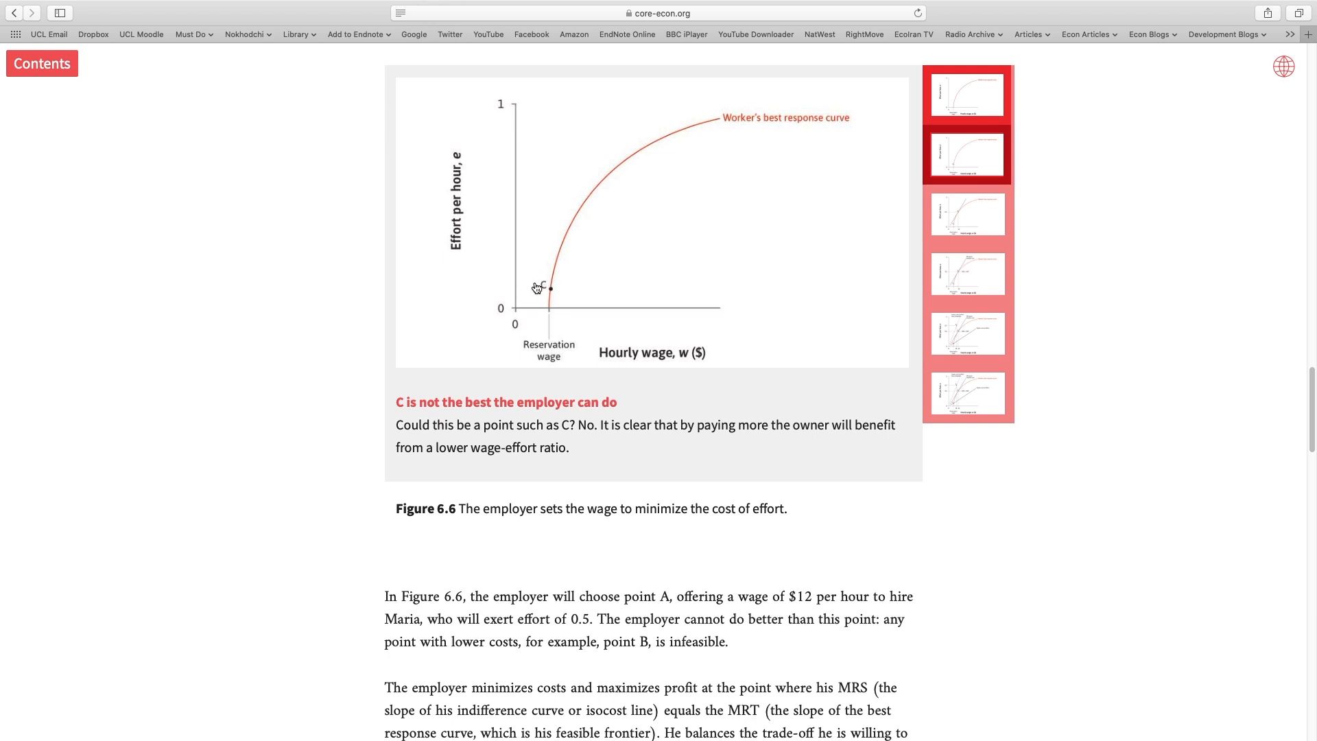
mouse_move(595, 291)
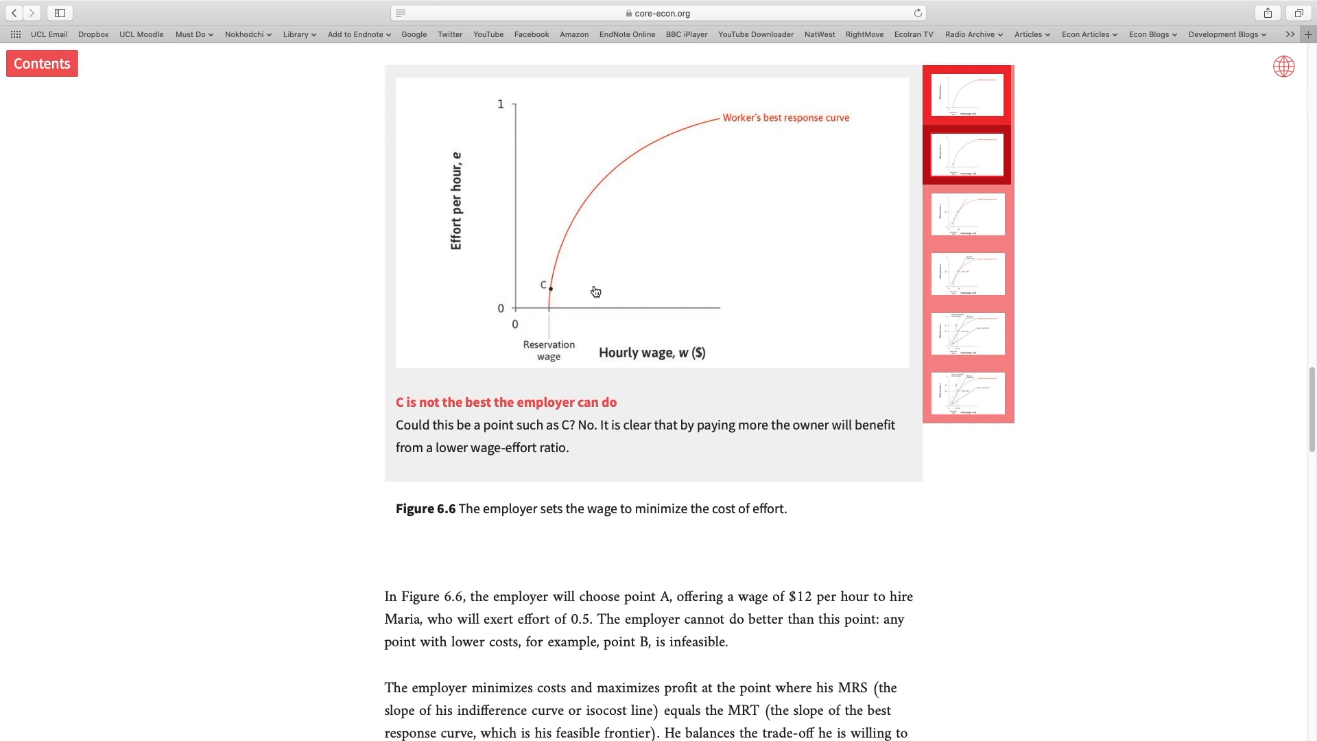
mouse_move(577, 304)
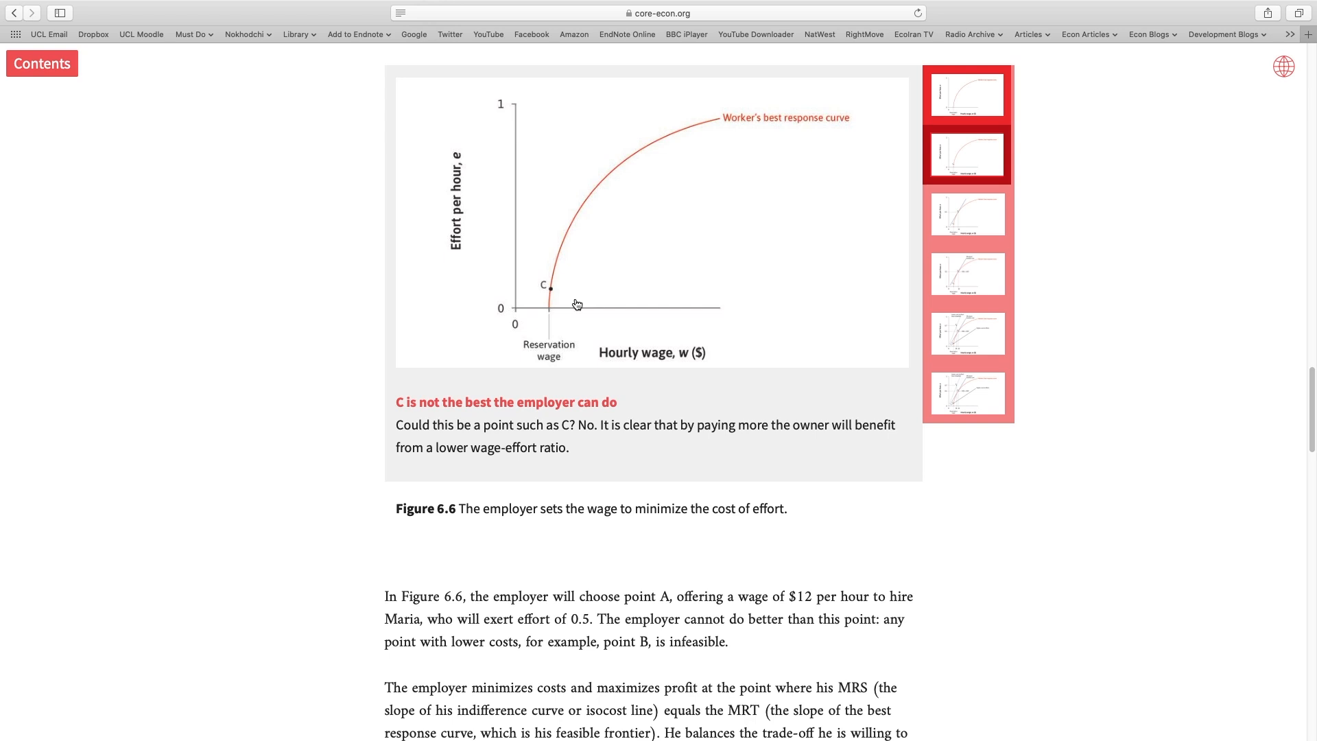
mouse_move(553, 293)
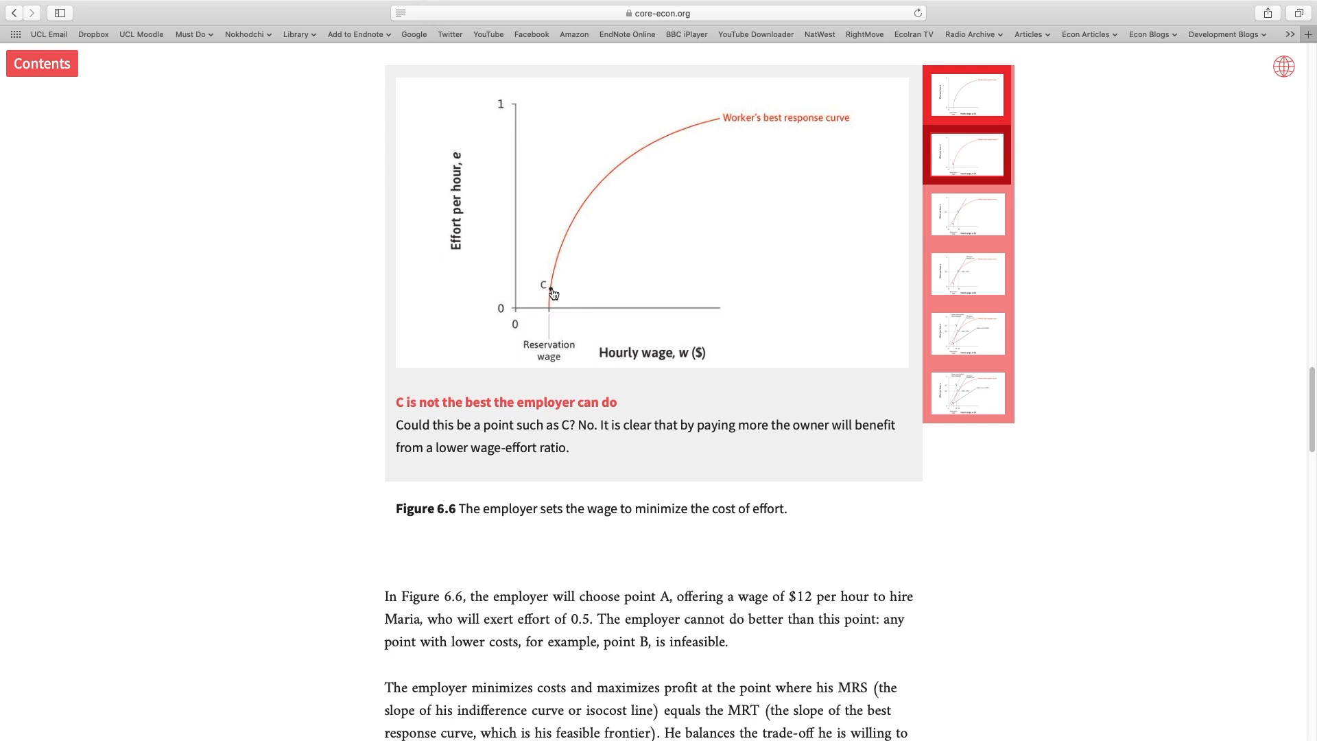
mouse_move(554, 284)
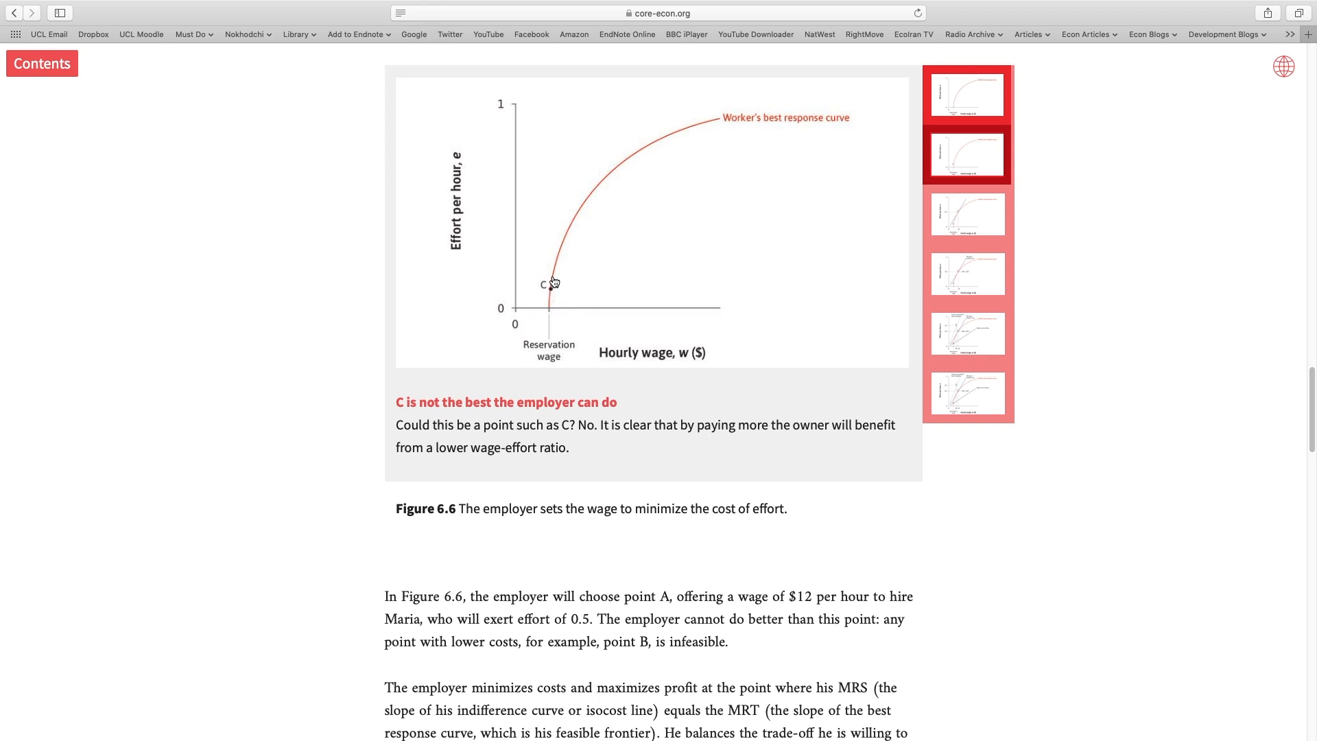
mouse_move(562, 250)
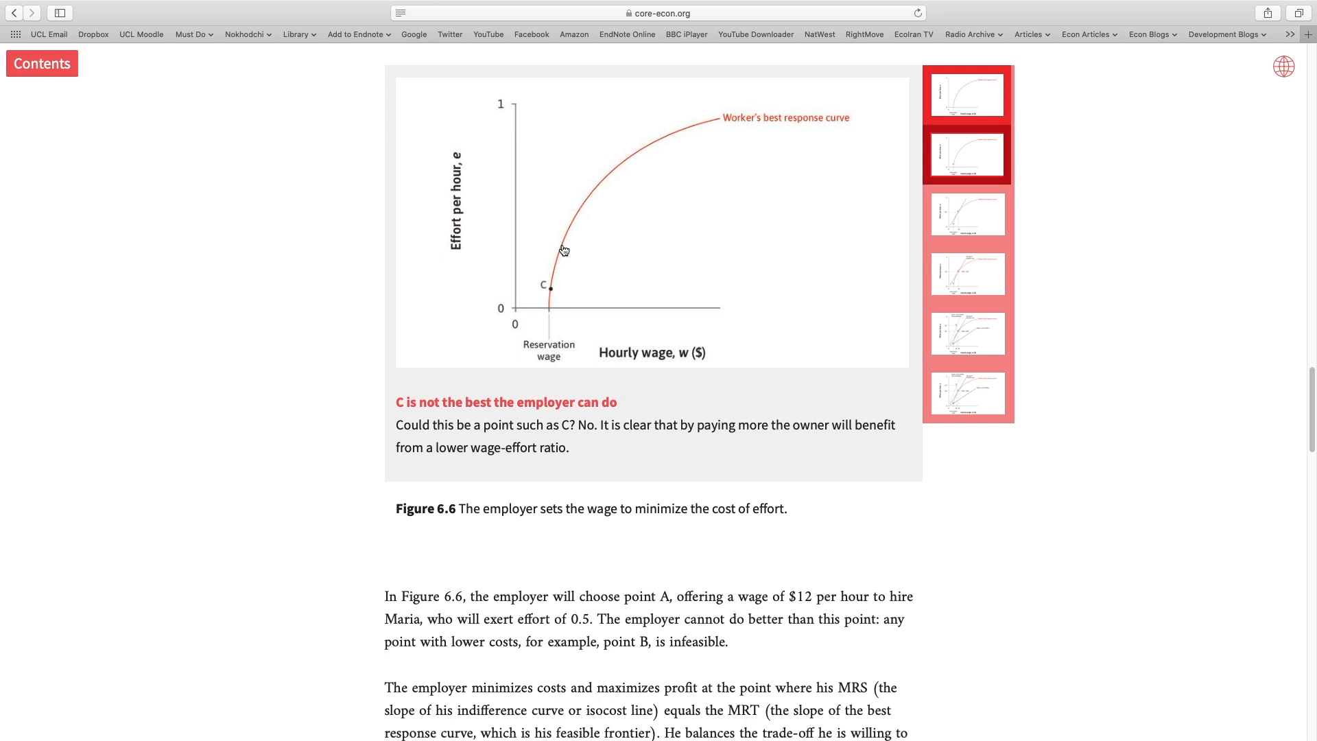
mouse_move(553, 292)
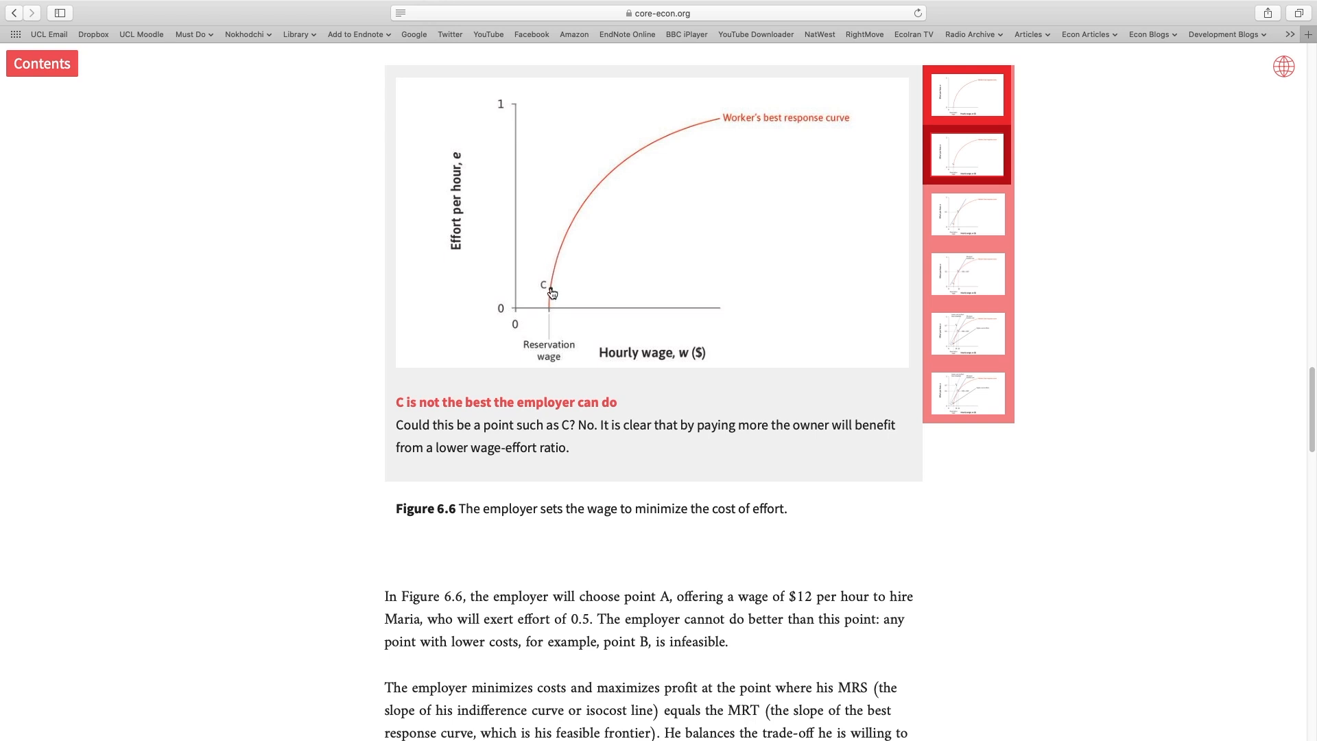
mouse_move(564, 248)
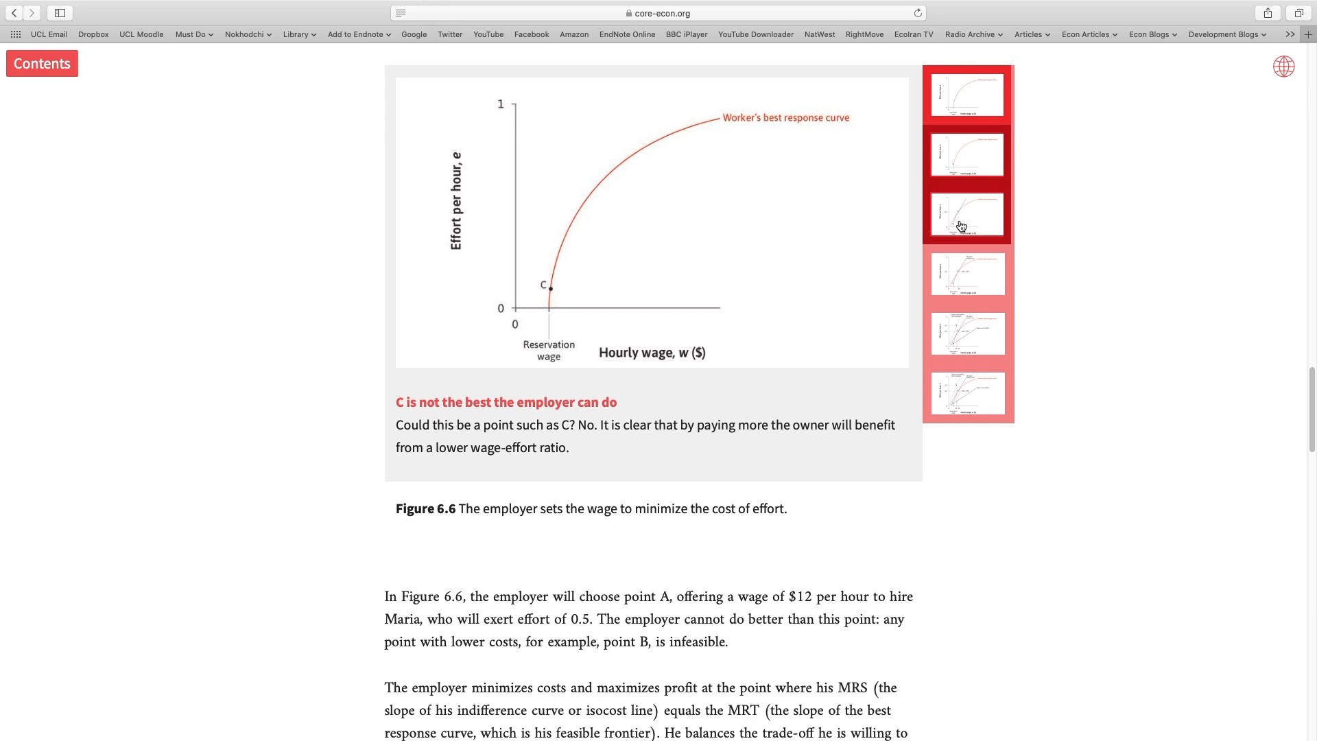
Step: Show Figure 6.6's point A step, tangent isocost line at $12 wage and 0.5 effort
left_click(967, 214)
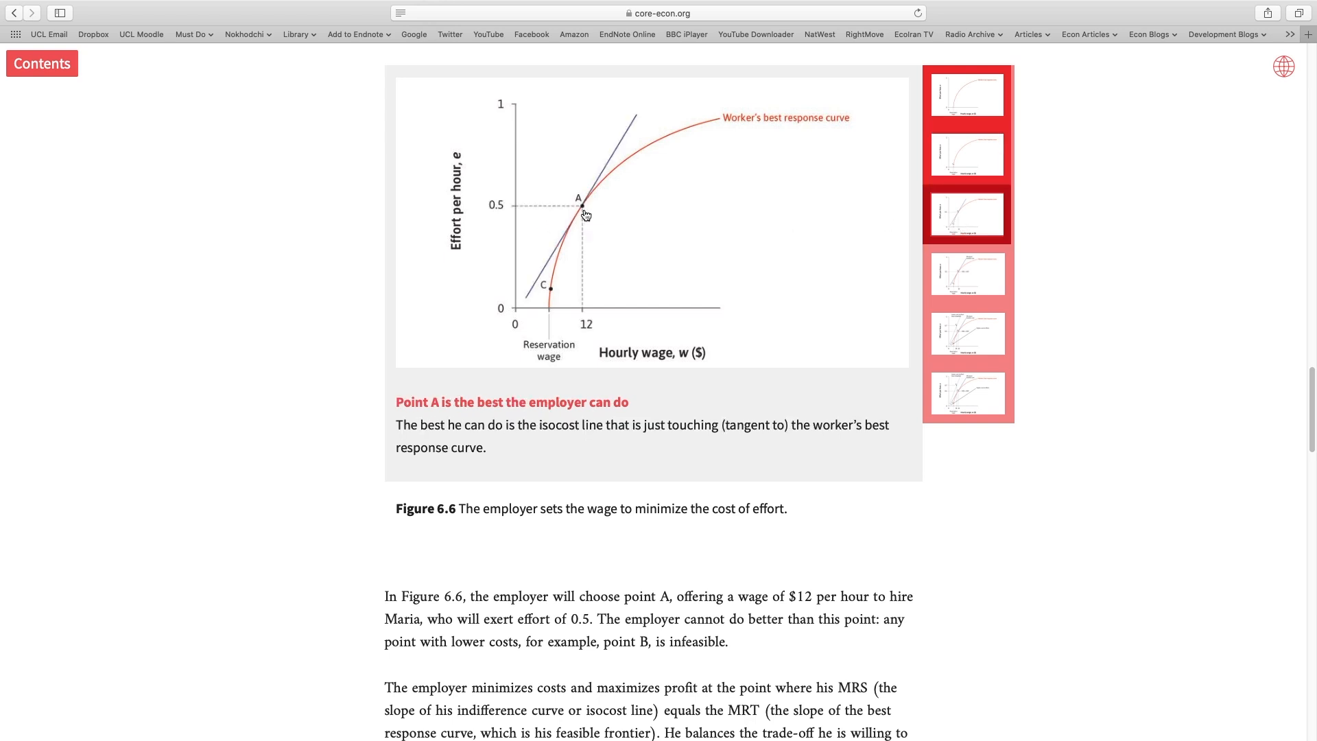
mouse_move(591, 206)
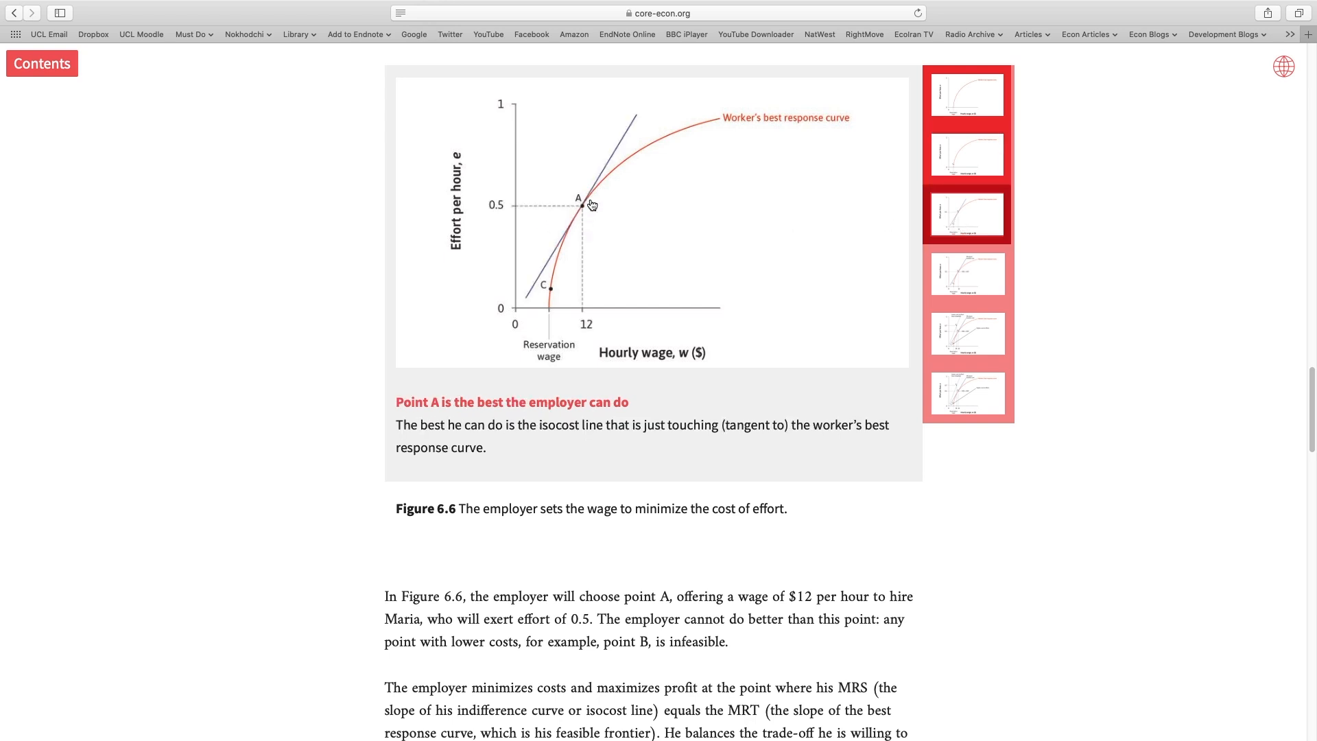
mouse_move(609, 235)
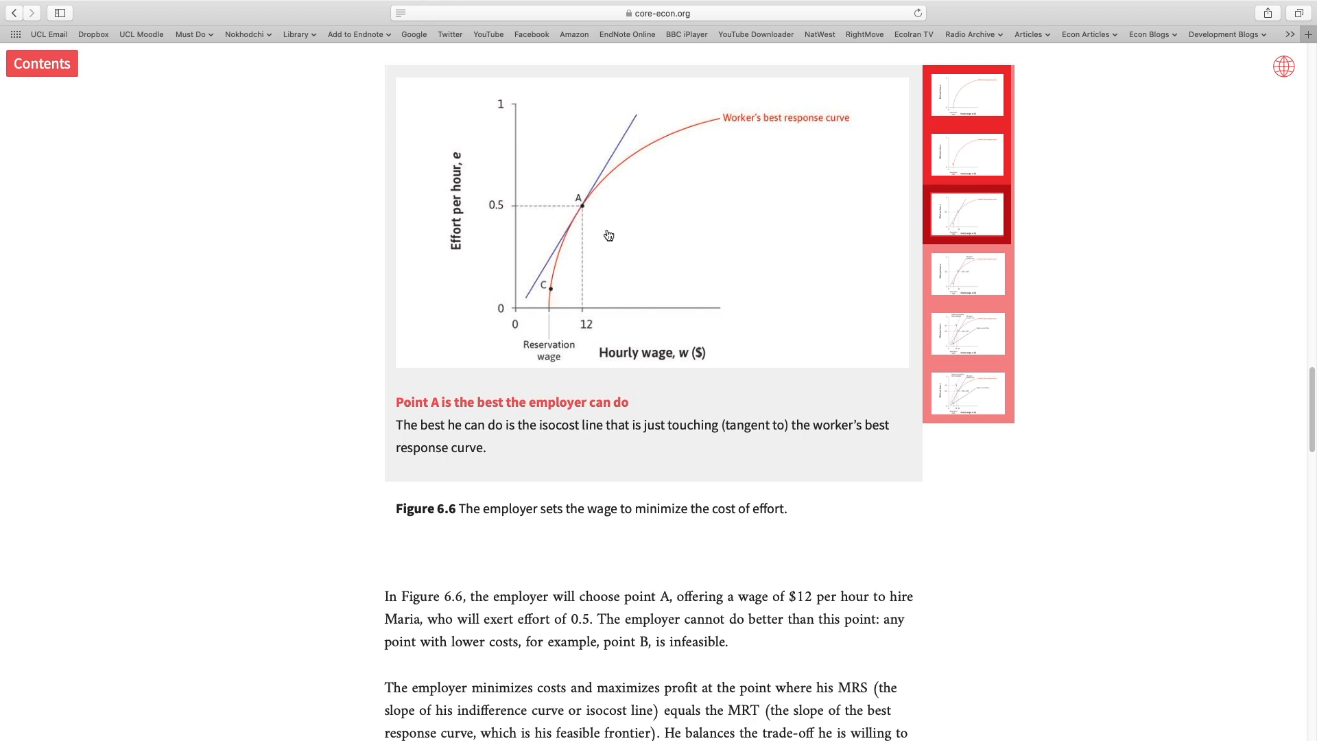
mouse_move(562, 291)
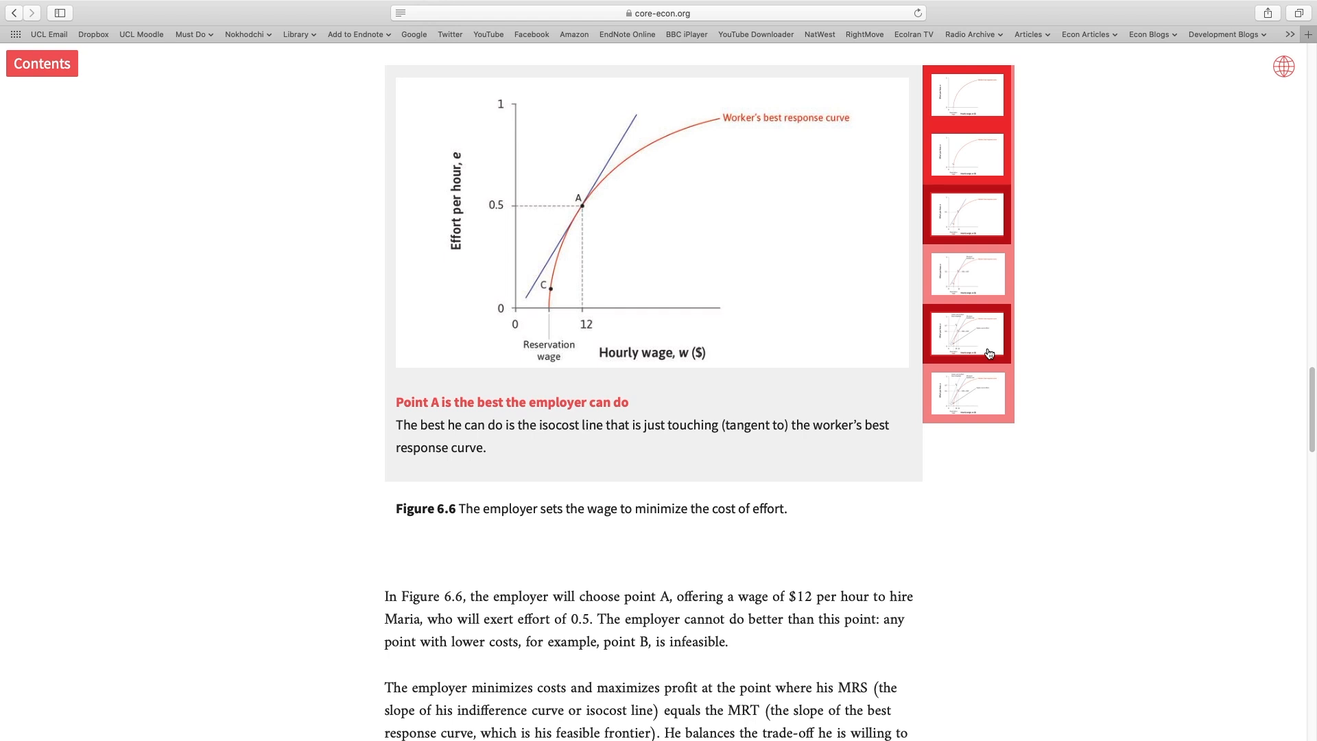
Step: Jump to Figure 6.6's sixth slide, showing point A at the $12 wage
left_click(966, 393)
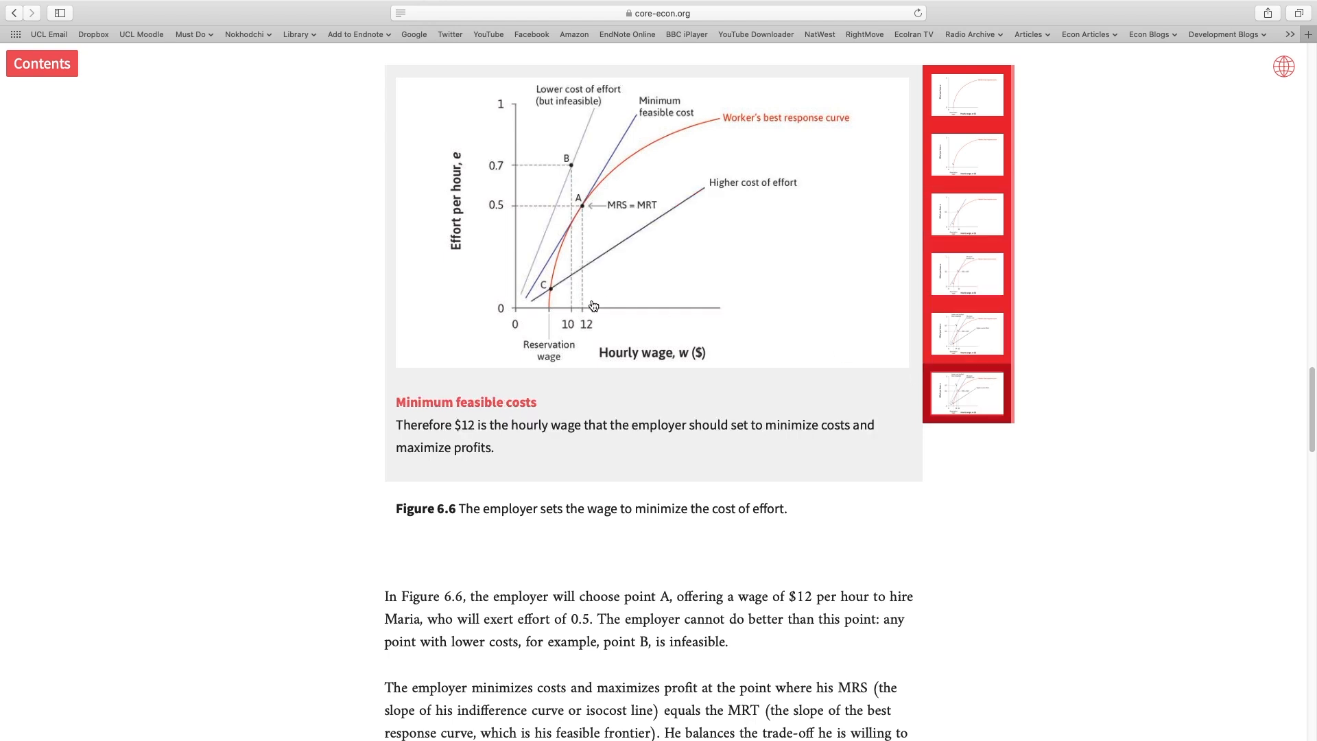
mouse_move(704, 206)
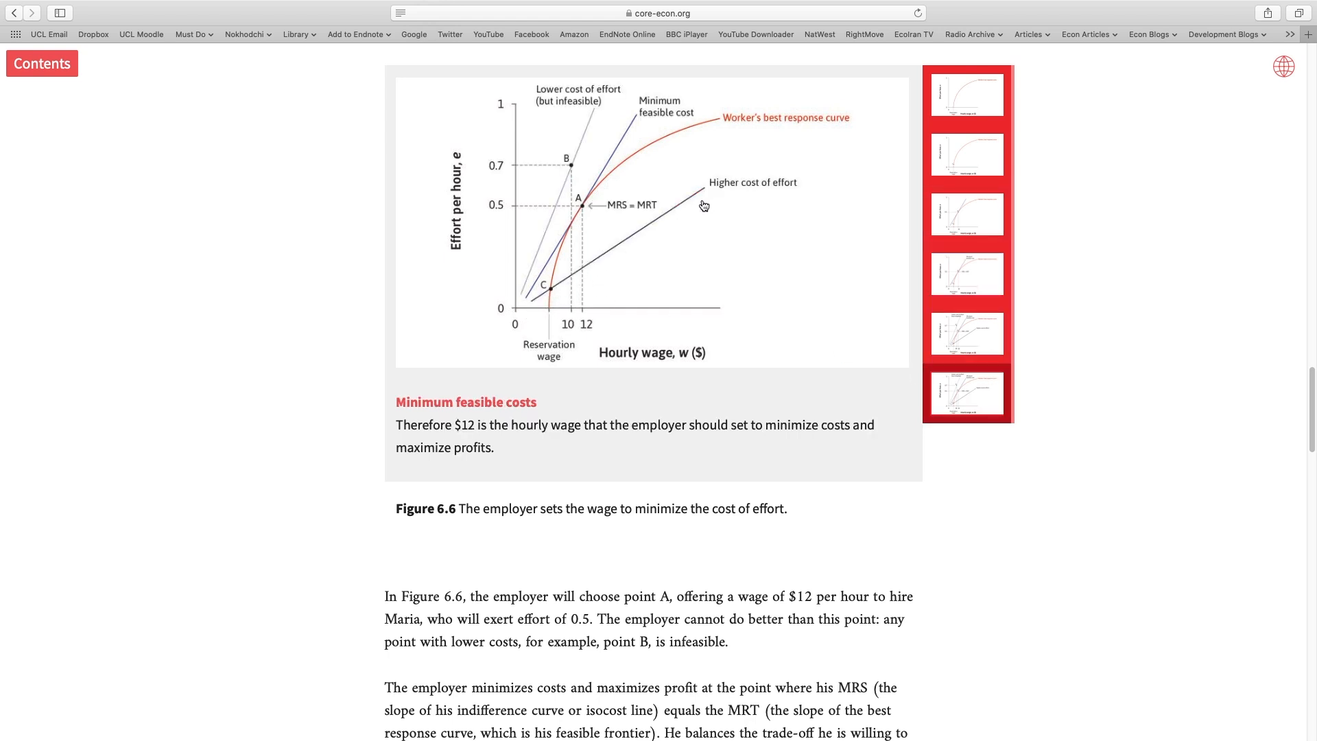
mouse_move(546, 296)
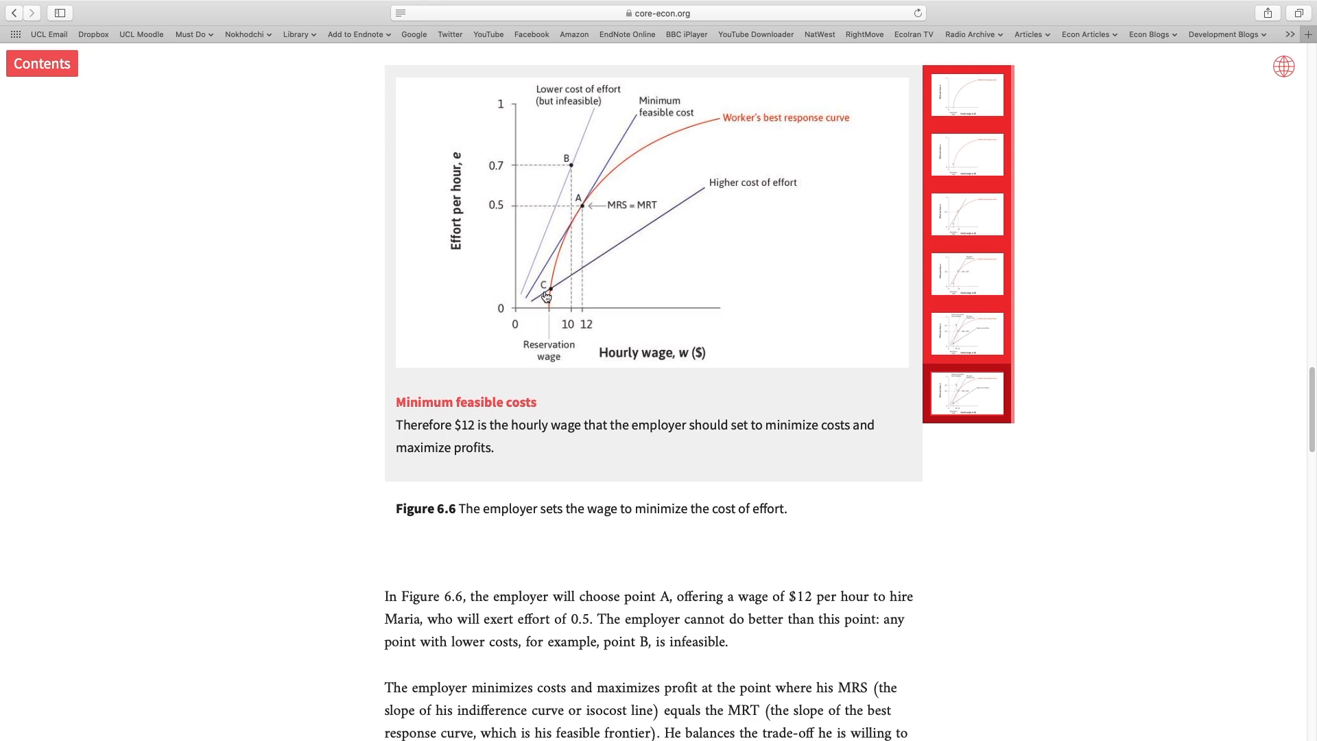
mouse_move(599, 179)
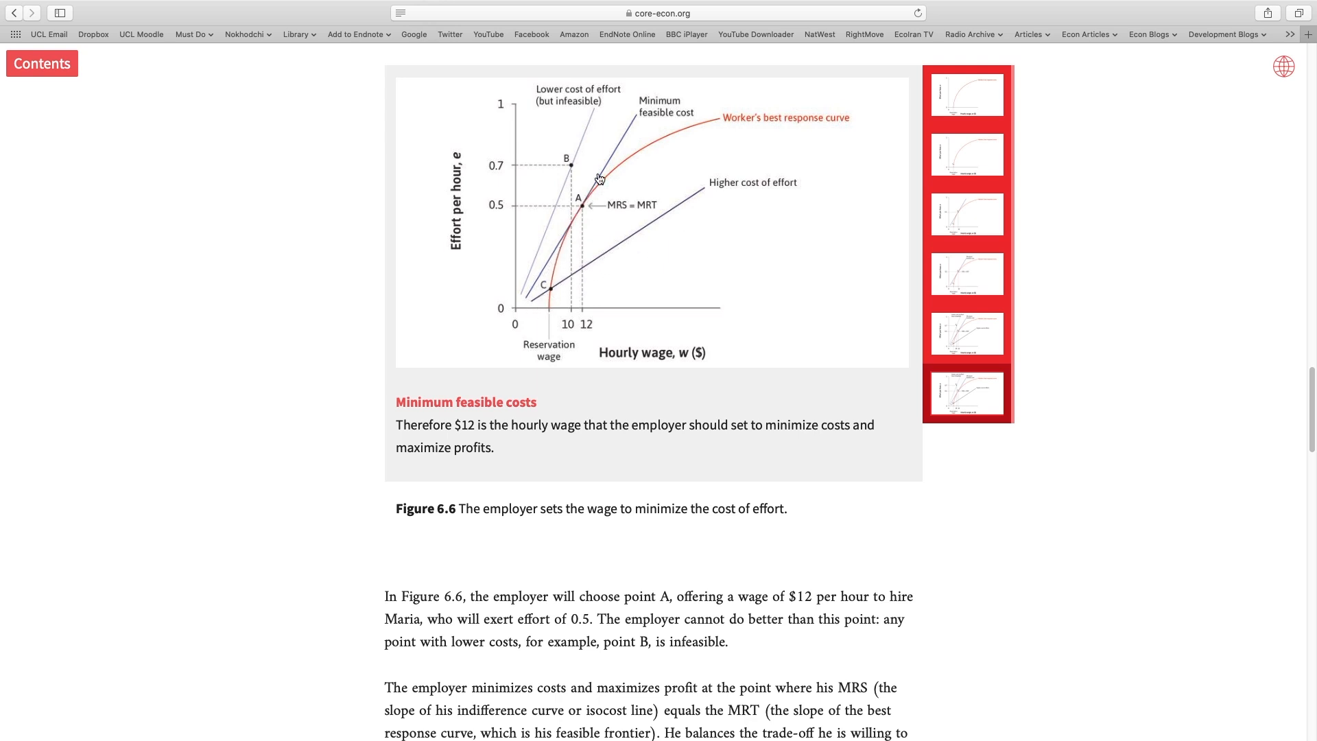
mouse_move(596, 185)
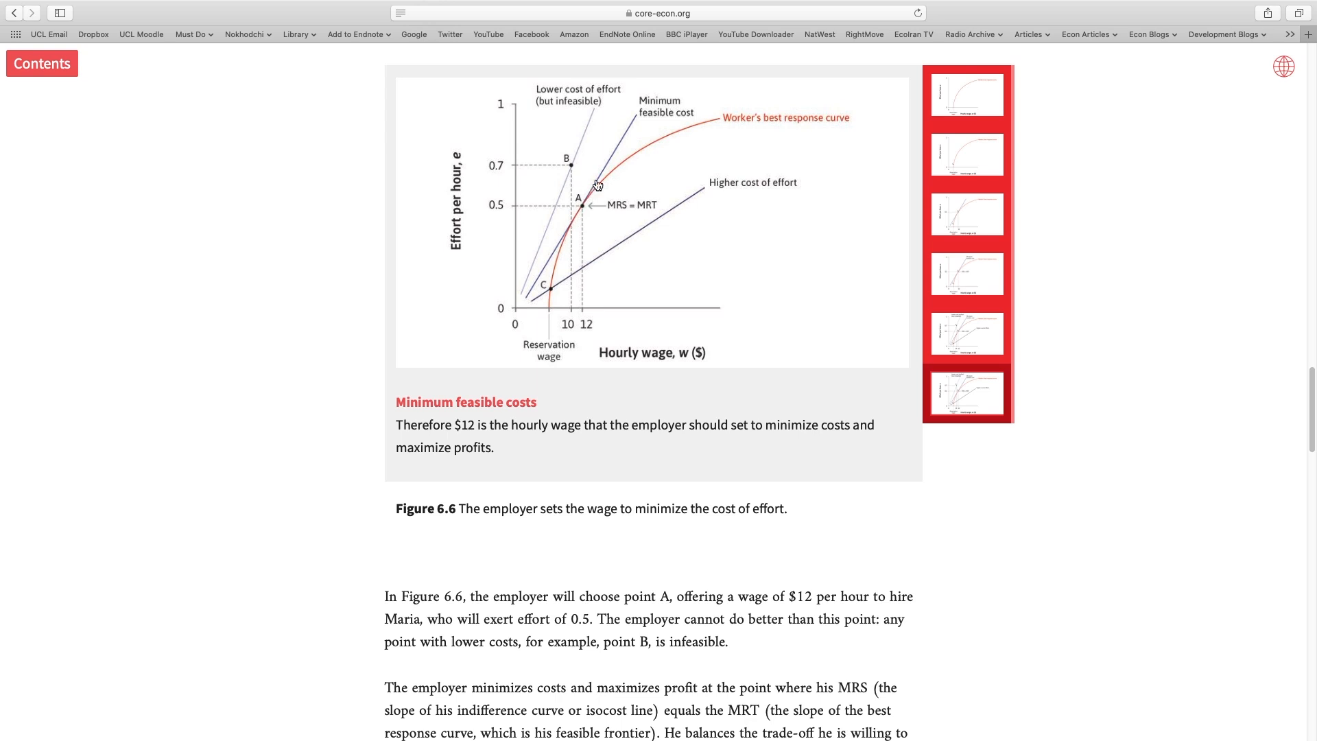
mouse_move(544, 242)
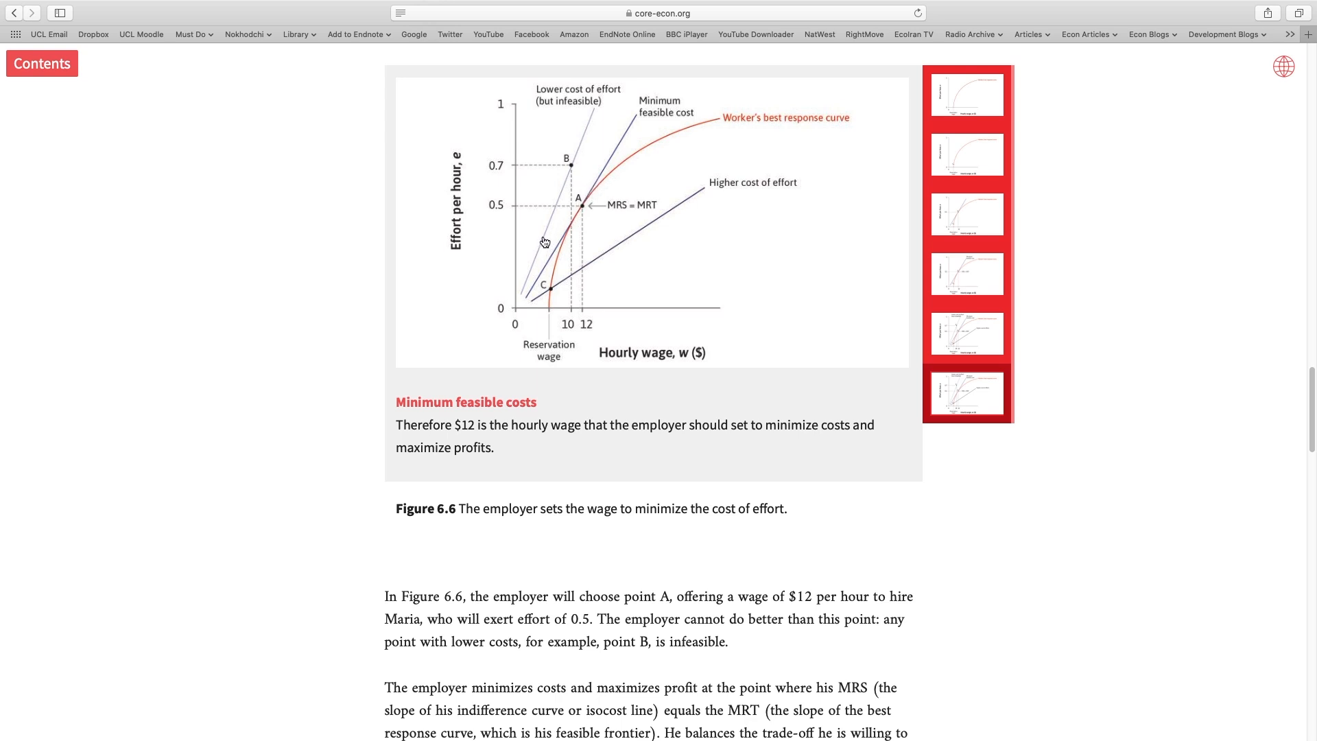
mouse_move(550, 243)
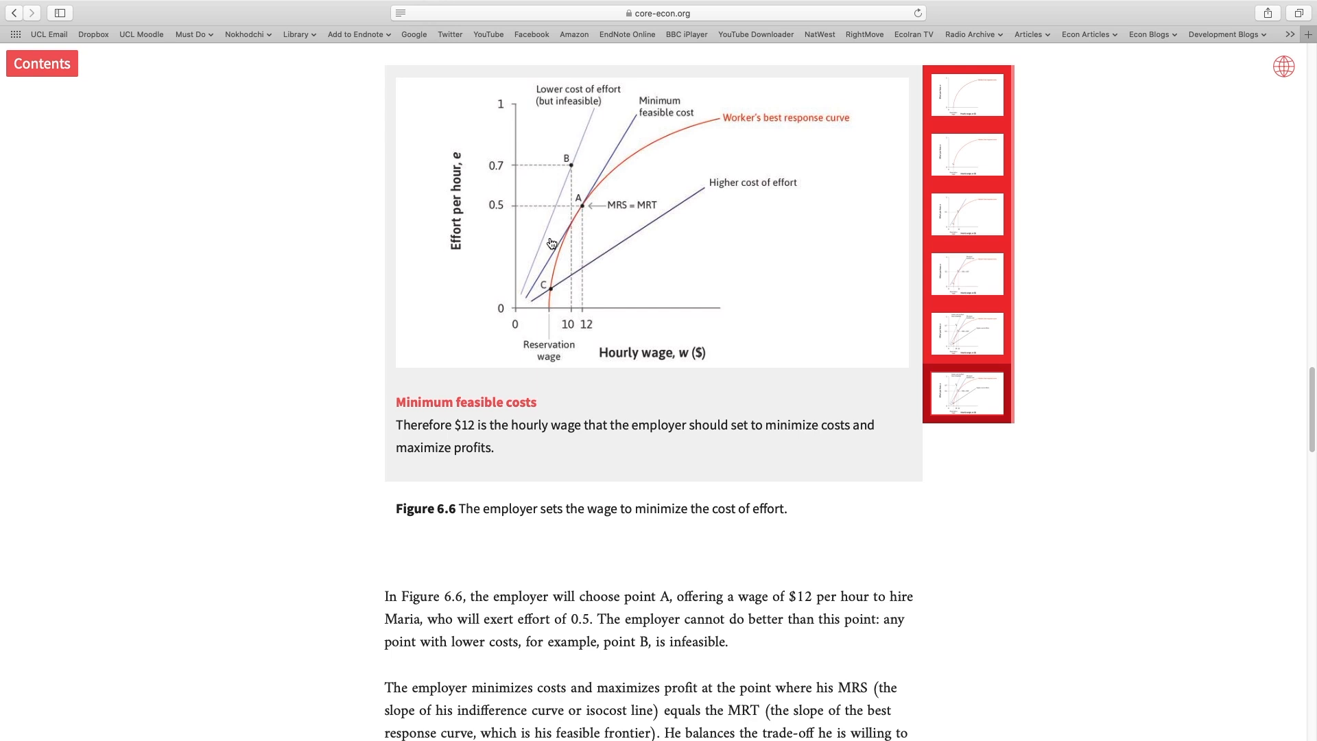
mouse_move(553, 232)
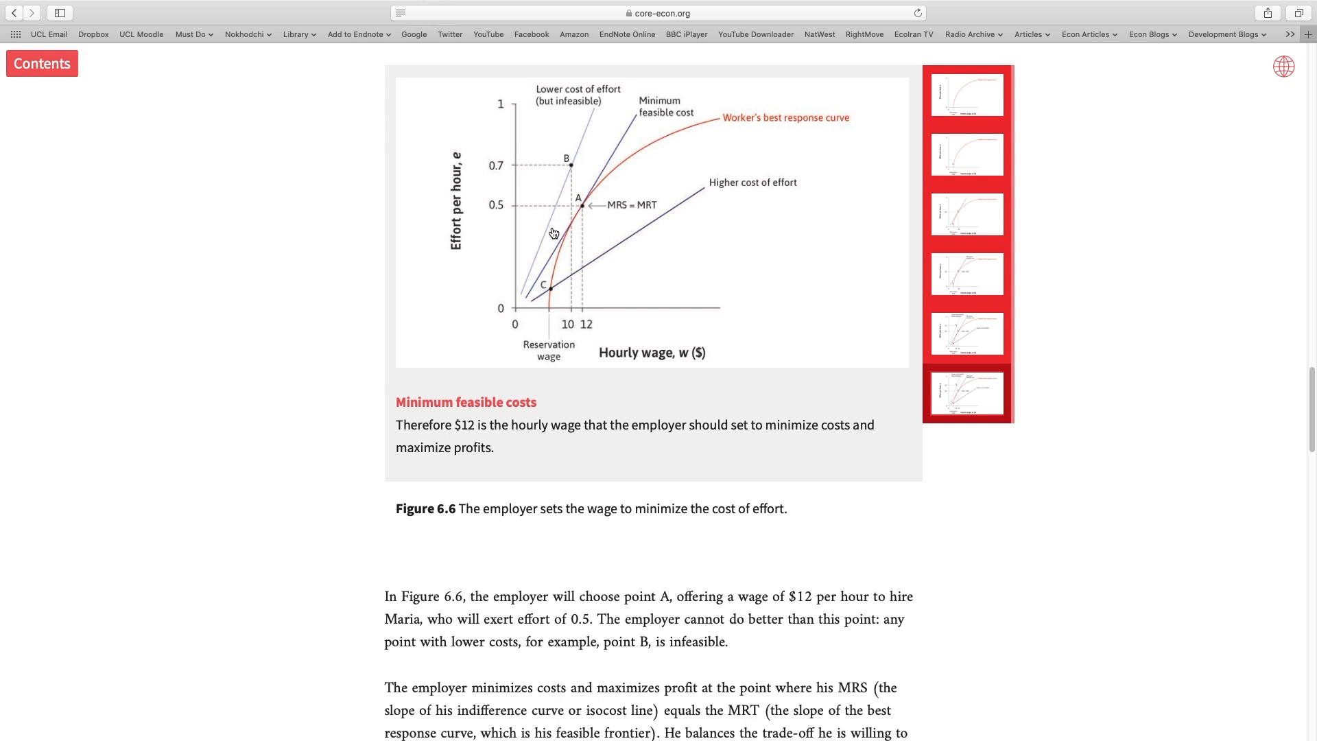
mouse_move(592, 223)
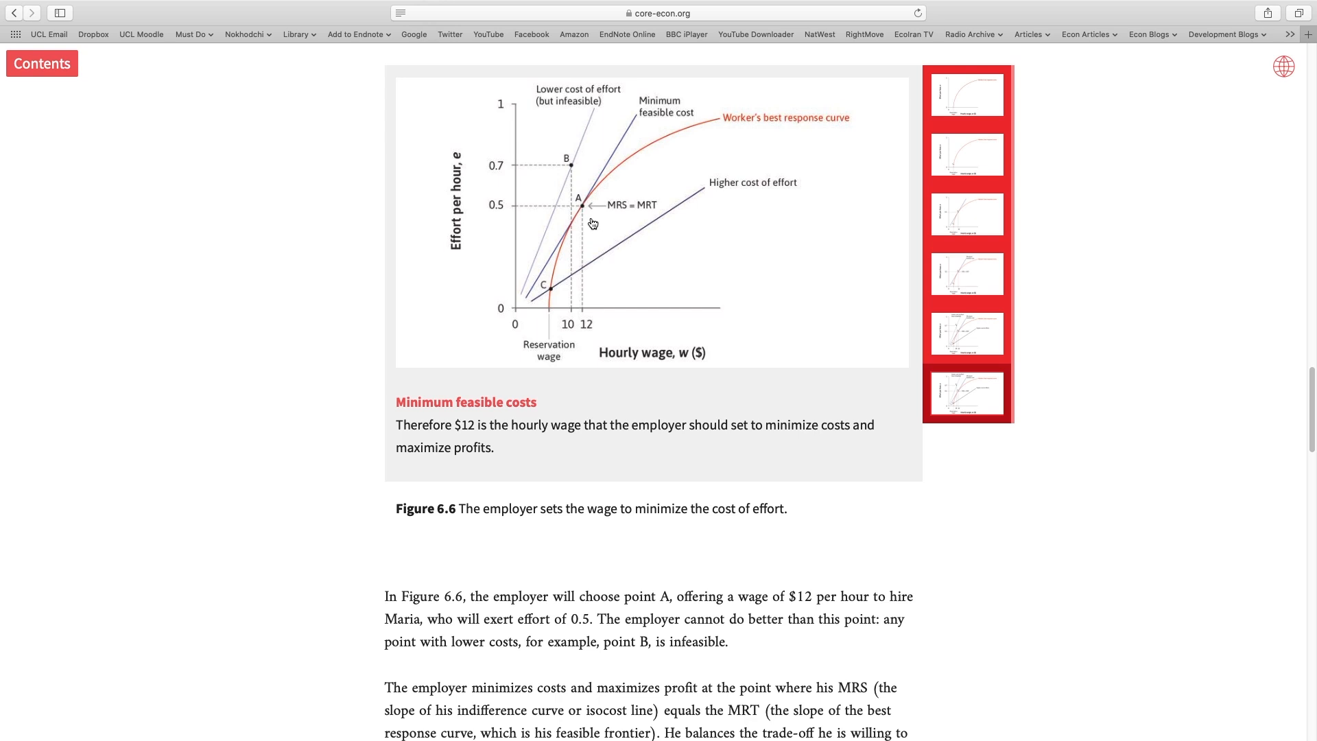